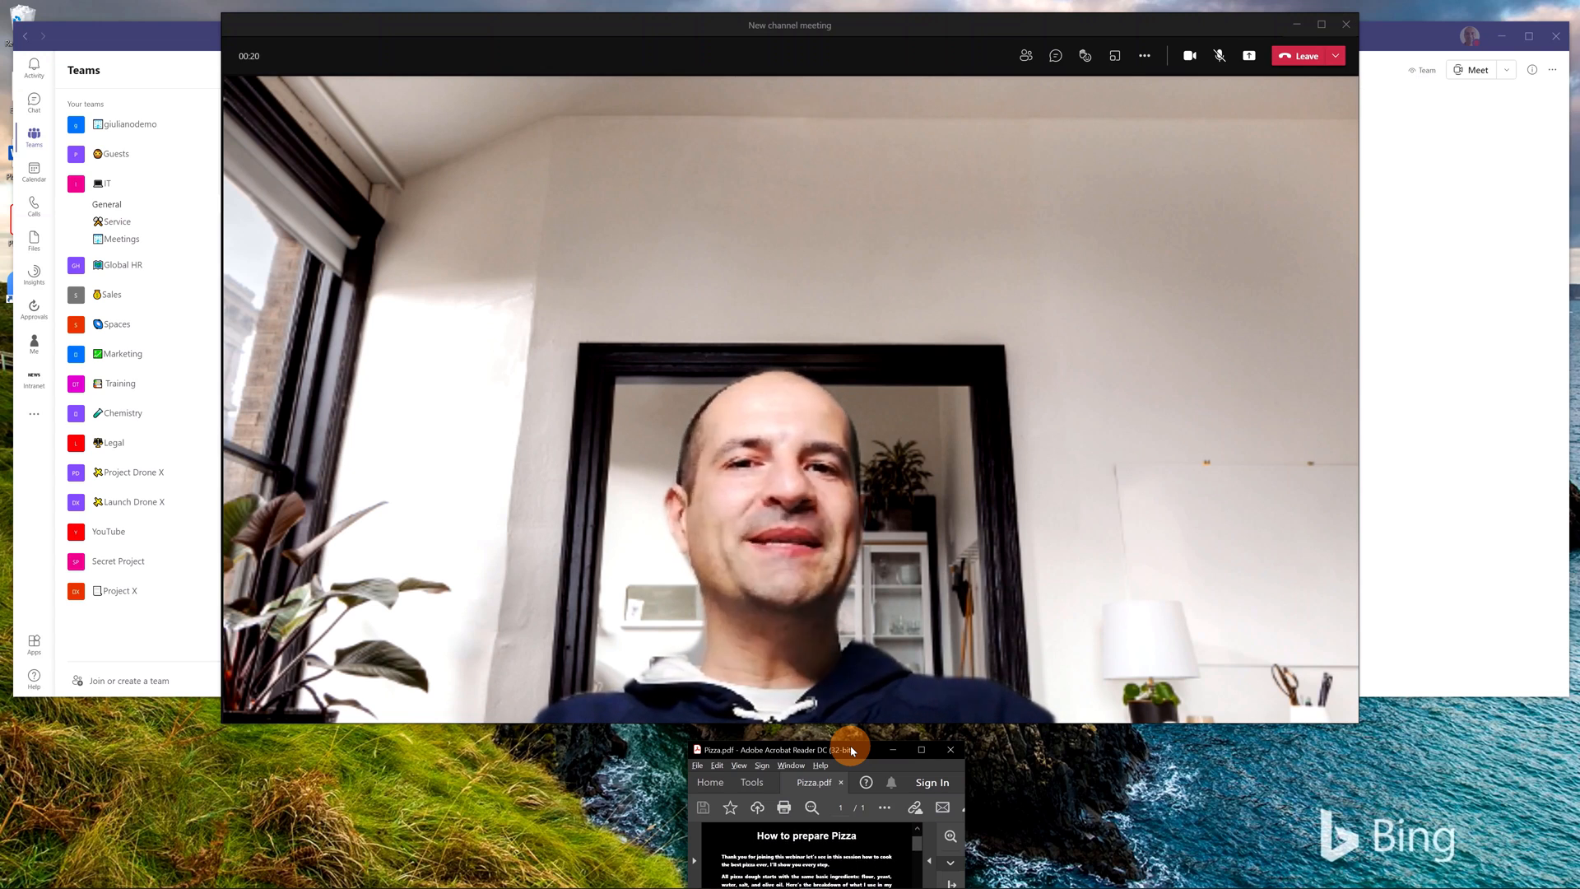
Step: Close the Teams channel meeting window to clear the screen
{"action": "left_click", "coordinate": [1218, 55]}
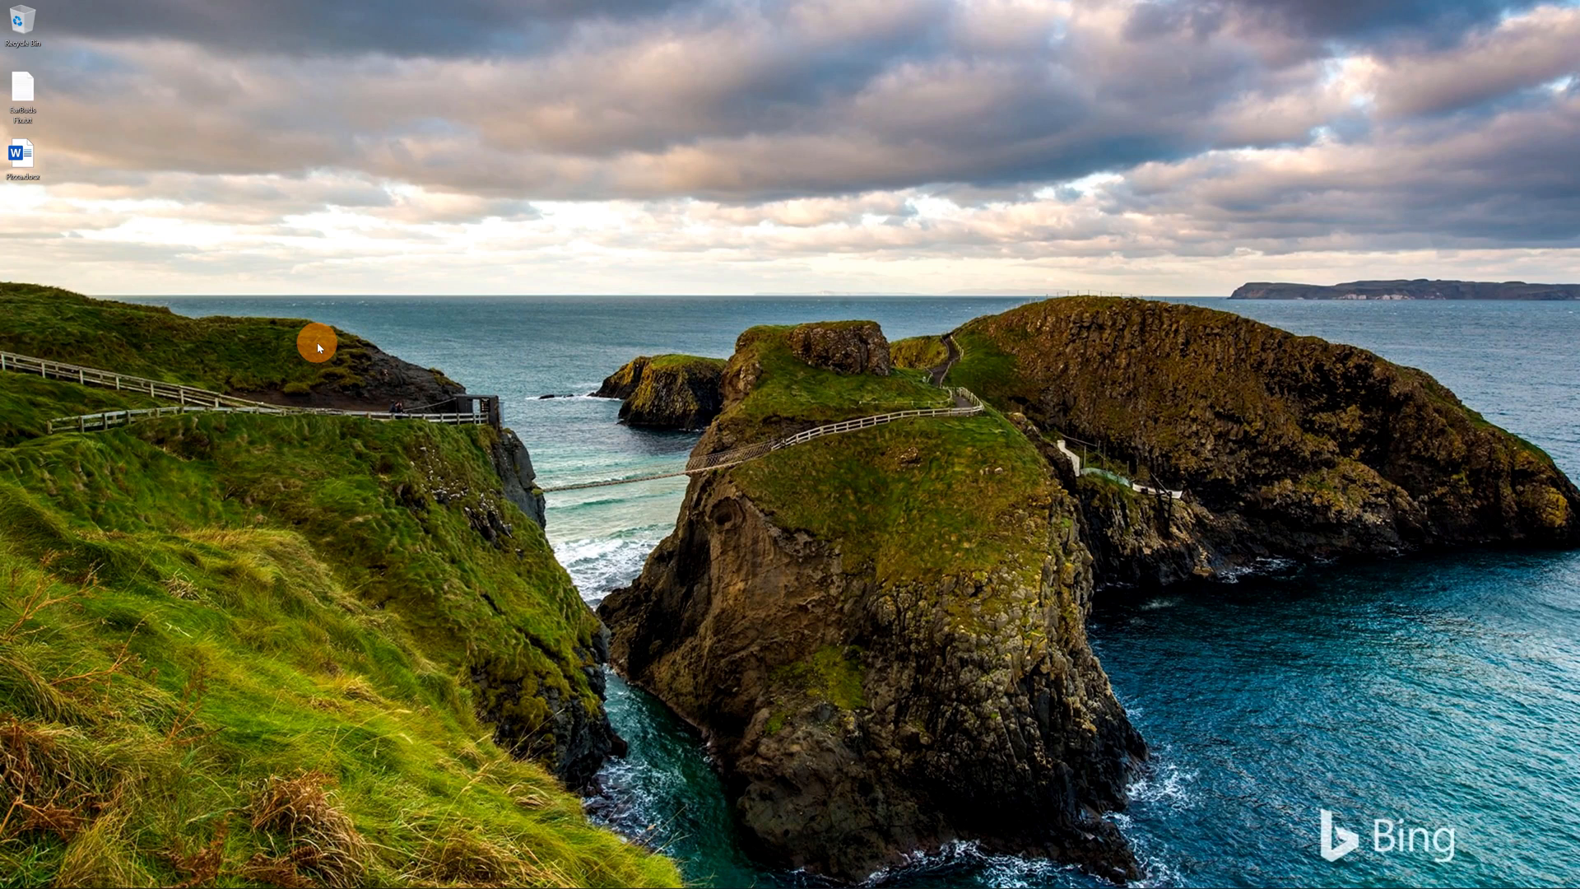
{"action": "mouse_move", "coordinate": [60, 176]}
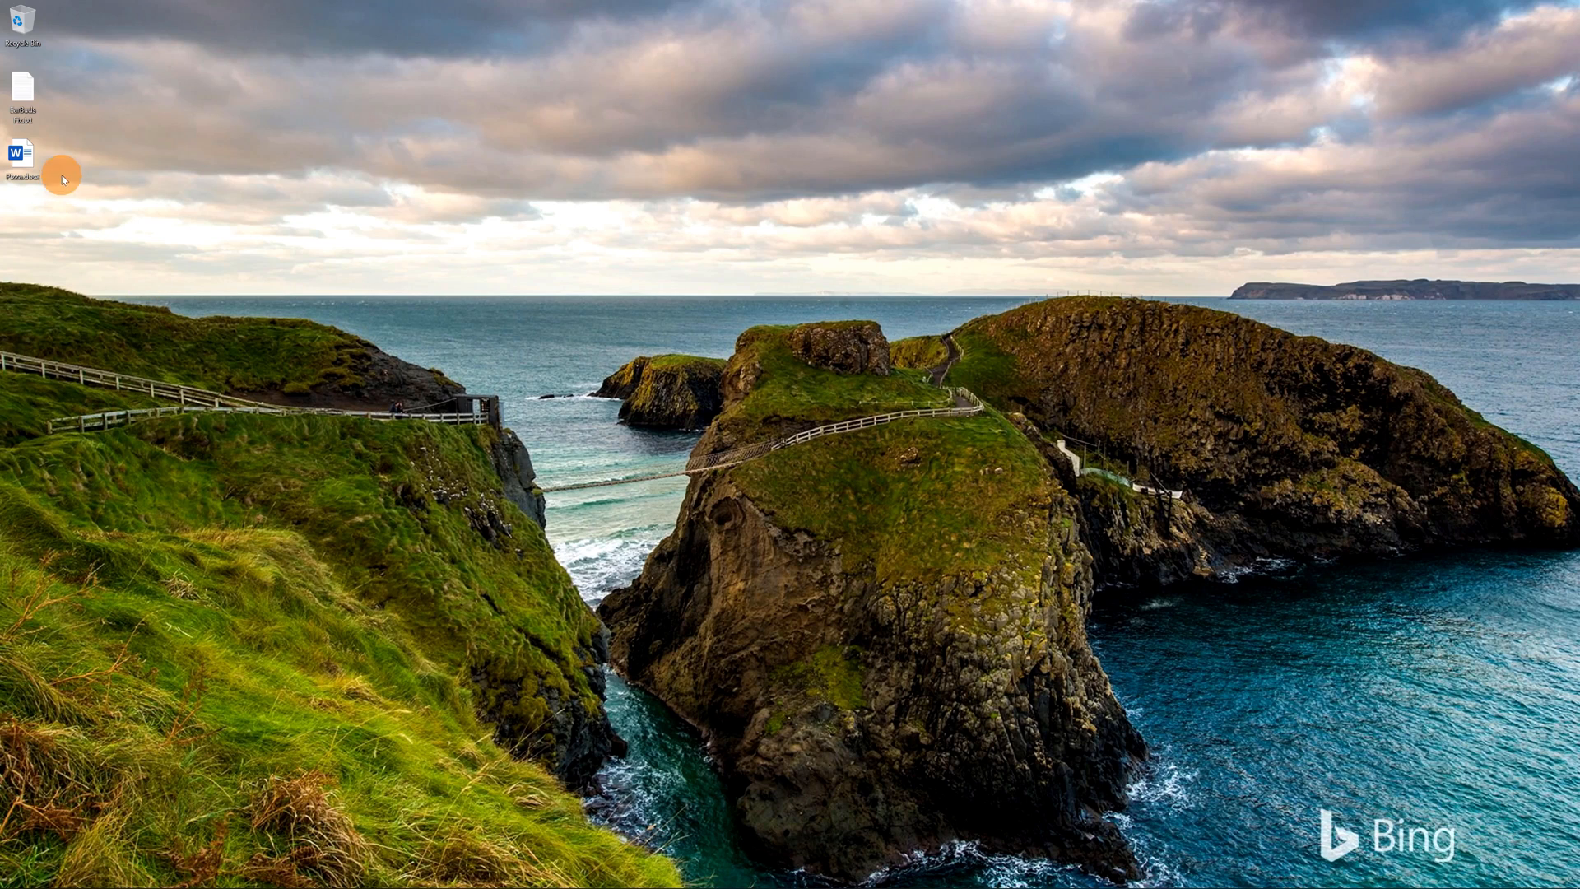
{"action": "mouse_move", "coordinate": [23, 157]}
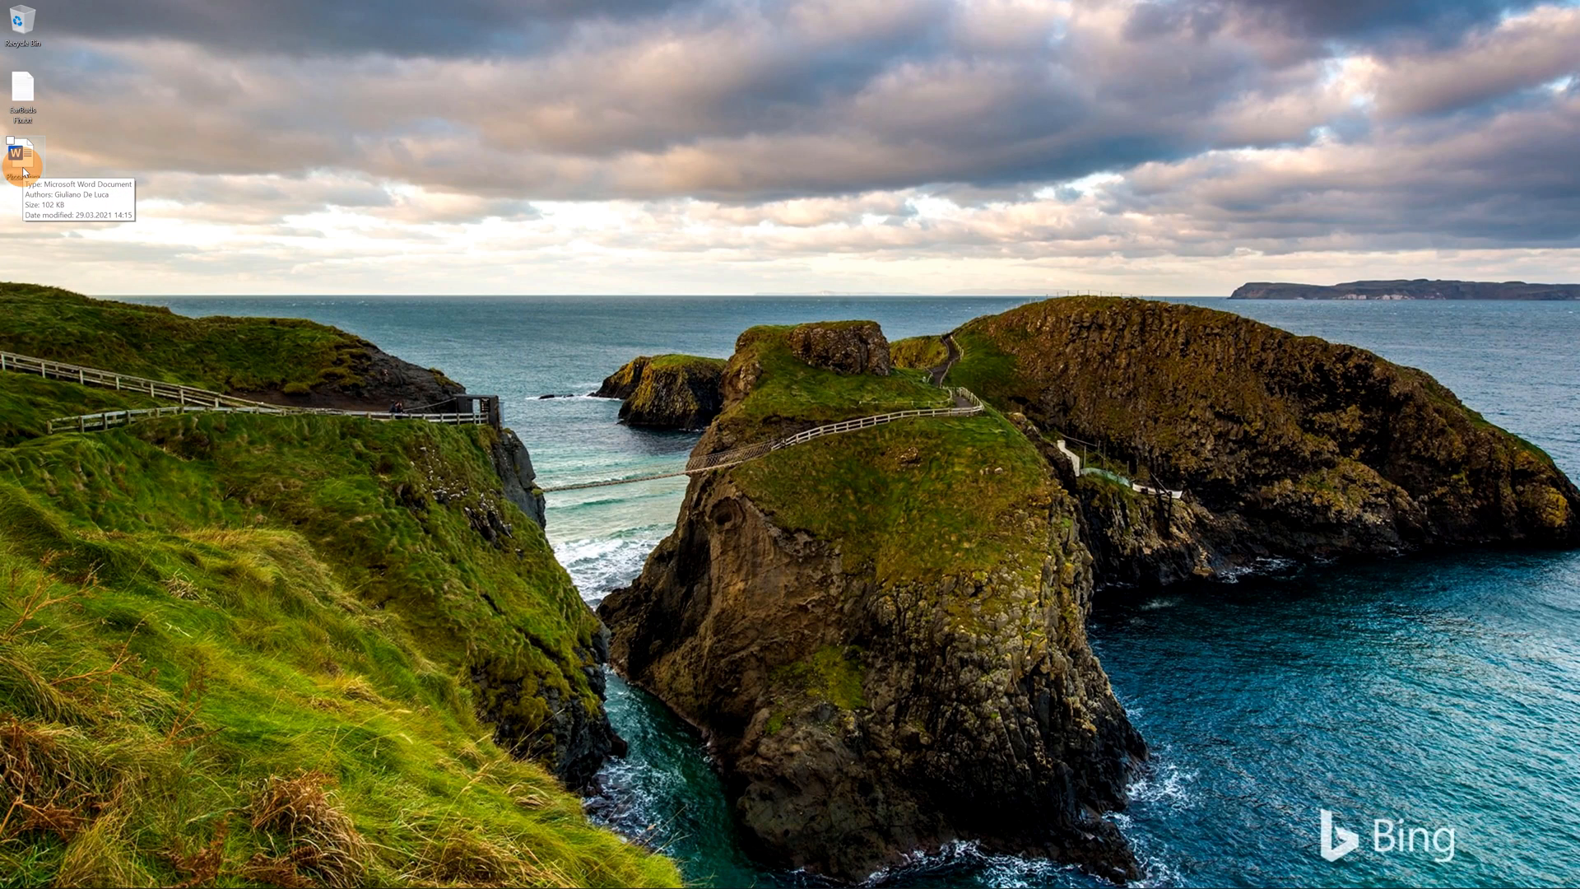
Step: Open Pizza.docx from the desktop in Word
{"action": "double_click", "coordinate": [23, 151]}
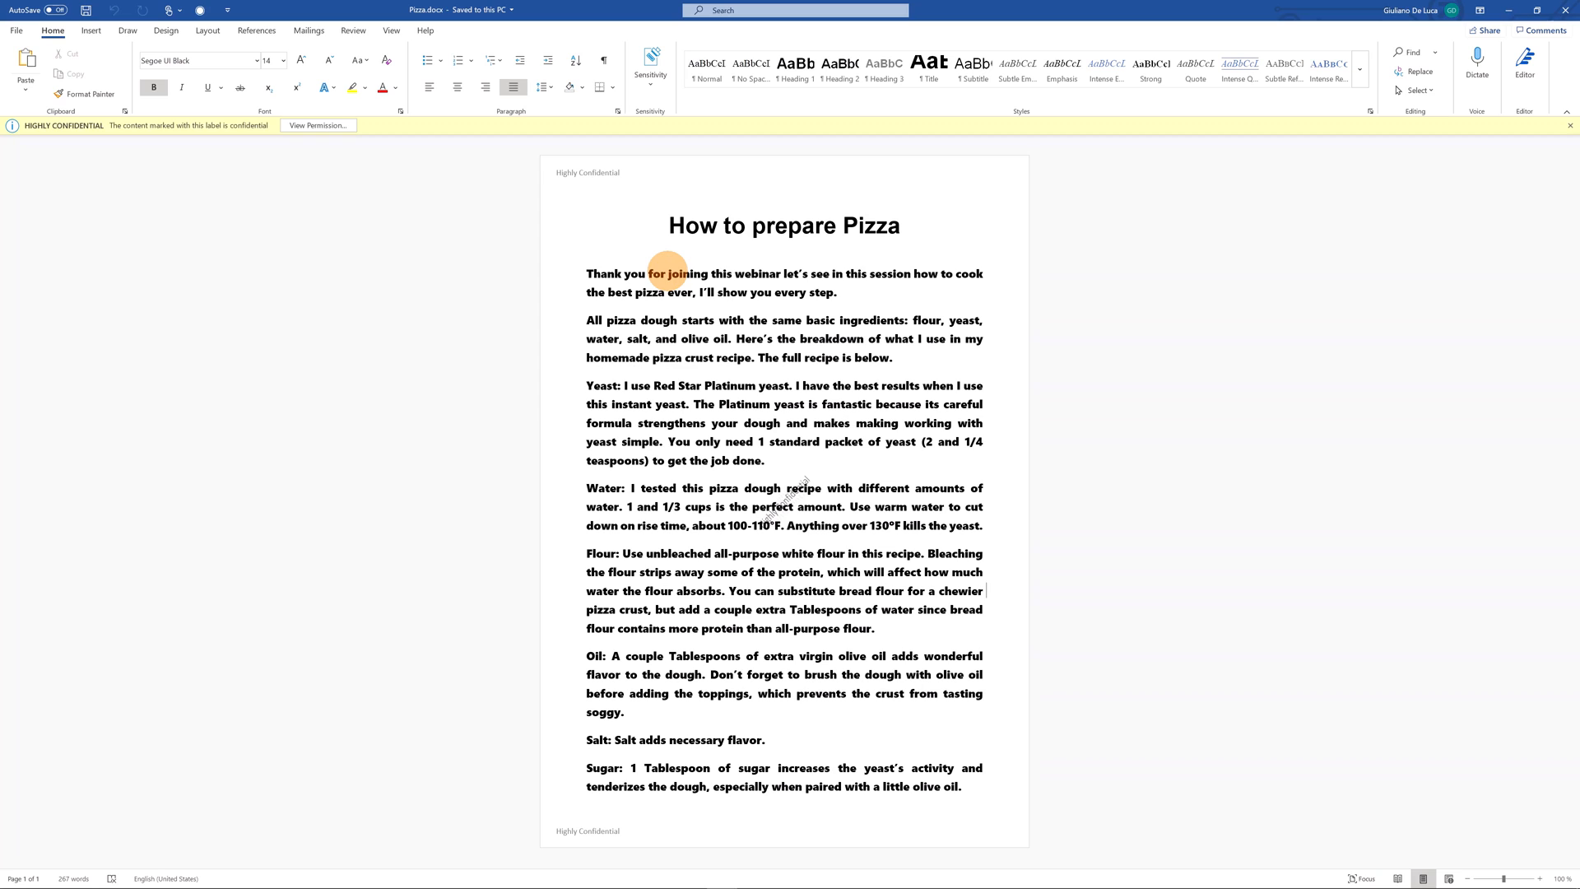
{"action": "mouse_move", "coordinate": [605, 274]}
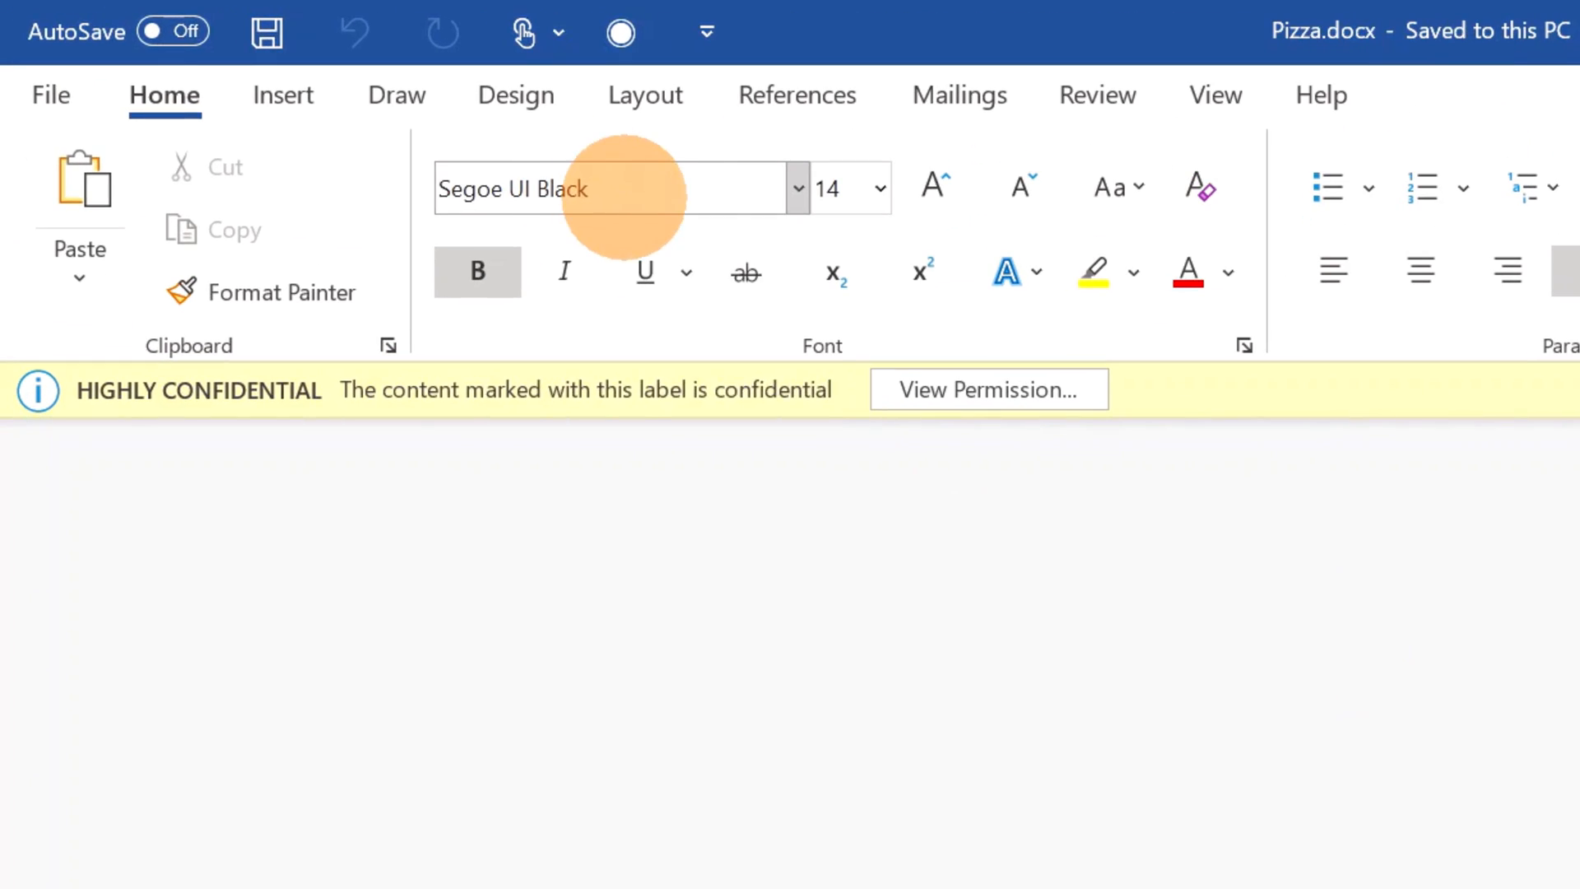
{"action": "mouse_move", "coordinate": [806, 252]}
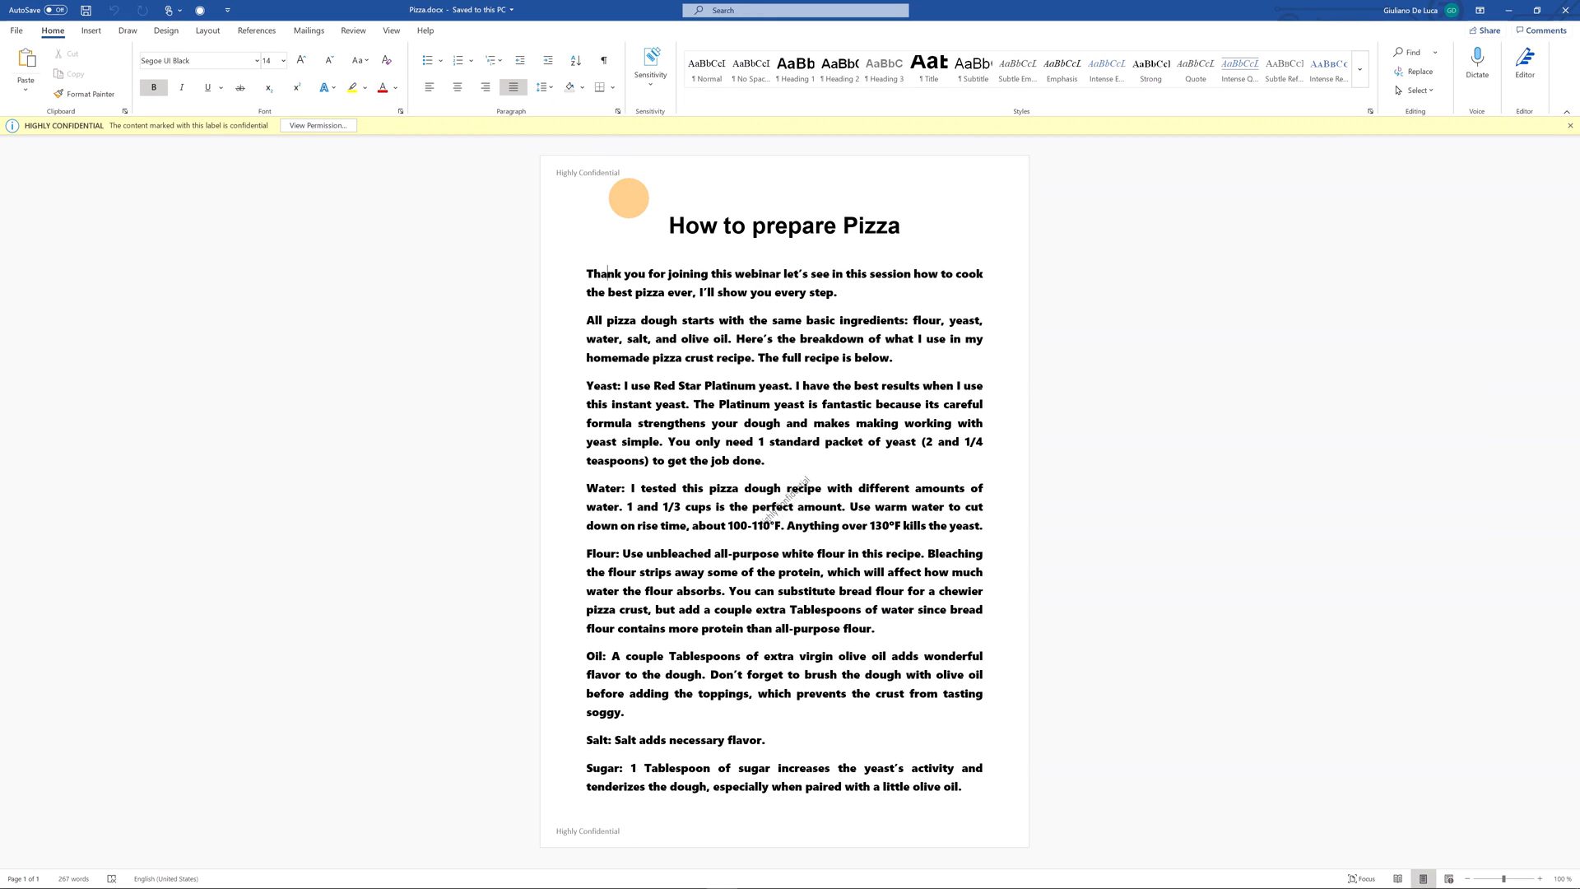
{"action": "mouse_move", "coordinate": [551, 342]}
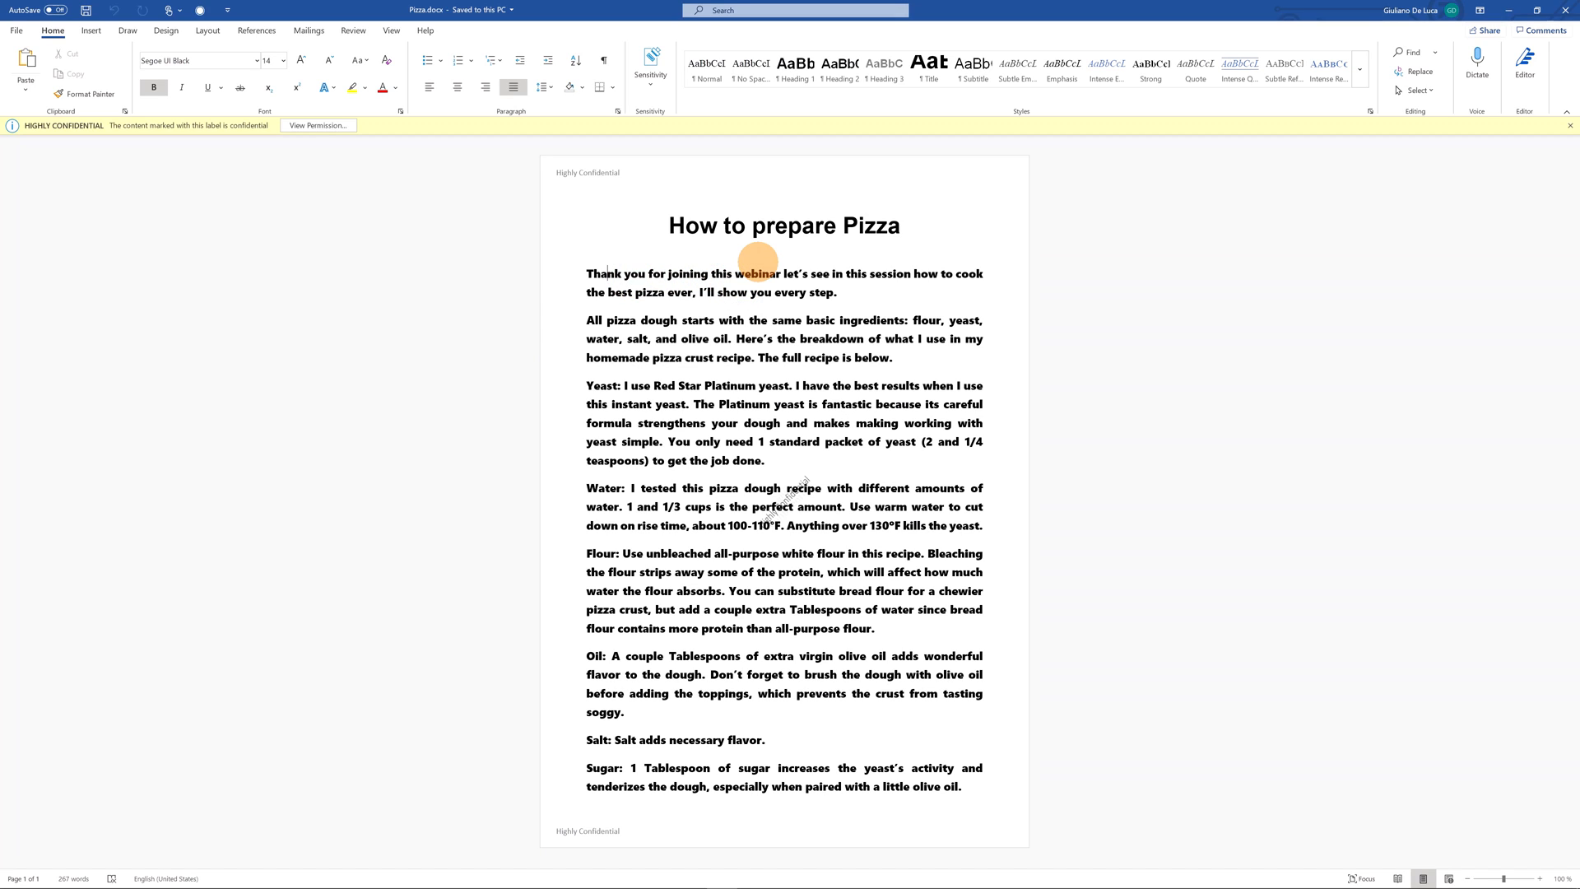
{"action": "mouse_move", "coordinate": [861, 304]}
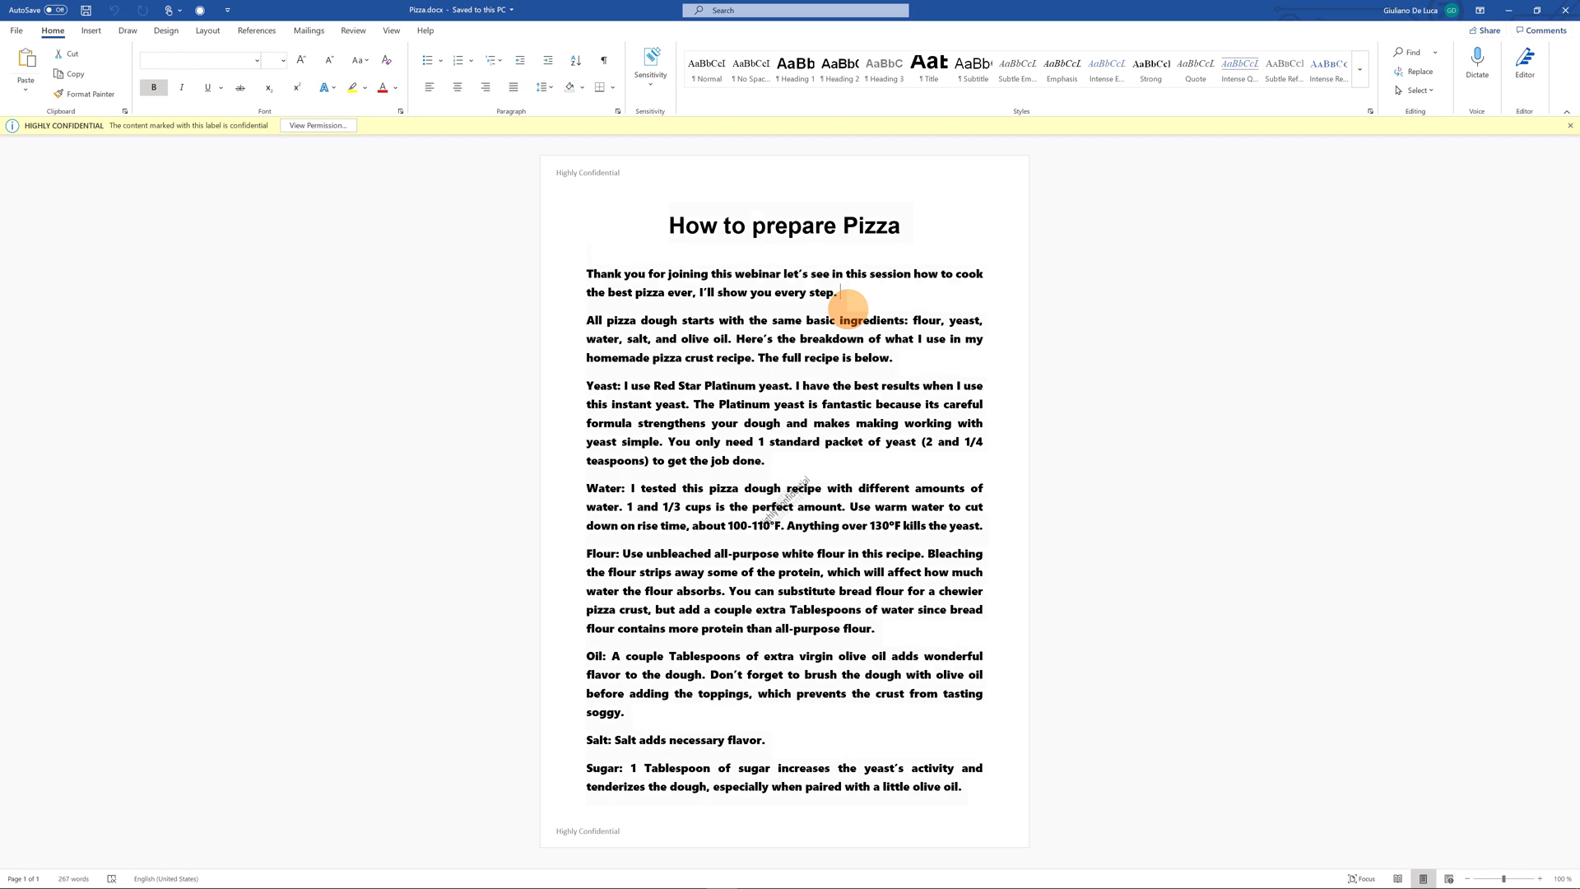
Step: Look up 'page color' and set the page color to Black, Text 1
{"action": "key", "text": "ctrl+a"}
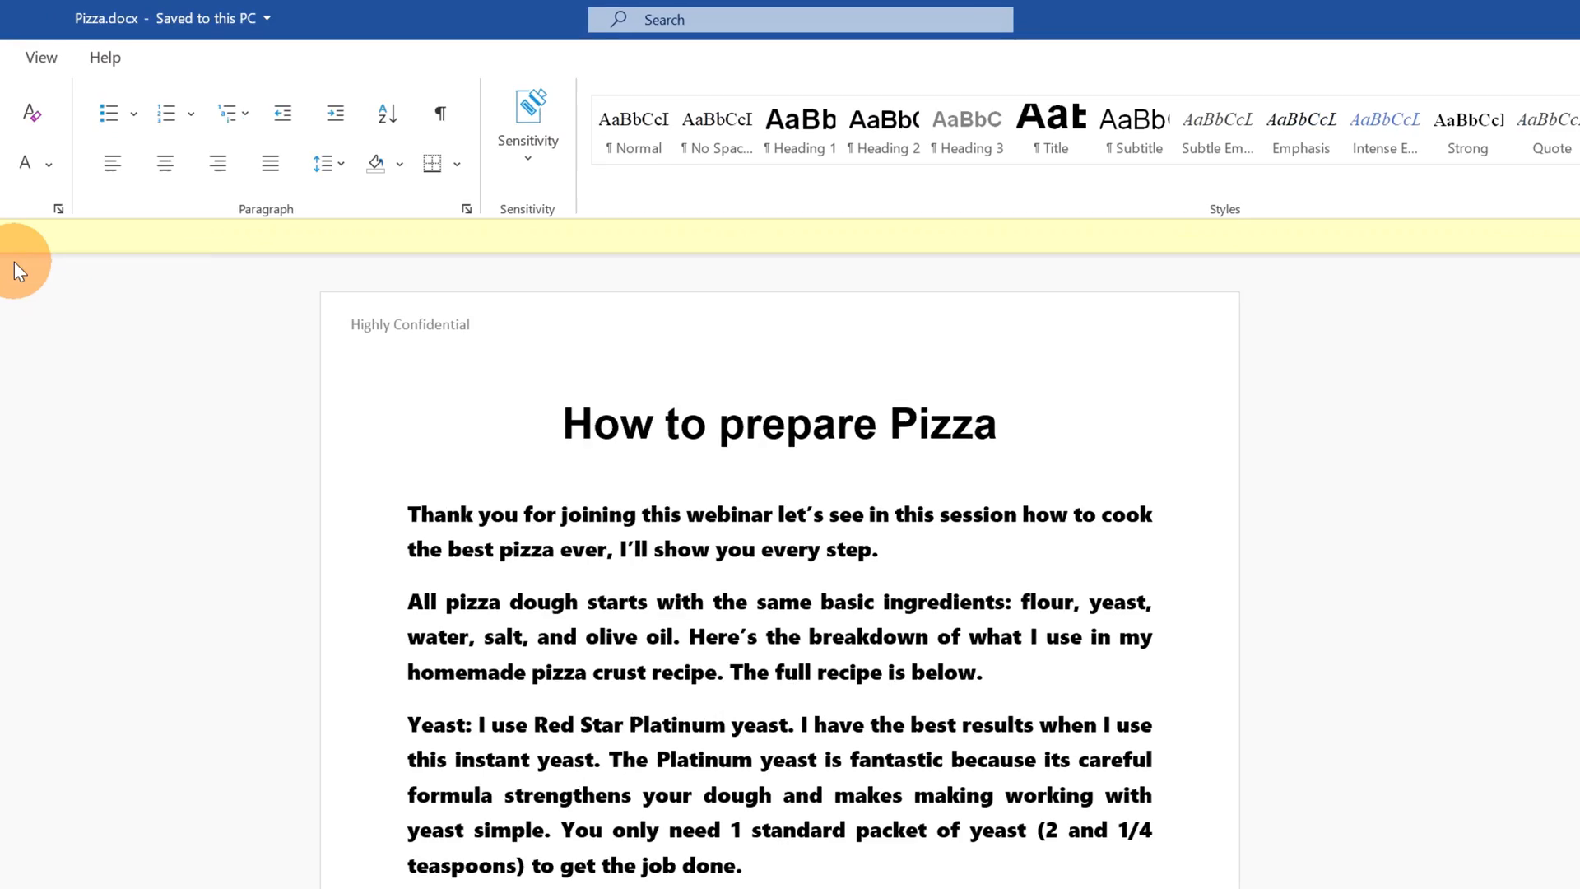
{"action": "left_click", "coordinate": [799, 19]}
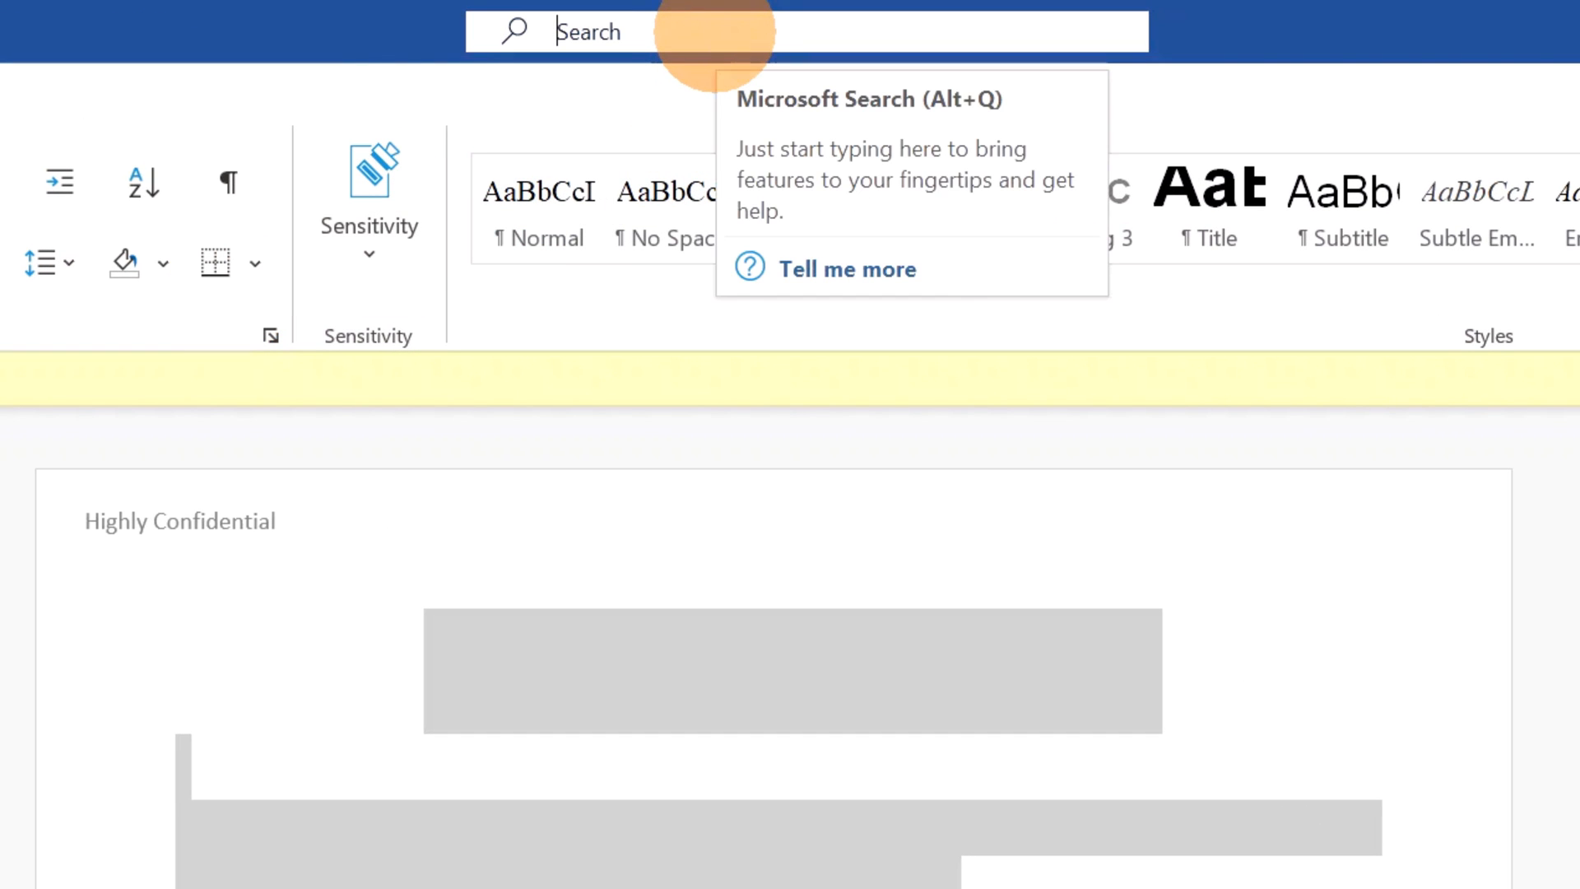
{"action": "type", "text": "page"}
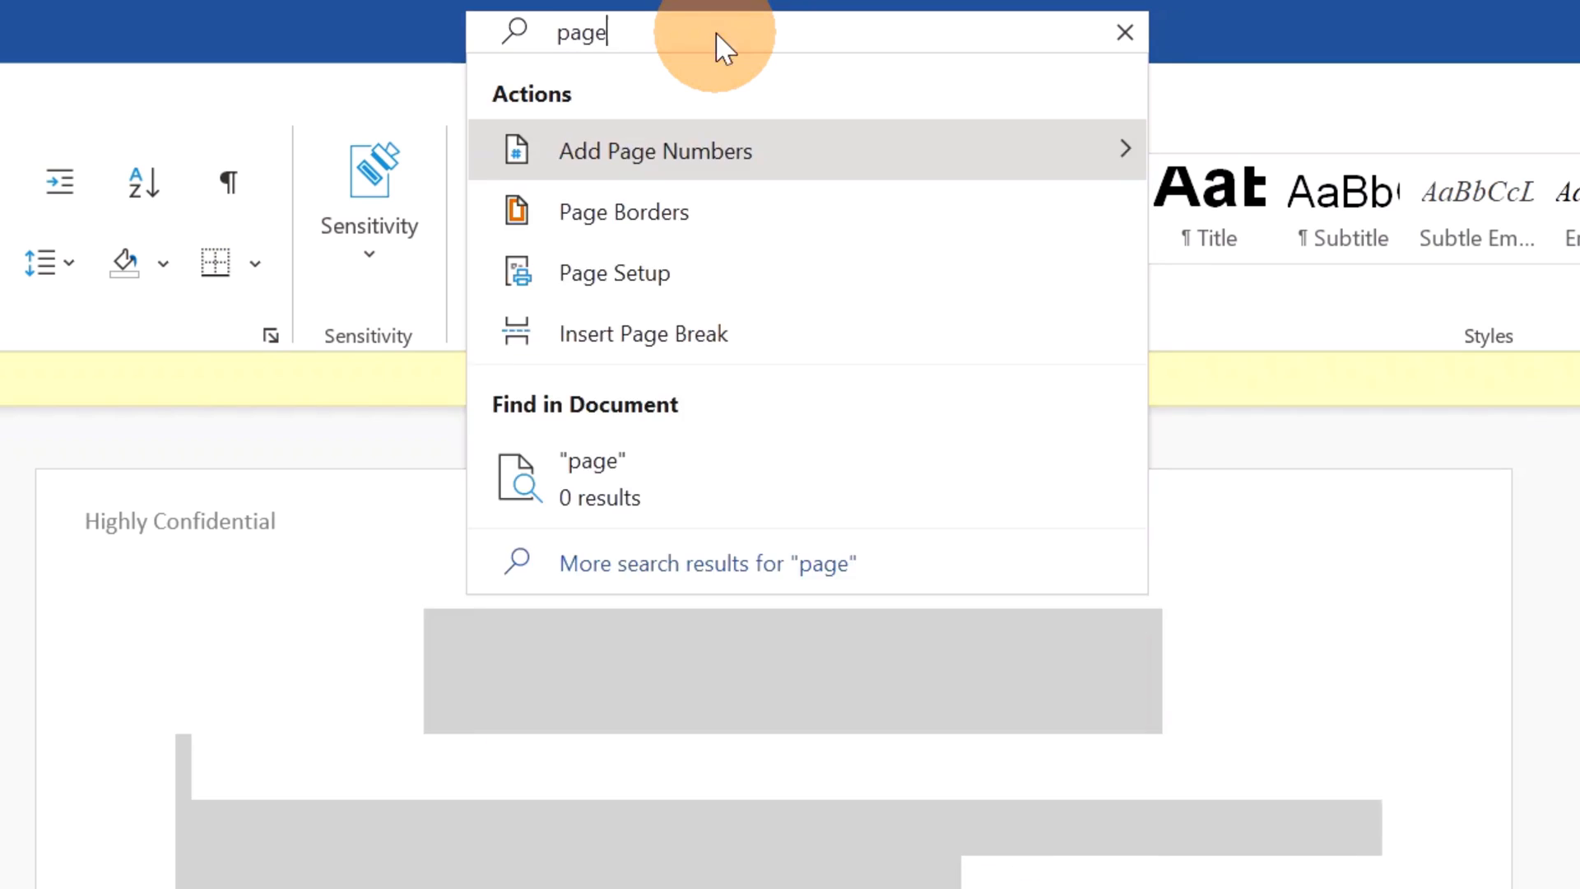
{"action": "type", "text": "color"}
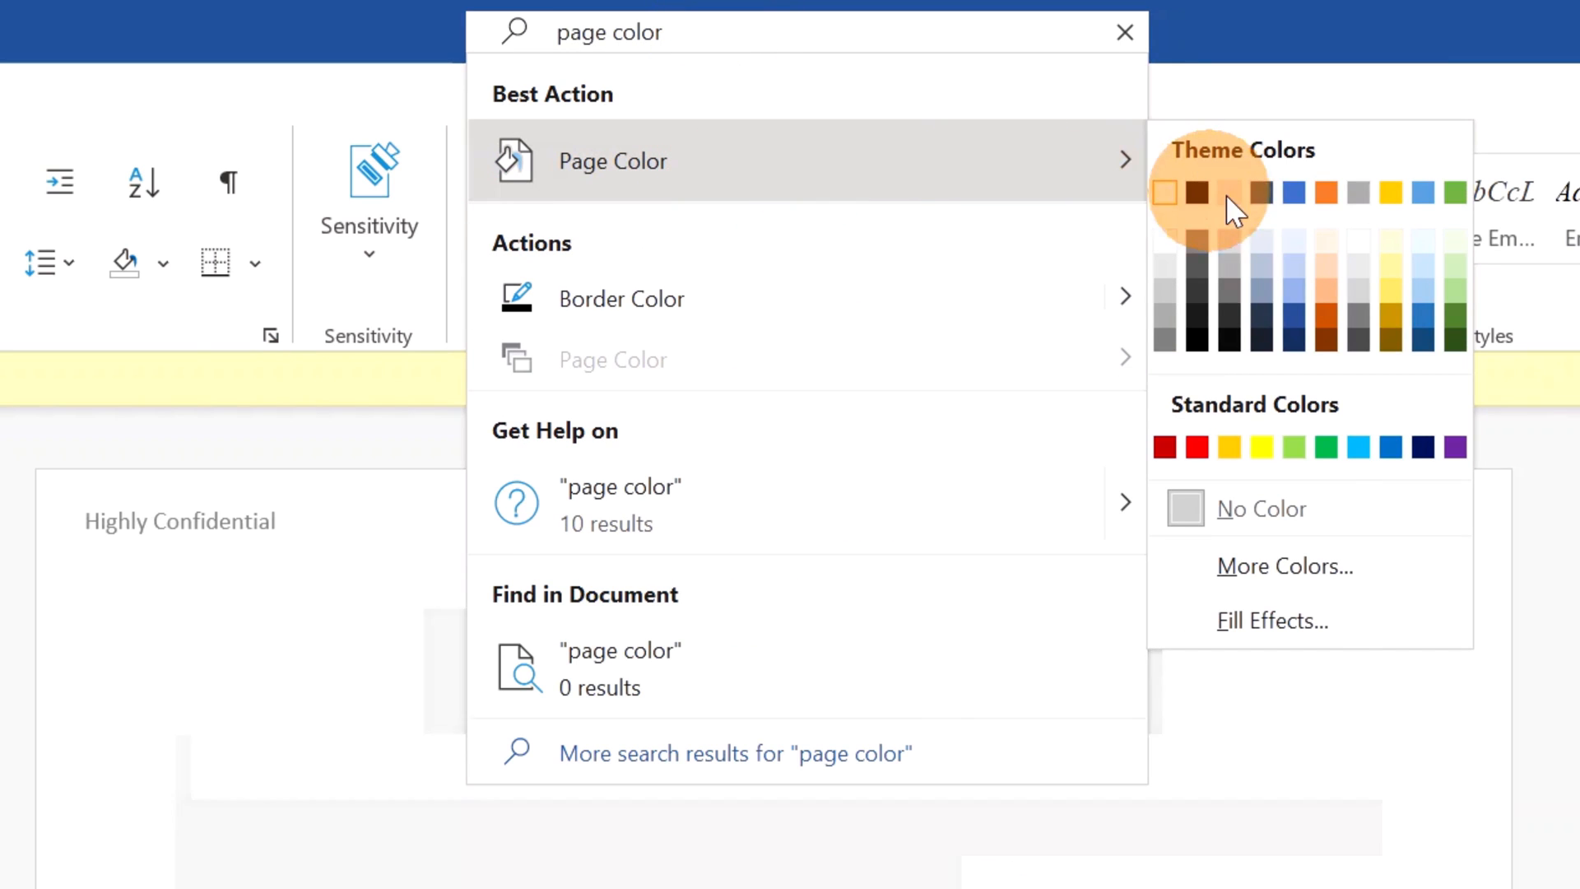
{"action": "left_click", "coordinate": [1198, 192]}
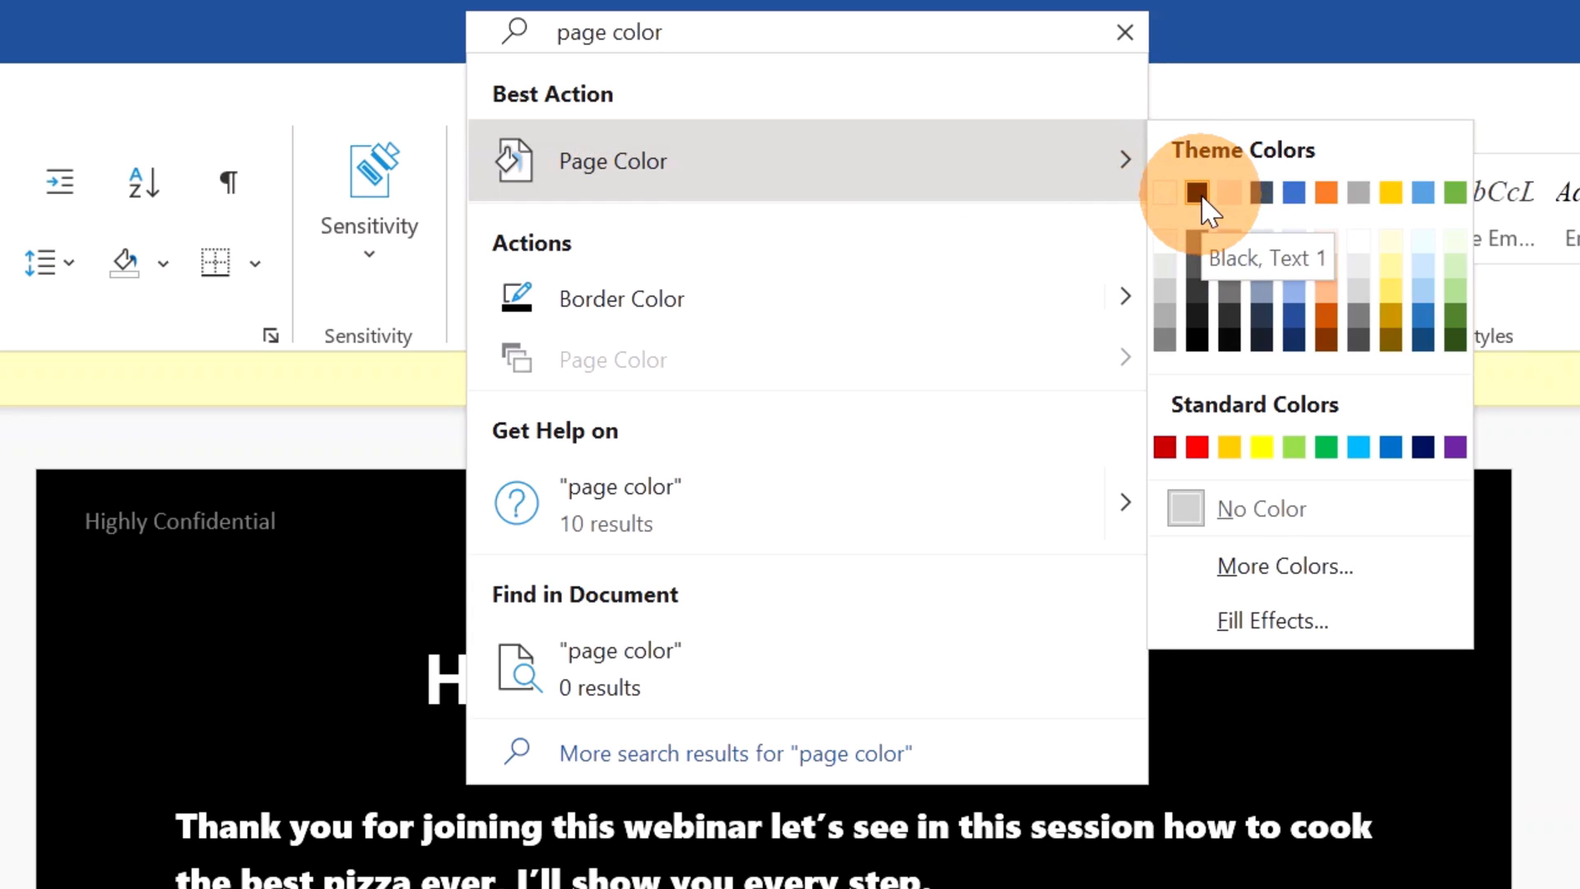
{"action": "left_click", "coordinate": [1198, 192]}
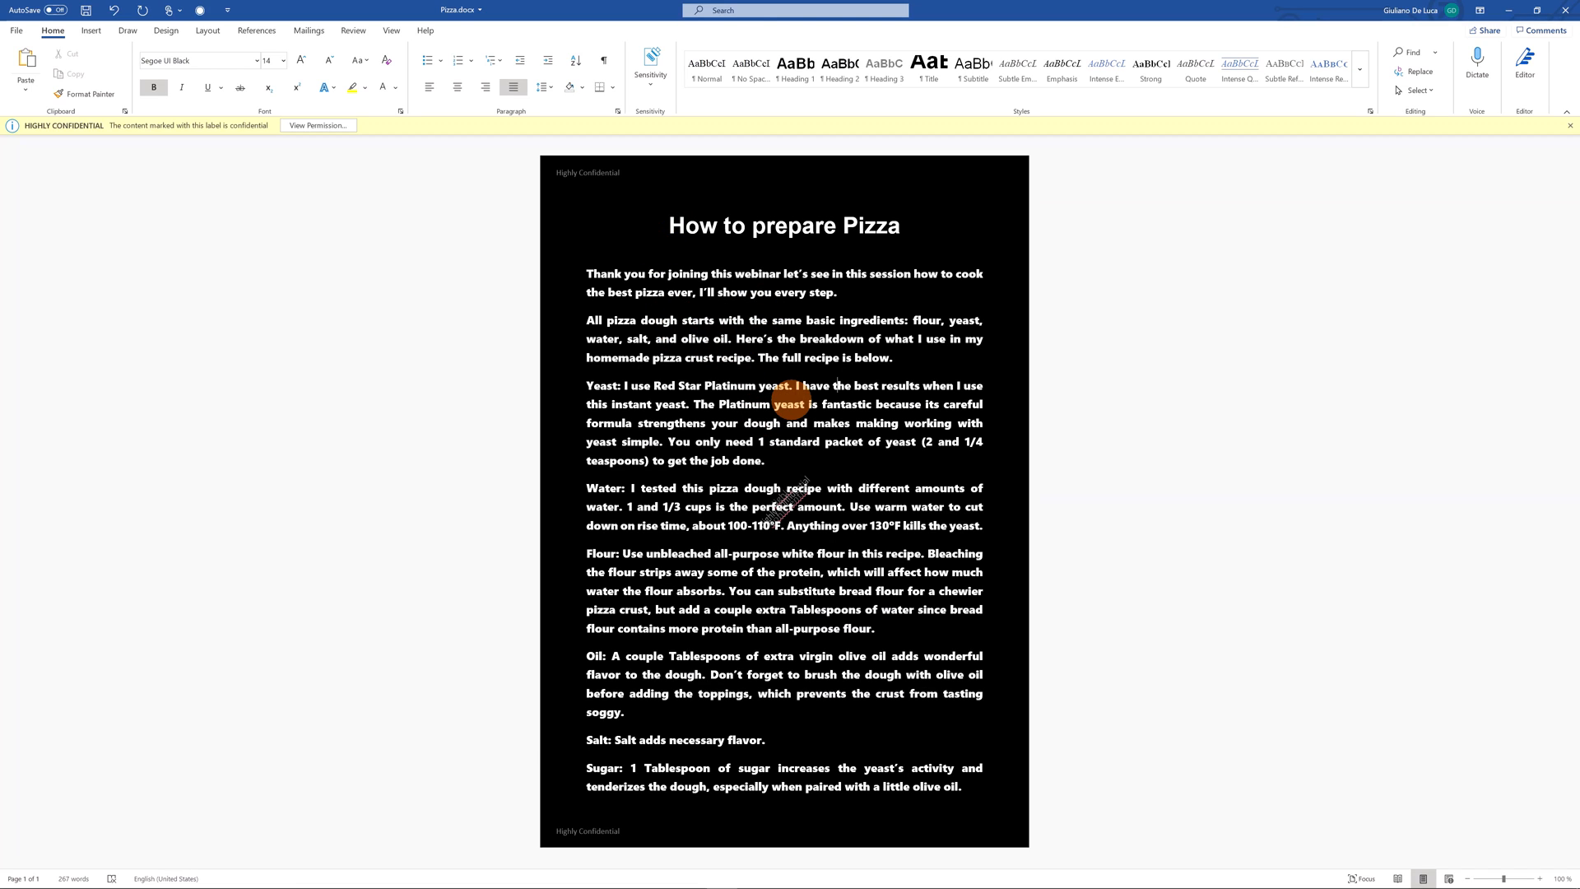
{"action": "mouse_move", "coordinate": [875, 386]}
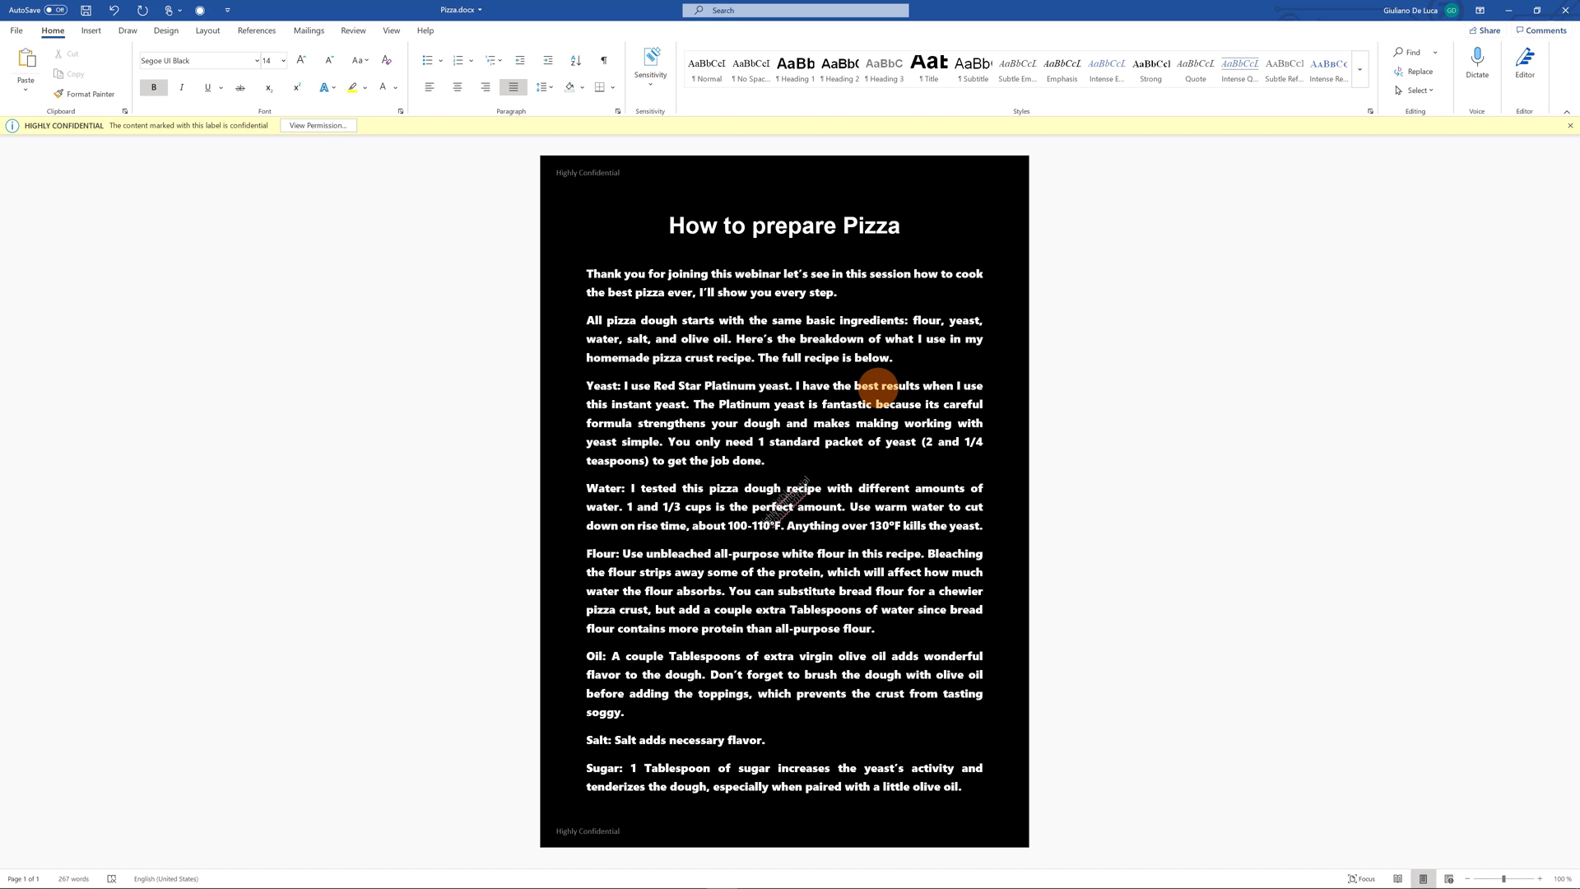
{"action": "mouse_move", "coordinate": [688, 446]}
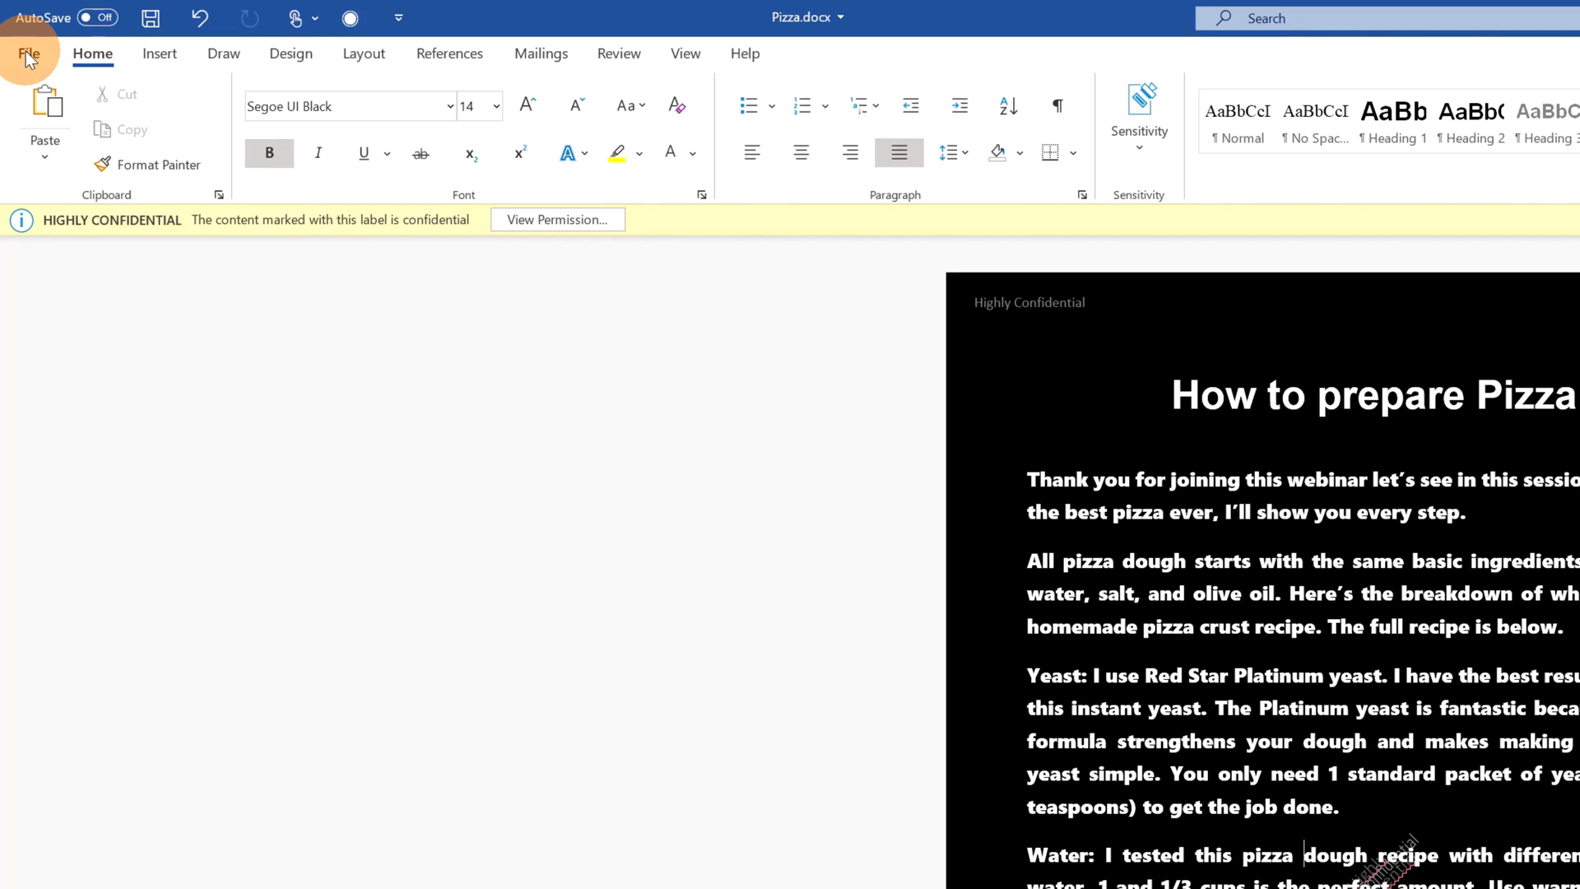
Step: Save the script as a PDF on the desktop, accepting the restrictions warning, then close Word
{"action": "left_click", "coordinate": [28, 53]}
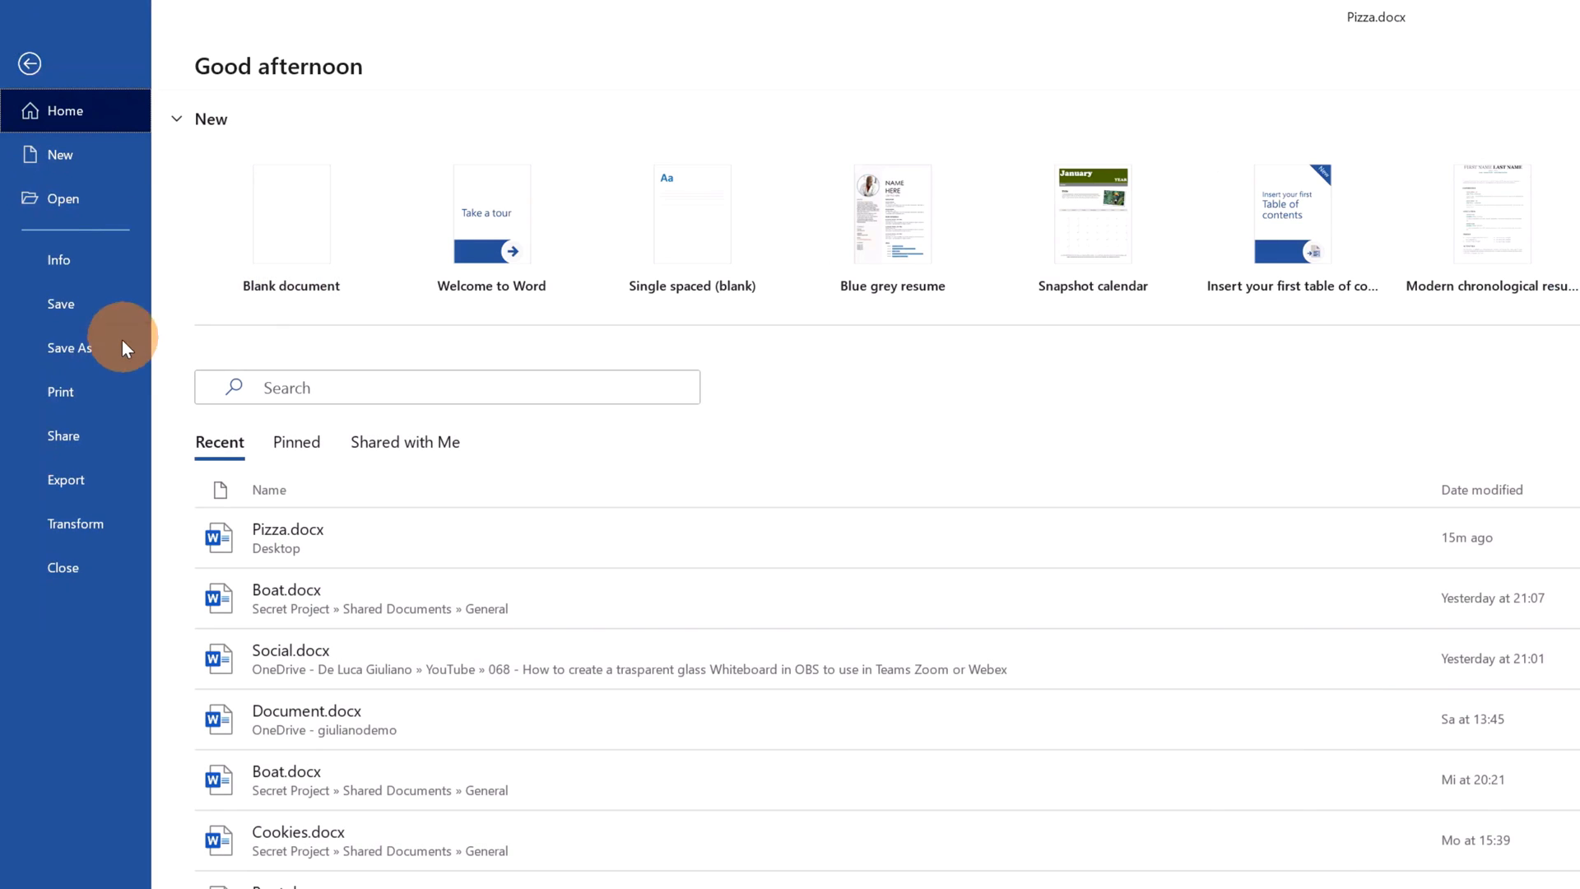
{"action": "left_click", "coordinate": [68, 347]}
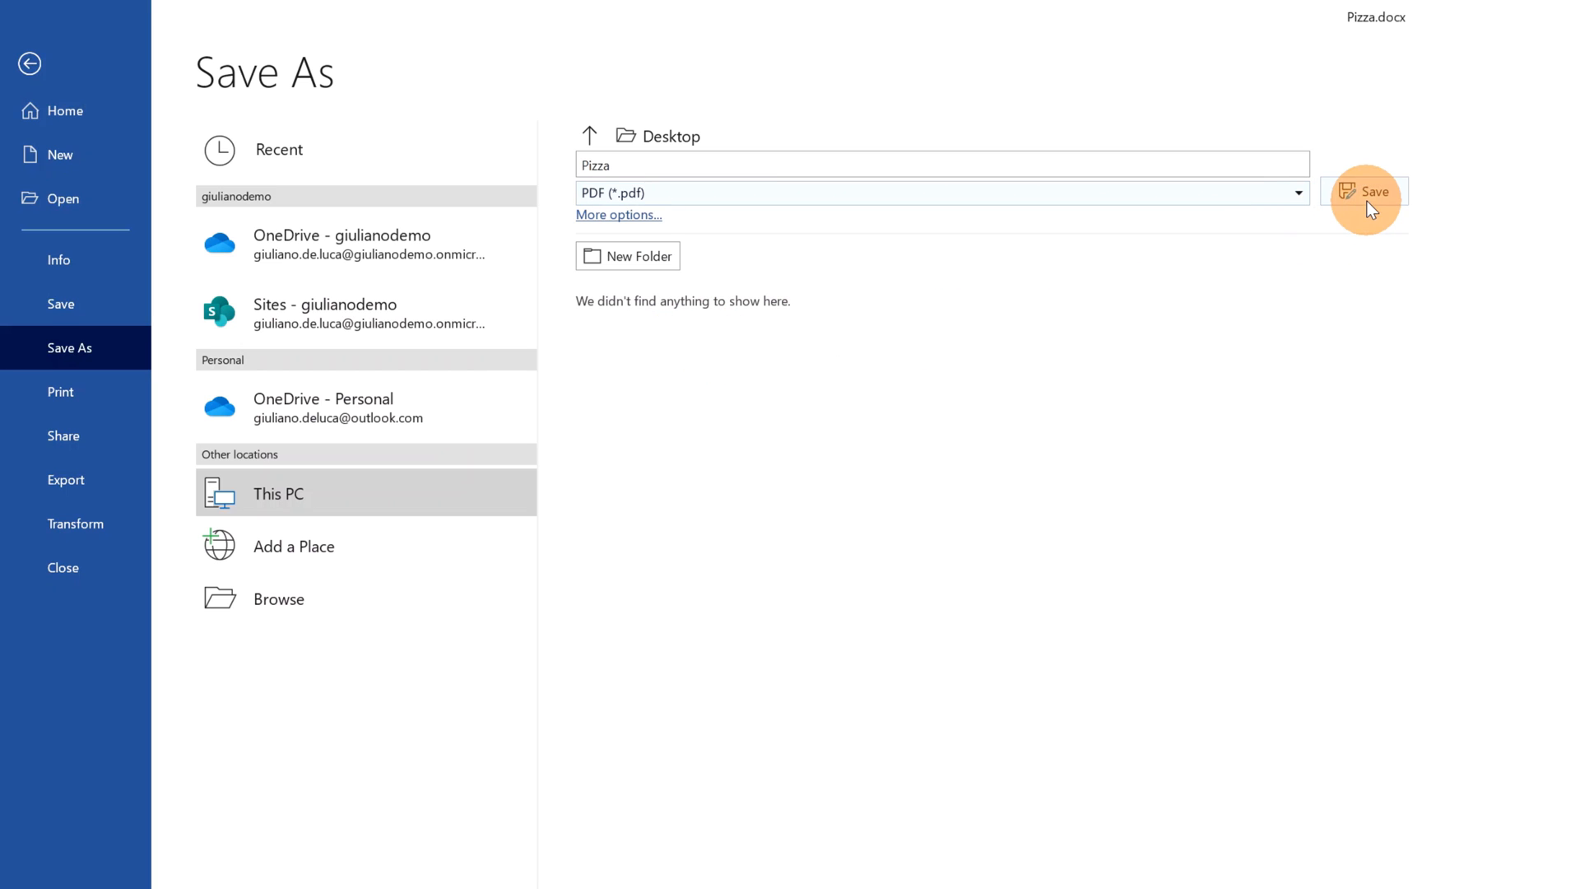
{"action": "left_click", "coordinate": [1366, 192]}
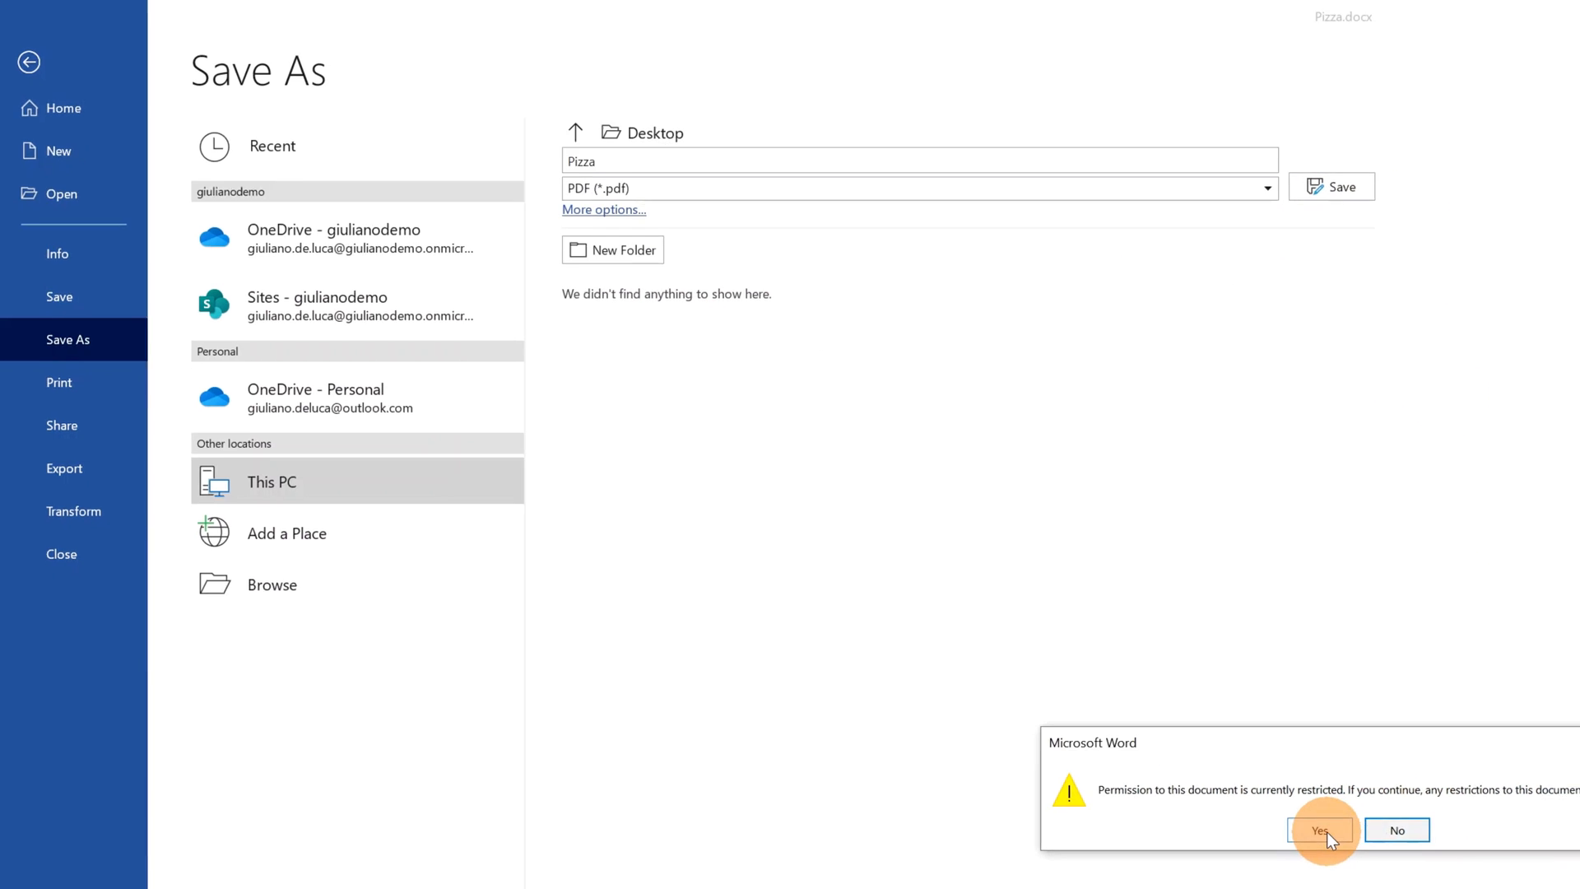
{"action": "left_click", "coordinate": [1319, 830]}
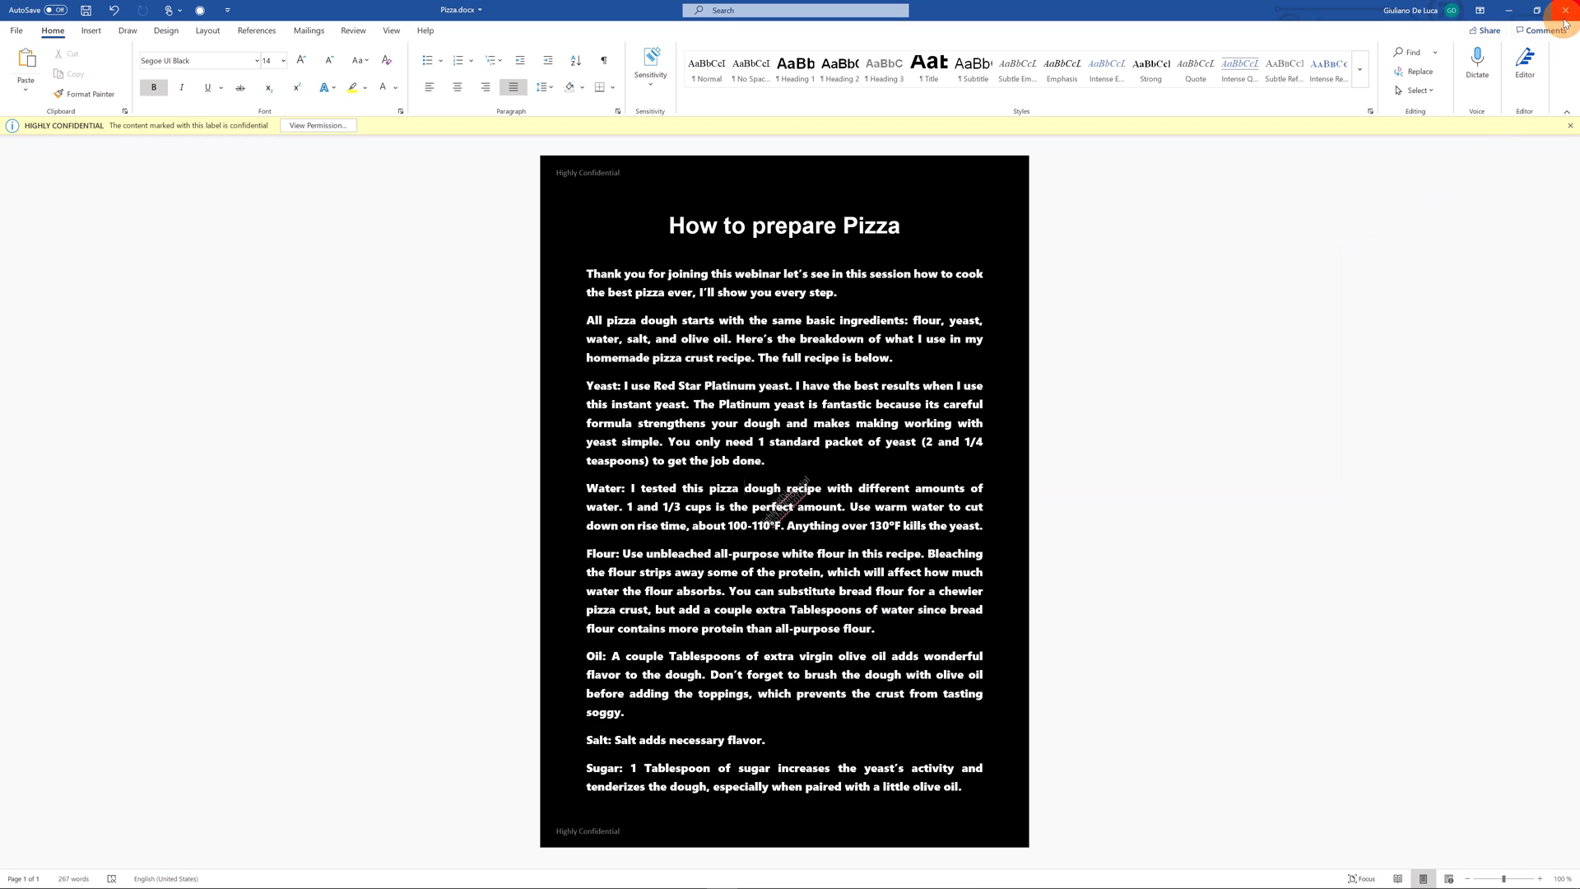
{"action": "left_click", "coordinate": [1563, 9]}
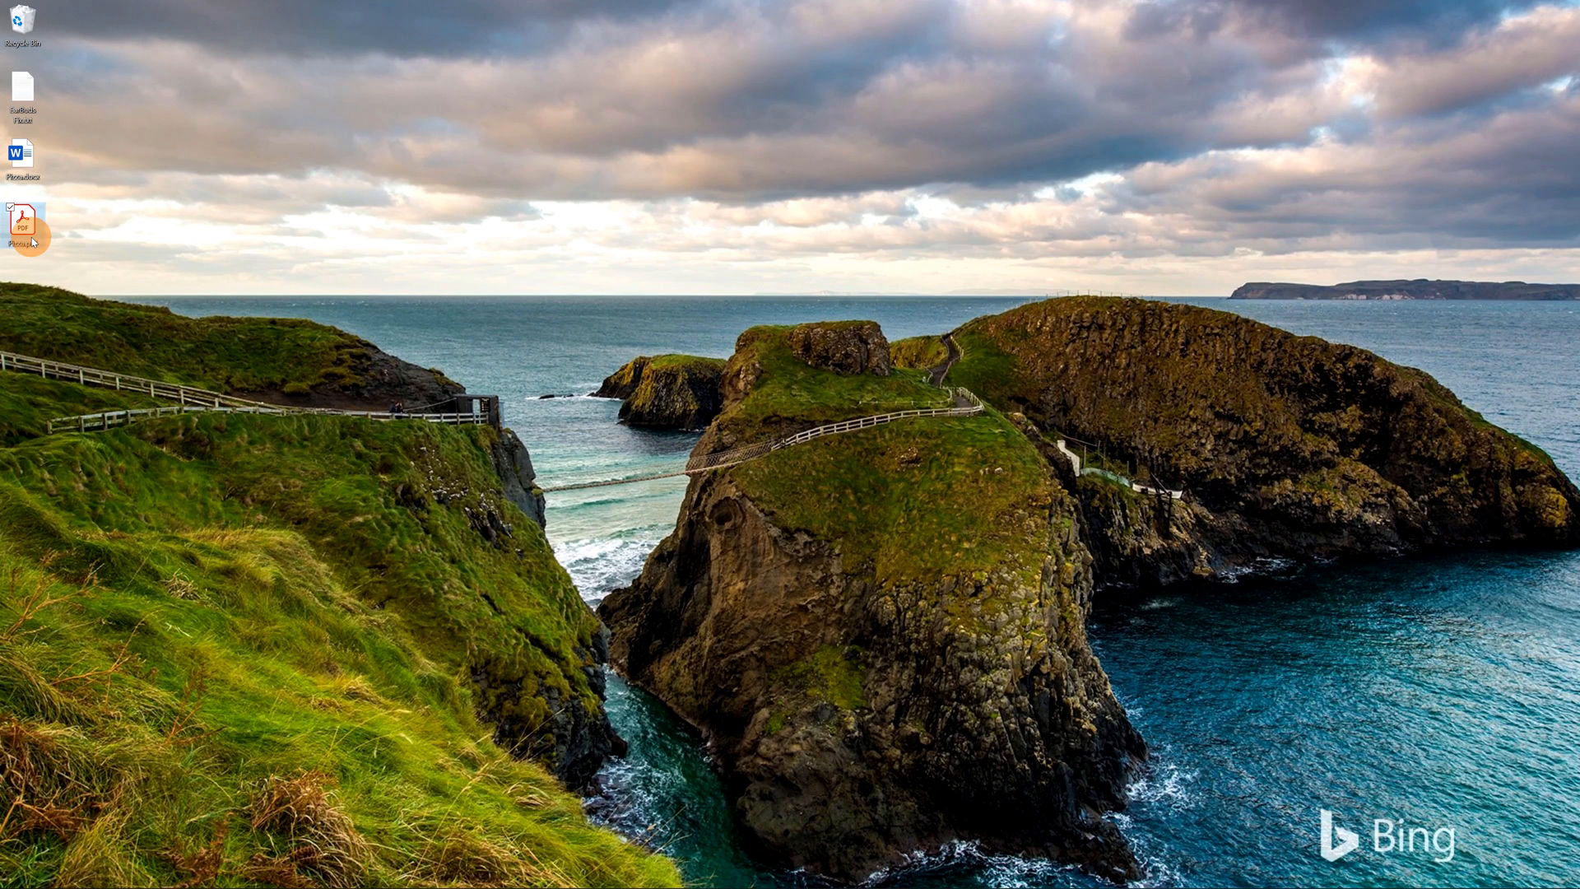
Step: Open Pizza.pdf in Acrobat Reader, maximize it, then restore it to a small window
{"action": "double_click", "coordinate": [23, 219]}
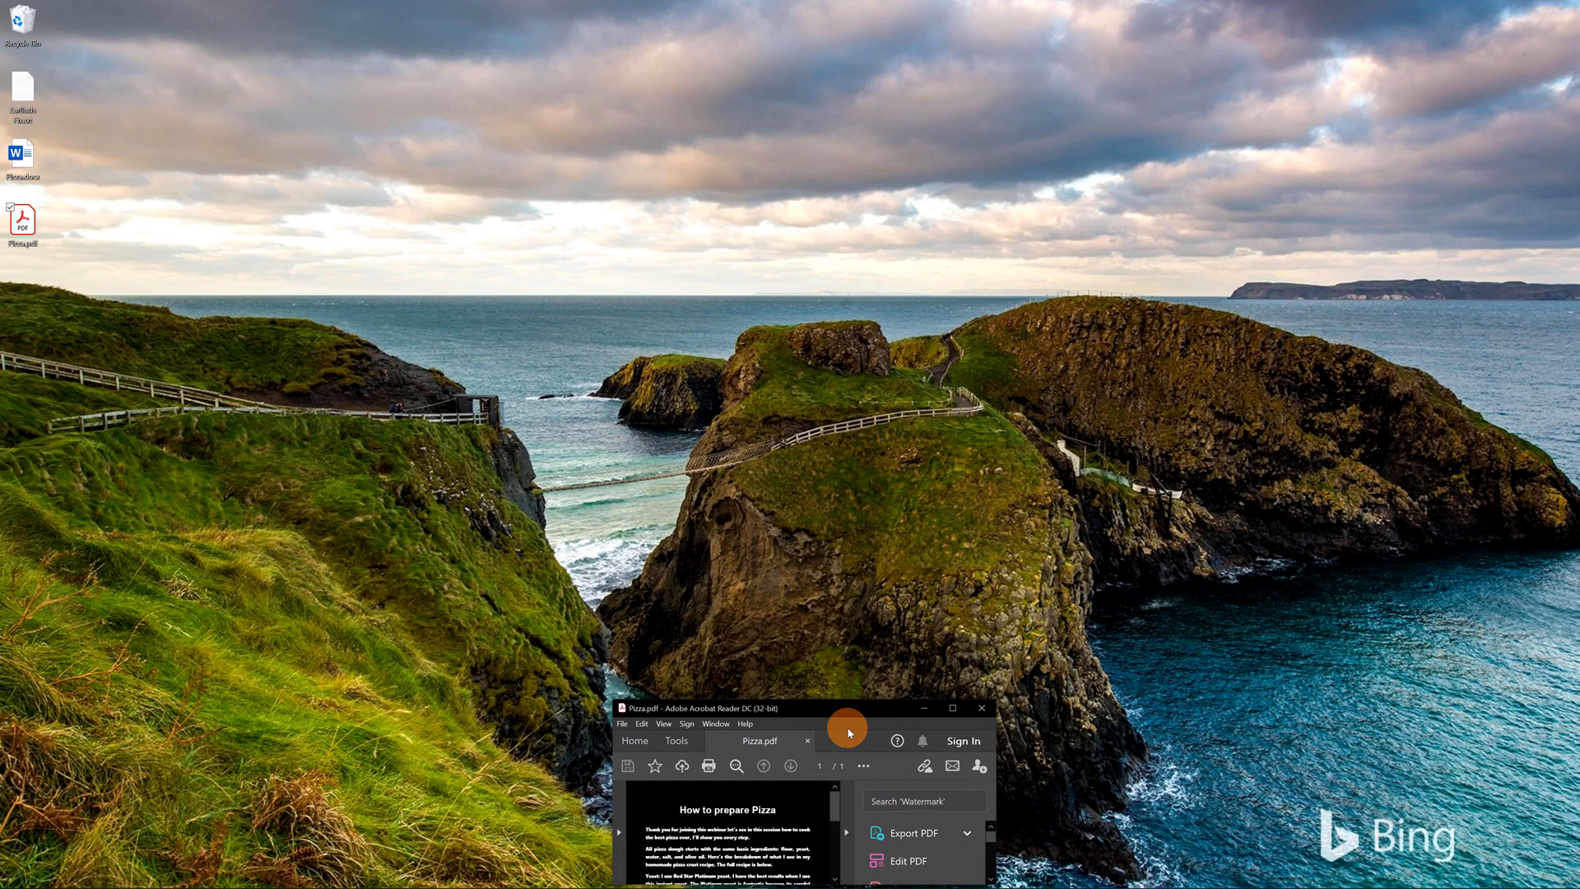
{"action": "left_click", "coordinate": [951, 707]}
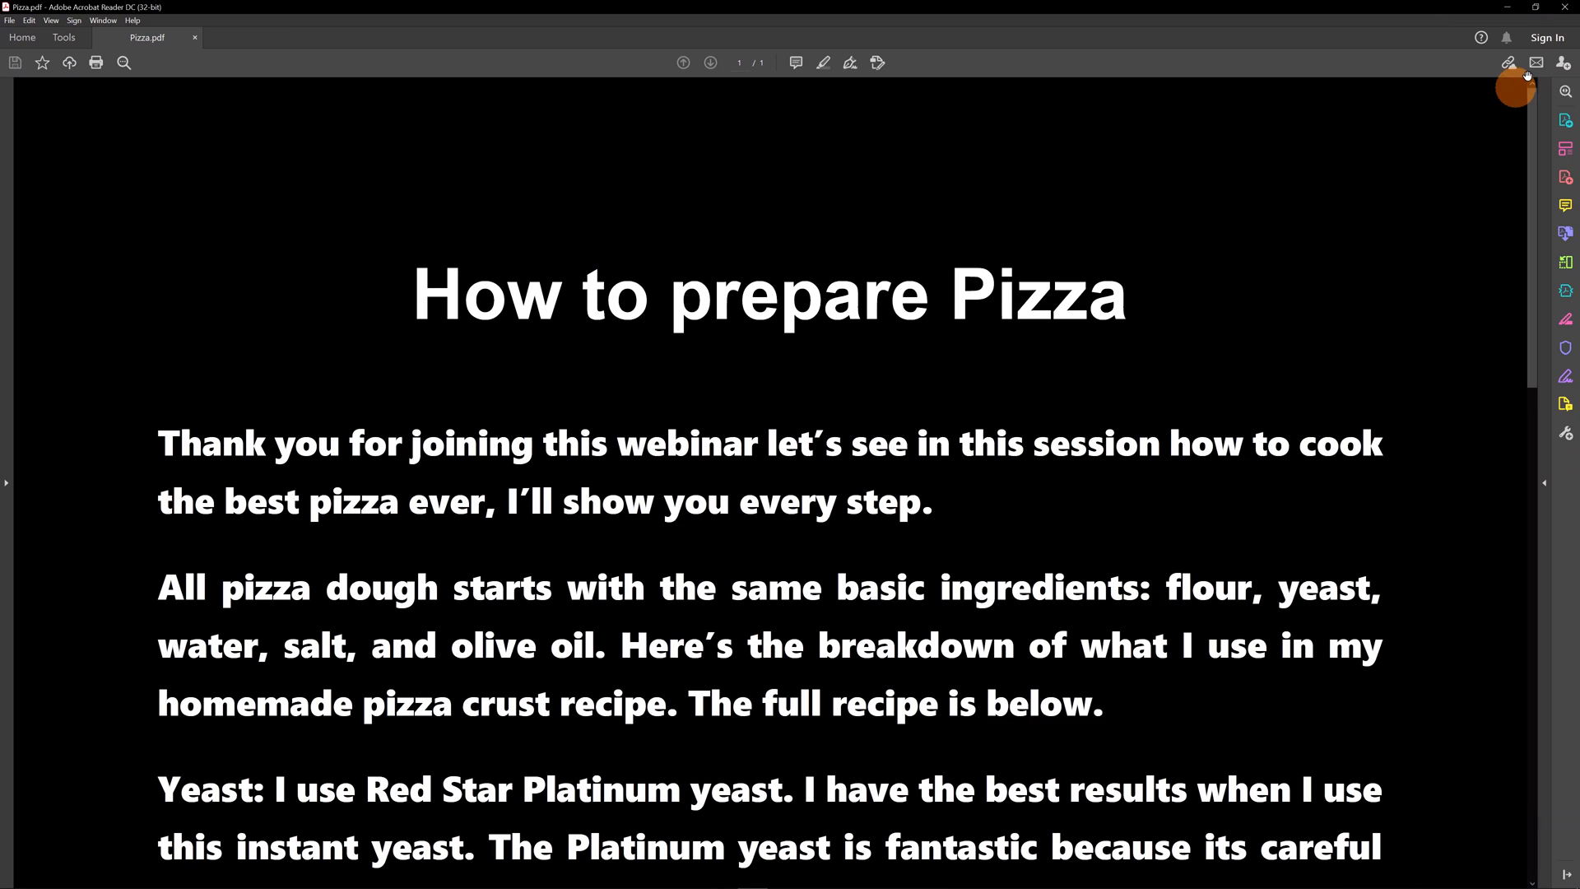
{"action": "left_click", "coordinate": [1530, 8]}
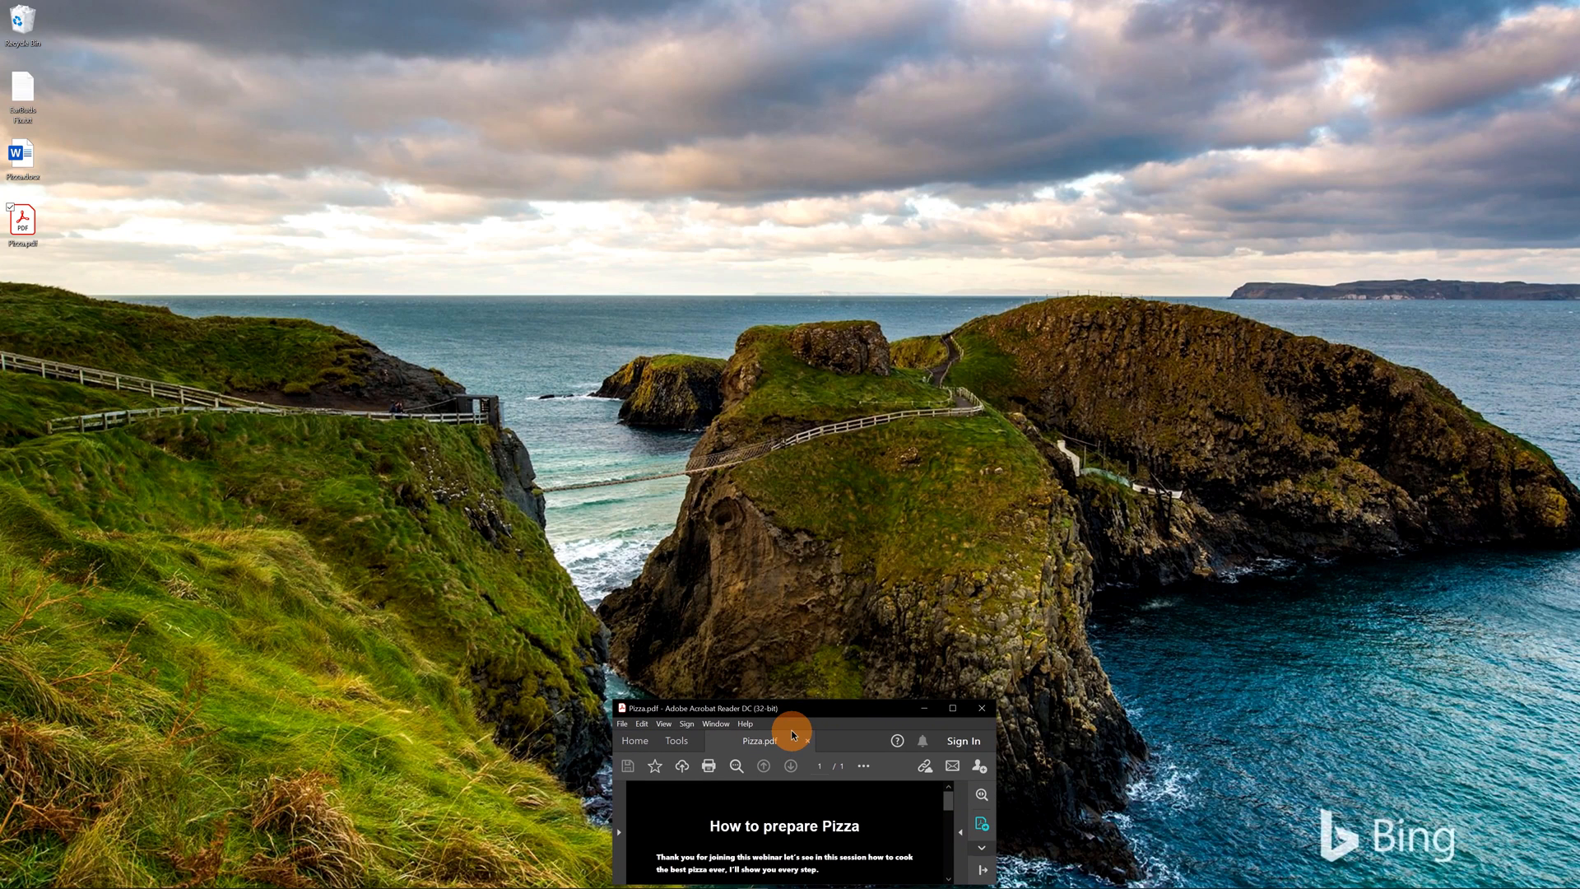
{"action": "mouse_move", "coordinate": [823, 719]}
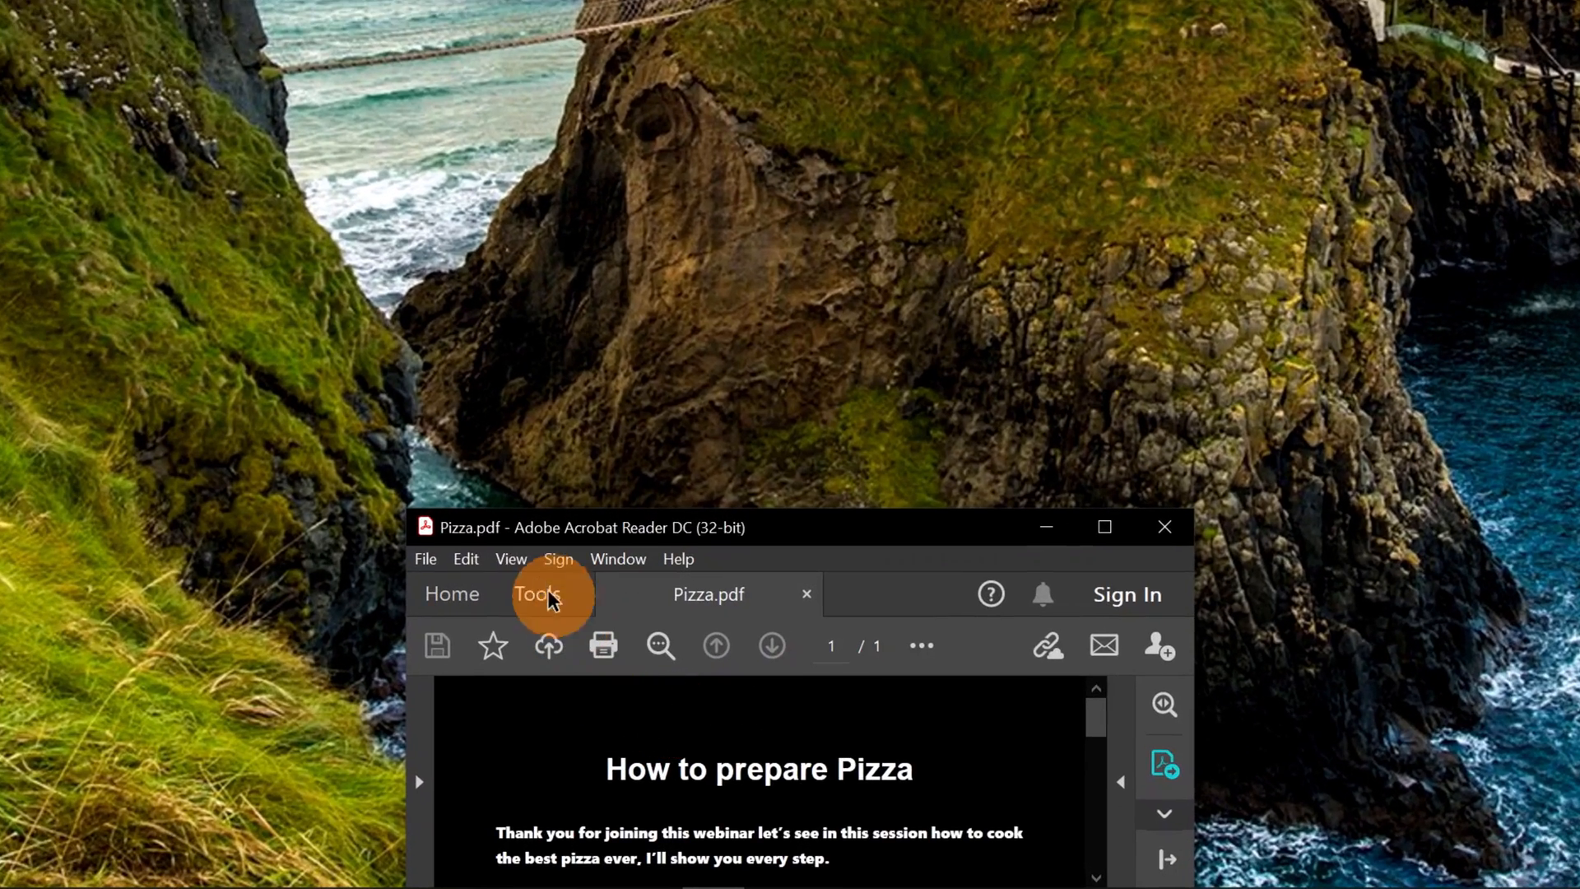
Step: Turn on Page Display's Automatically Scroll so the recipe moves steadily upward
{"action": "left_click", "coordinate": [511, 558]}
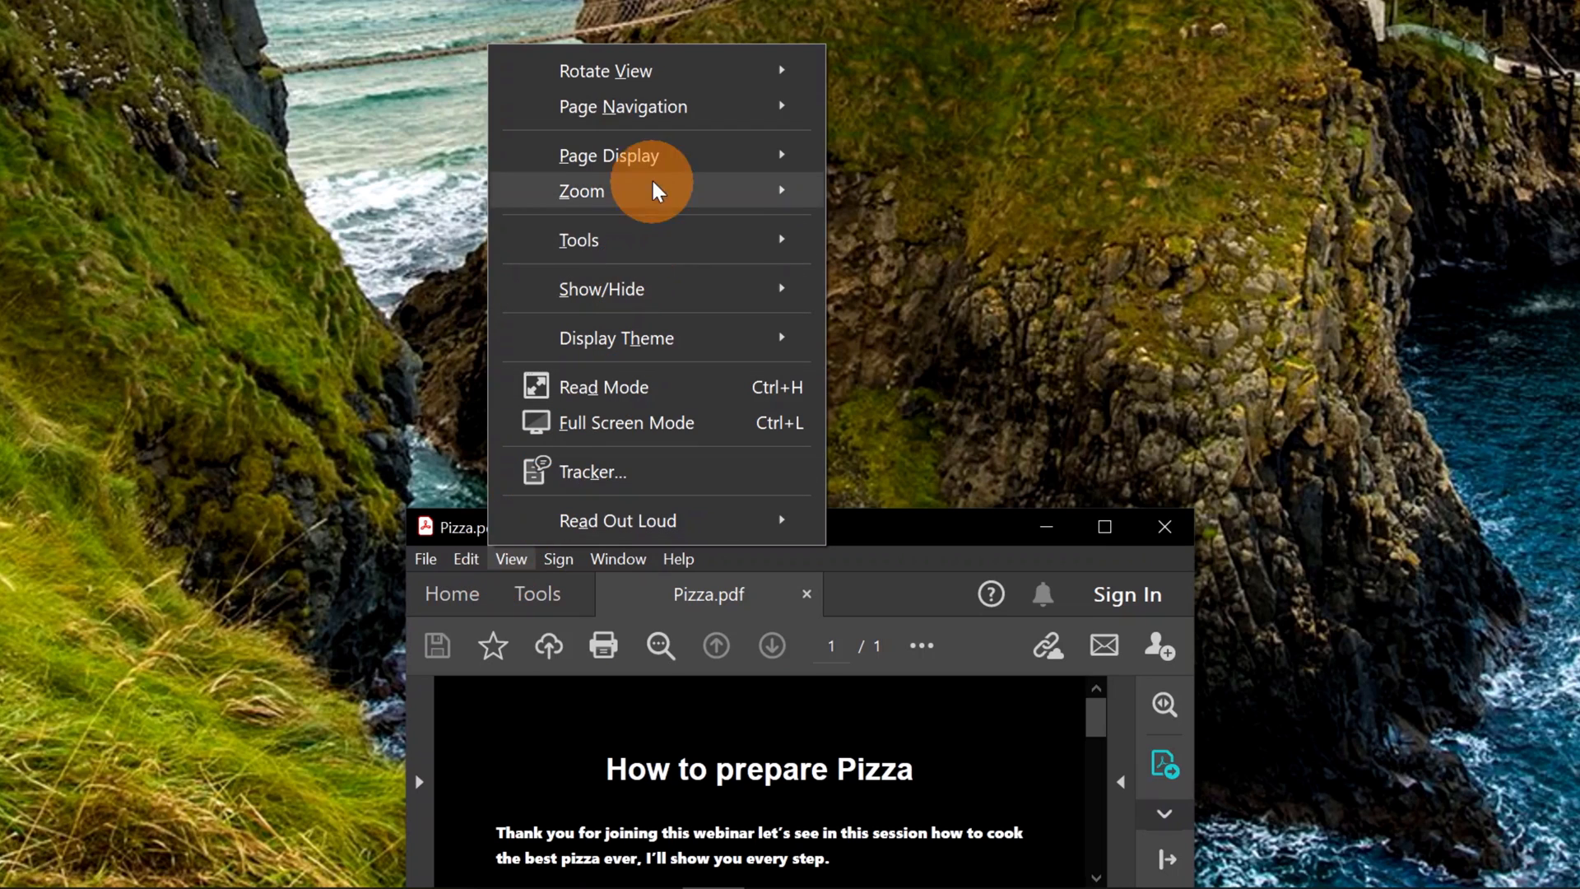
{"action": "left_click", "coordinate": [609, 154]}
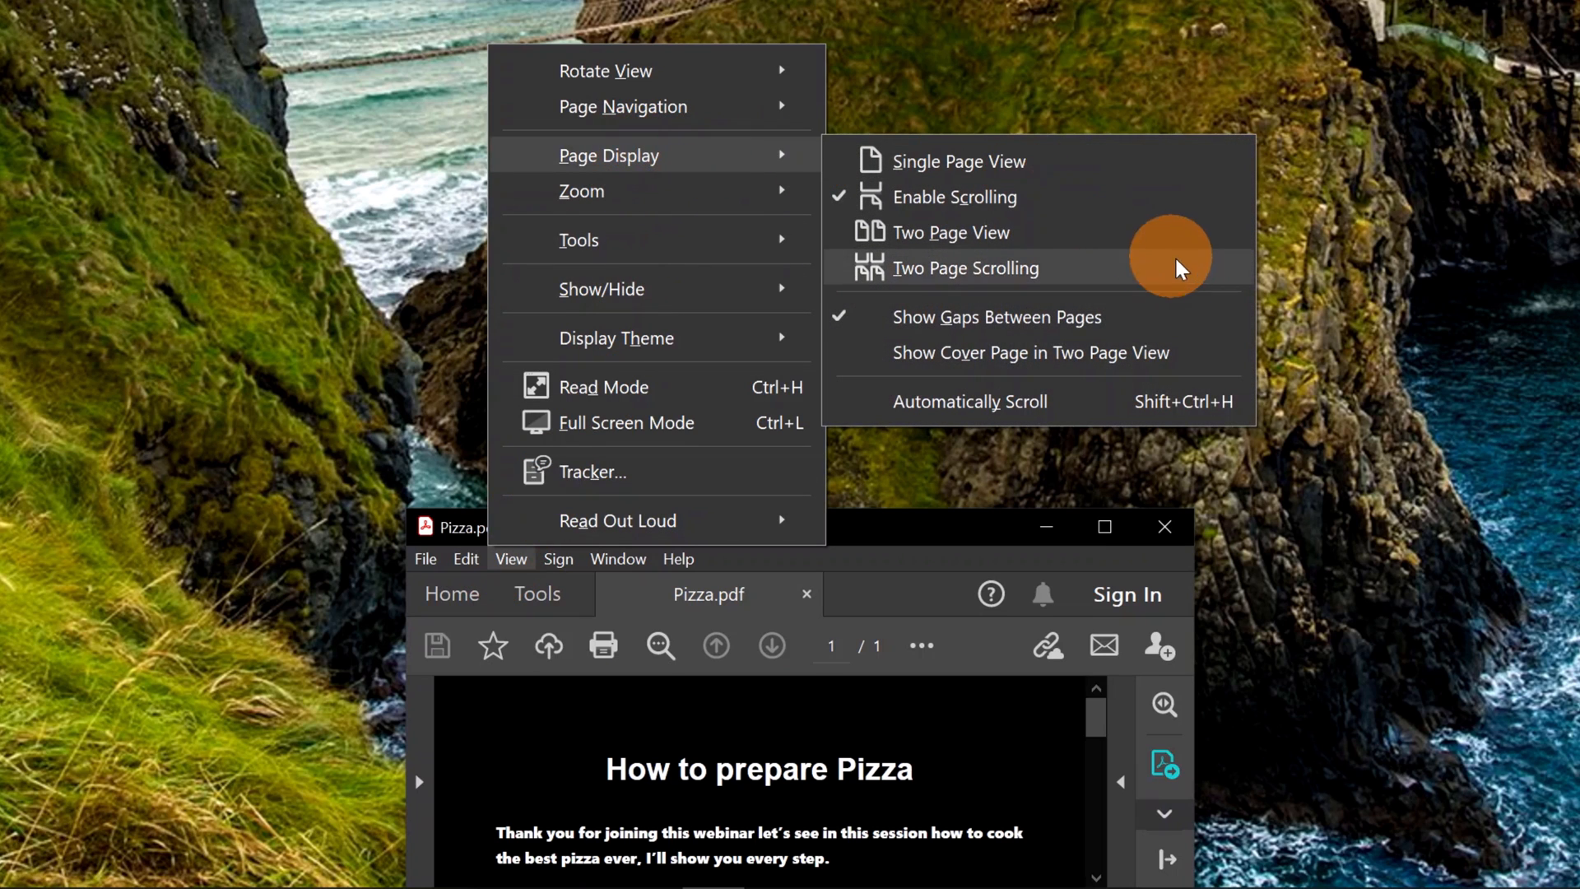
{"action": "mouse_move", "coordinate": [1038, 401]}
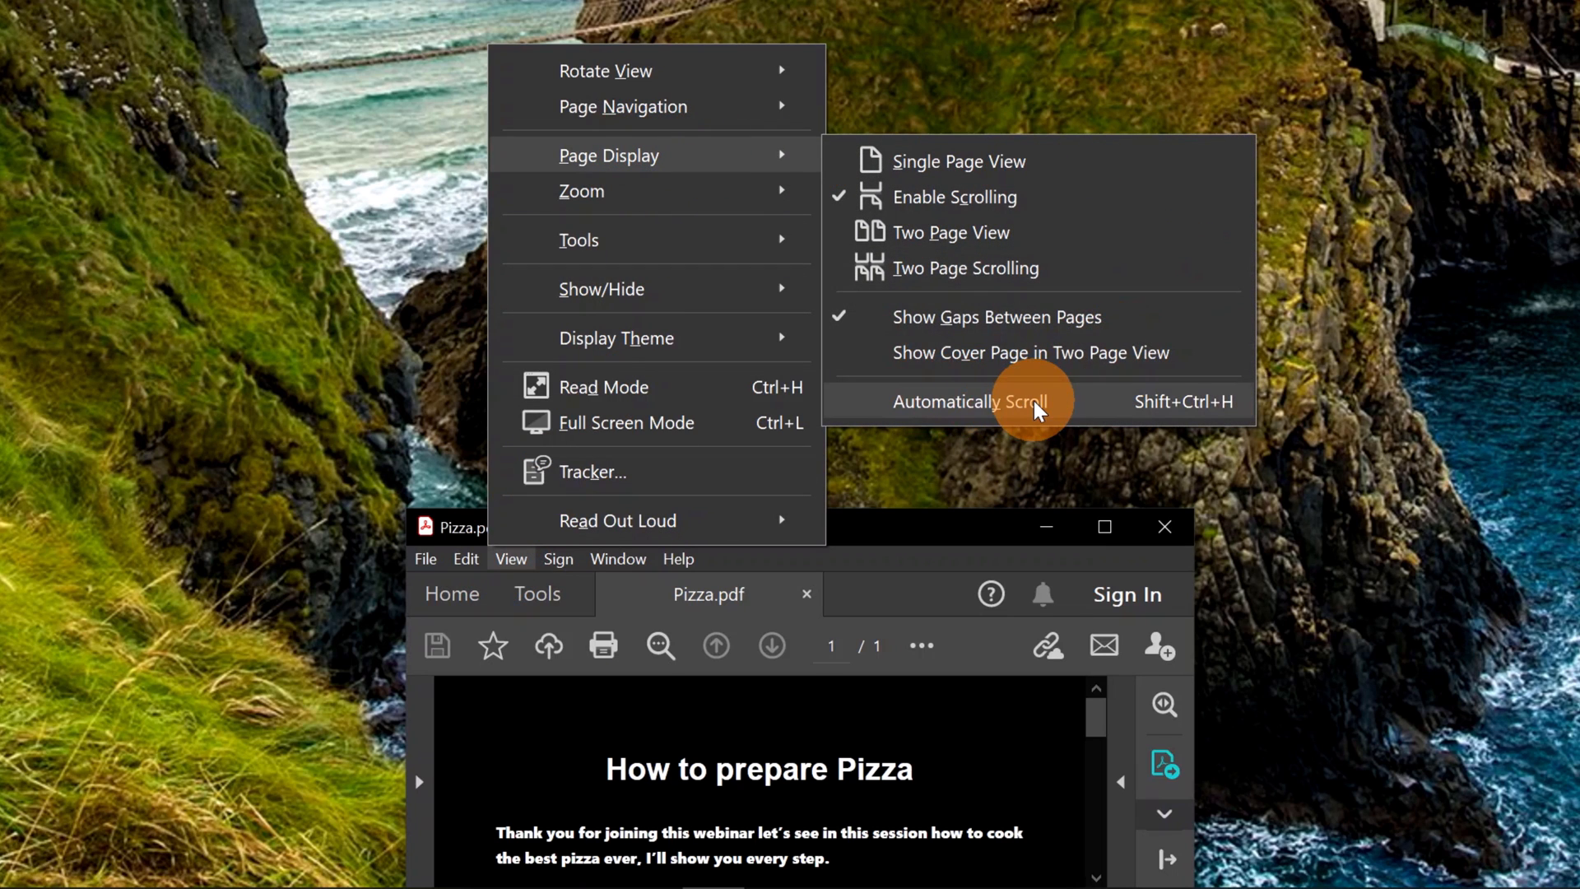
{"action": "mouse_move", "coordinate": [1048, 413]}
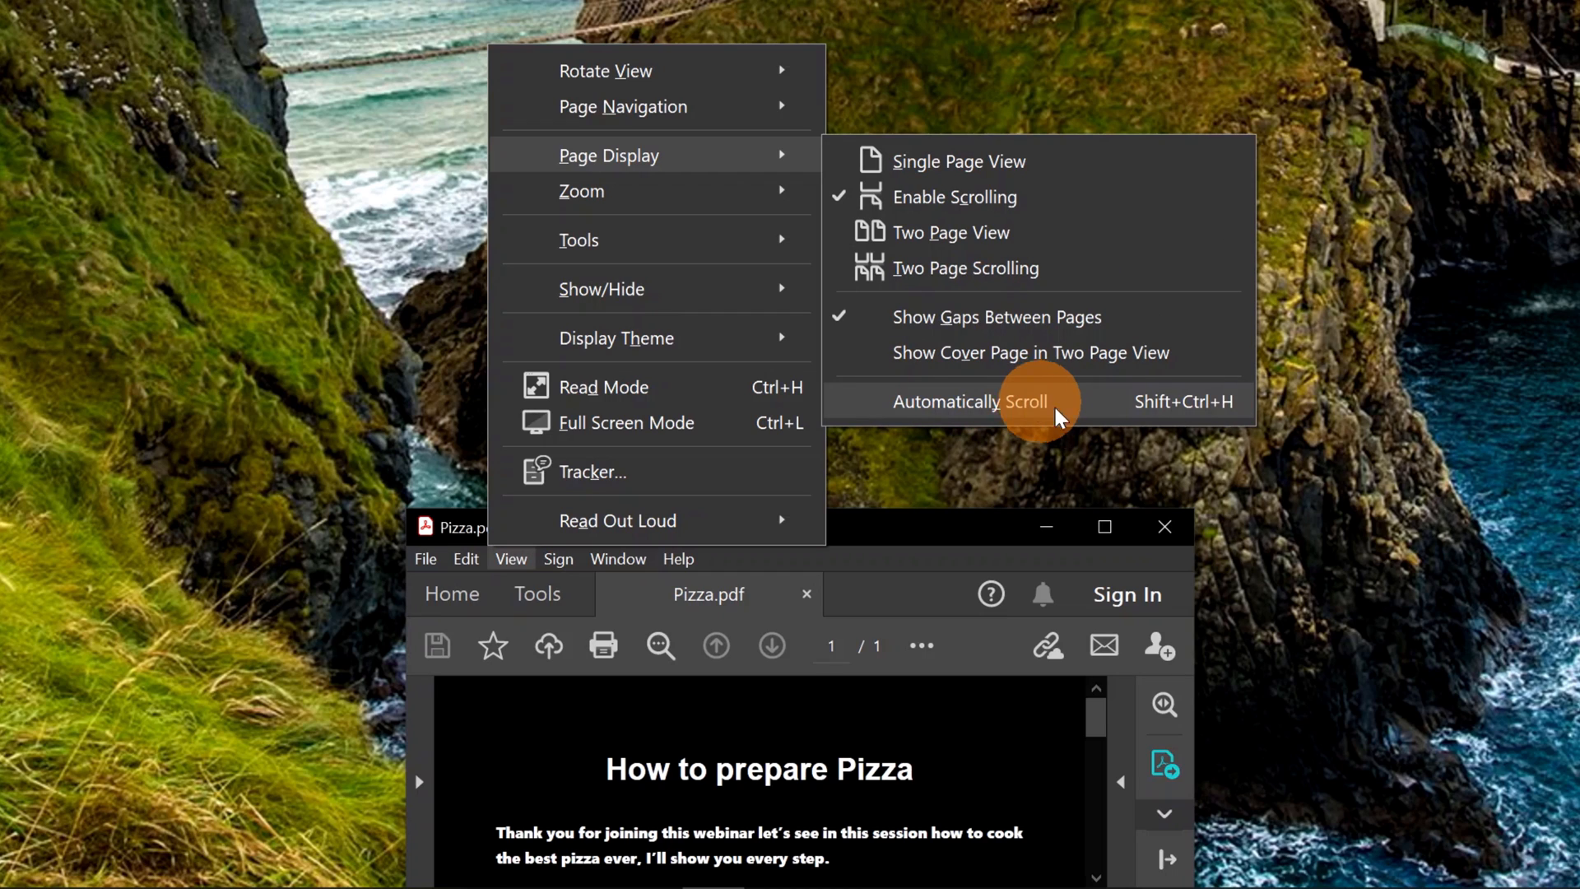
{"action": "mouse_move", "coordinate": [1104, 416]}
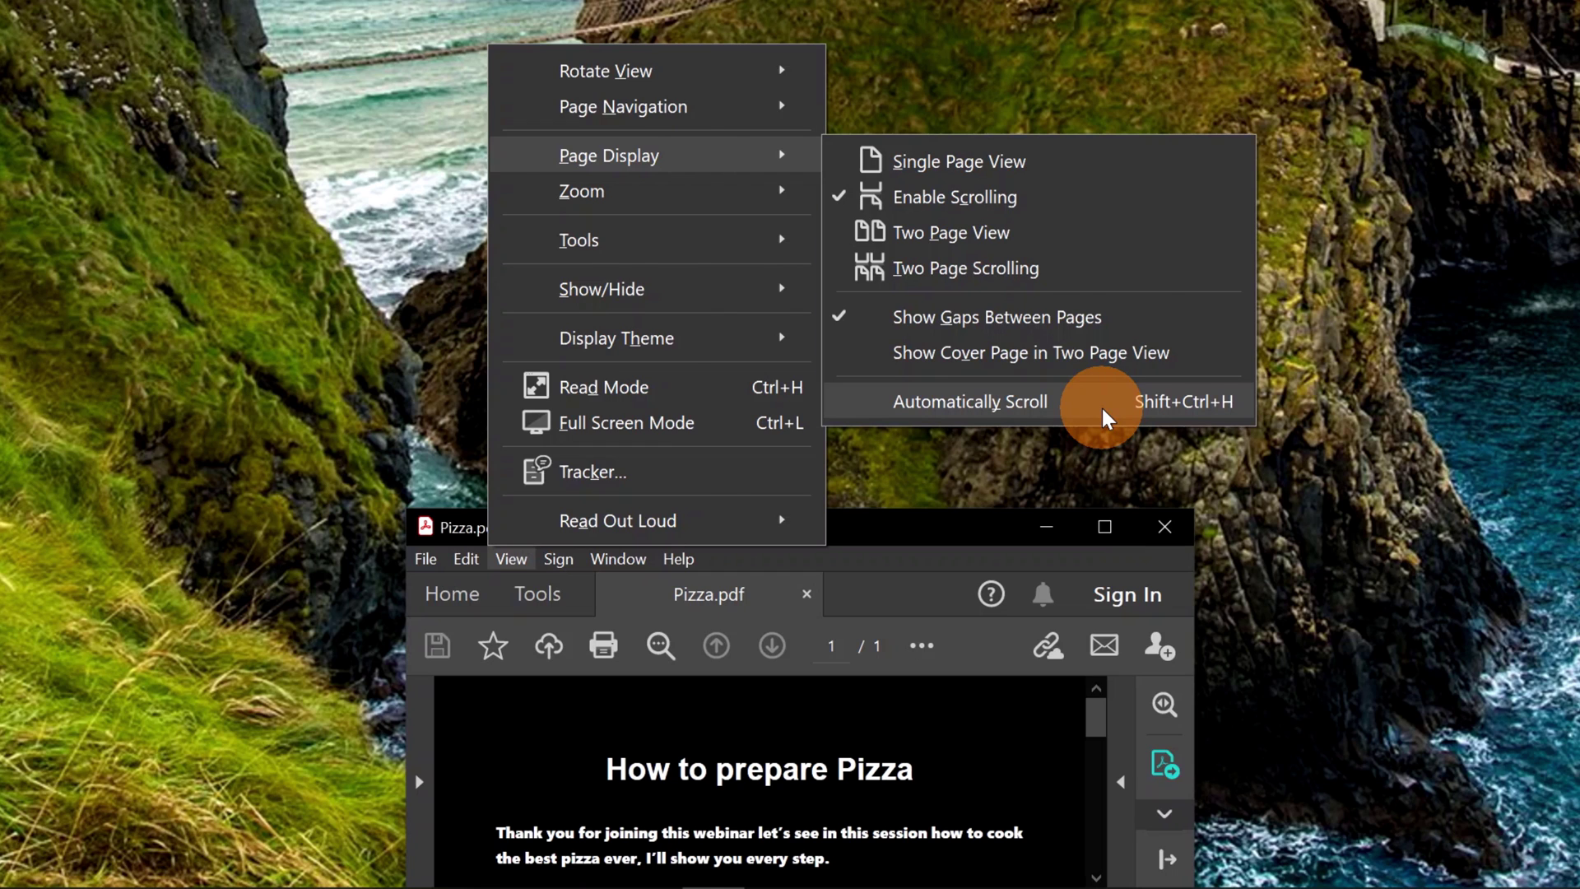
{"action": "left_click", "coordinate": [969, 401]}
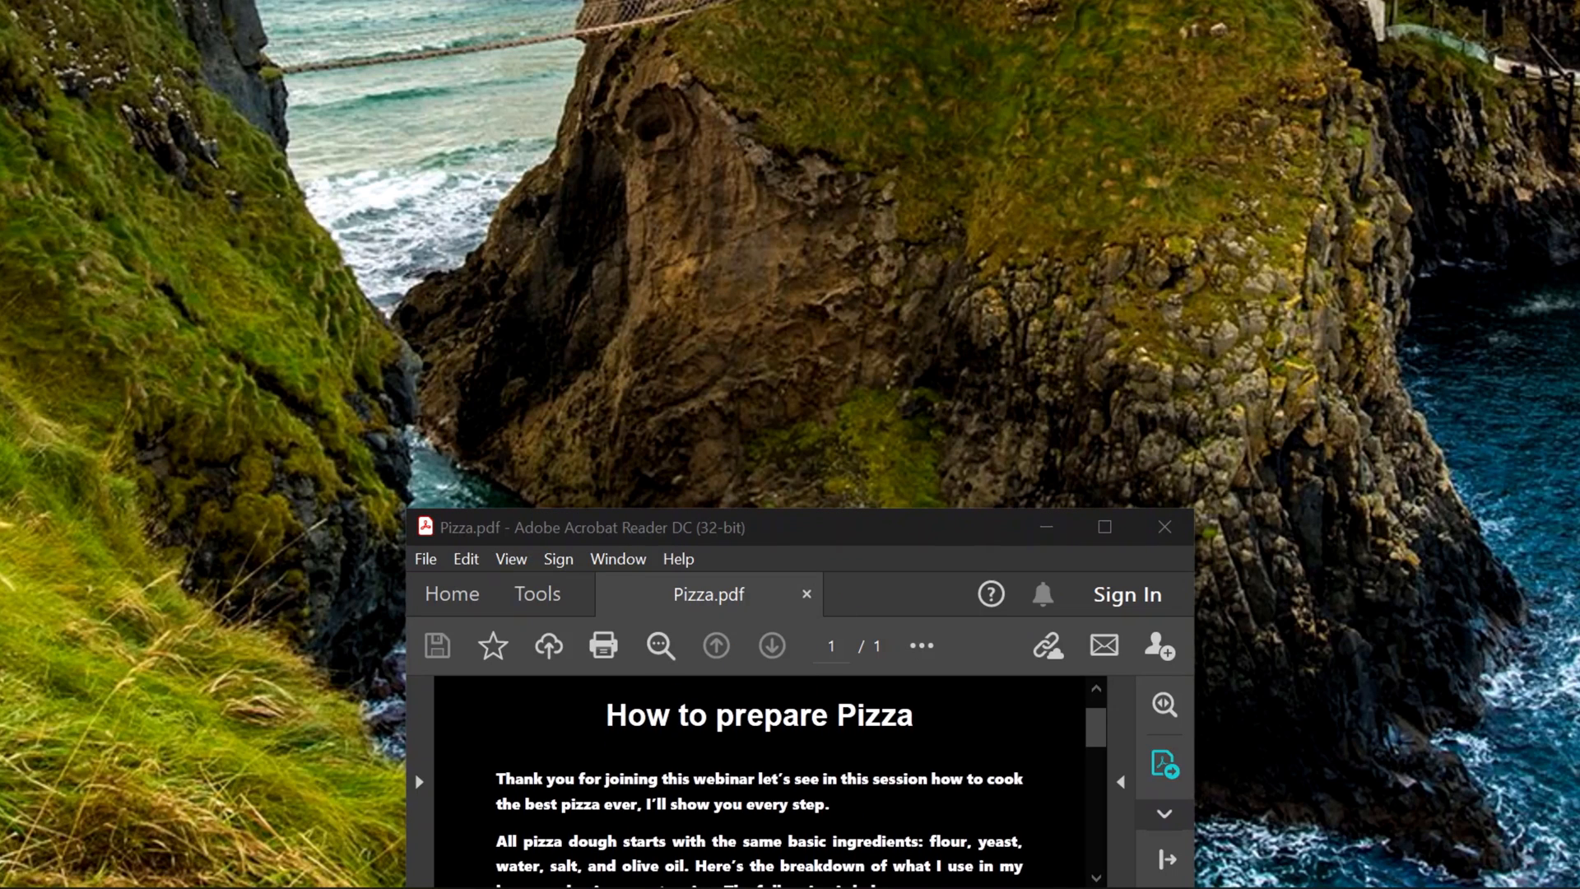
{"action": "scroll", "scroll_direction": "down", "scroll_amount": 3}
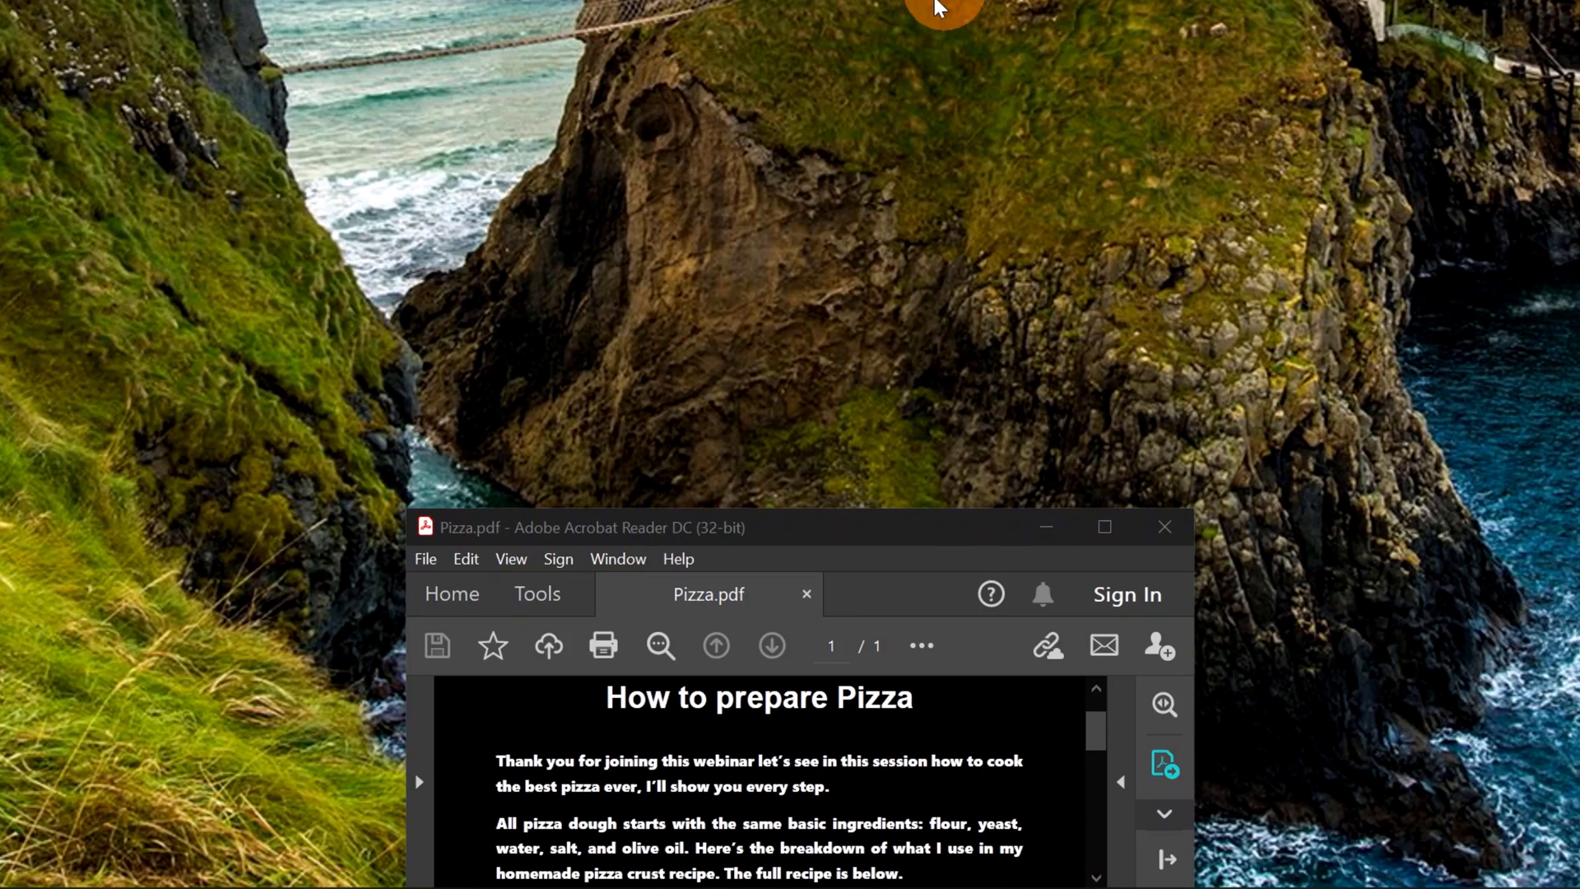
{"action": "scroll", "scroll_direction": "down", "scroll_amount": 3}
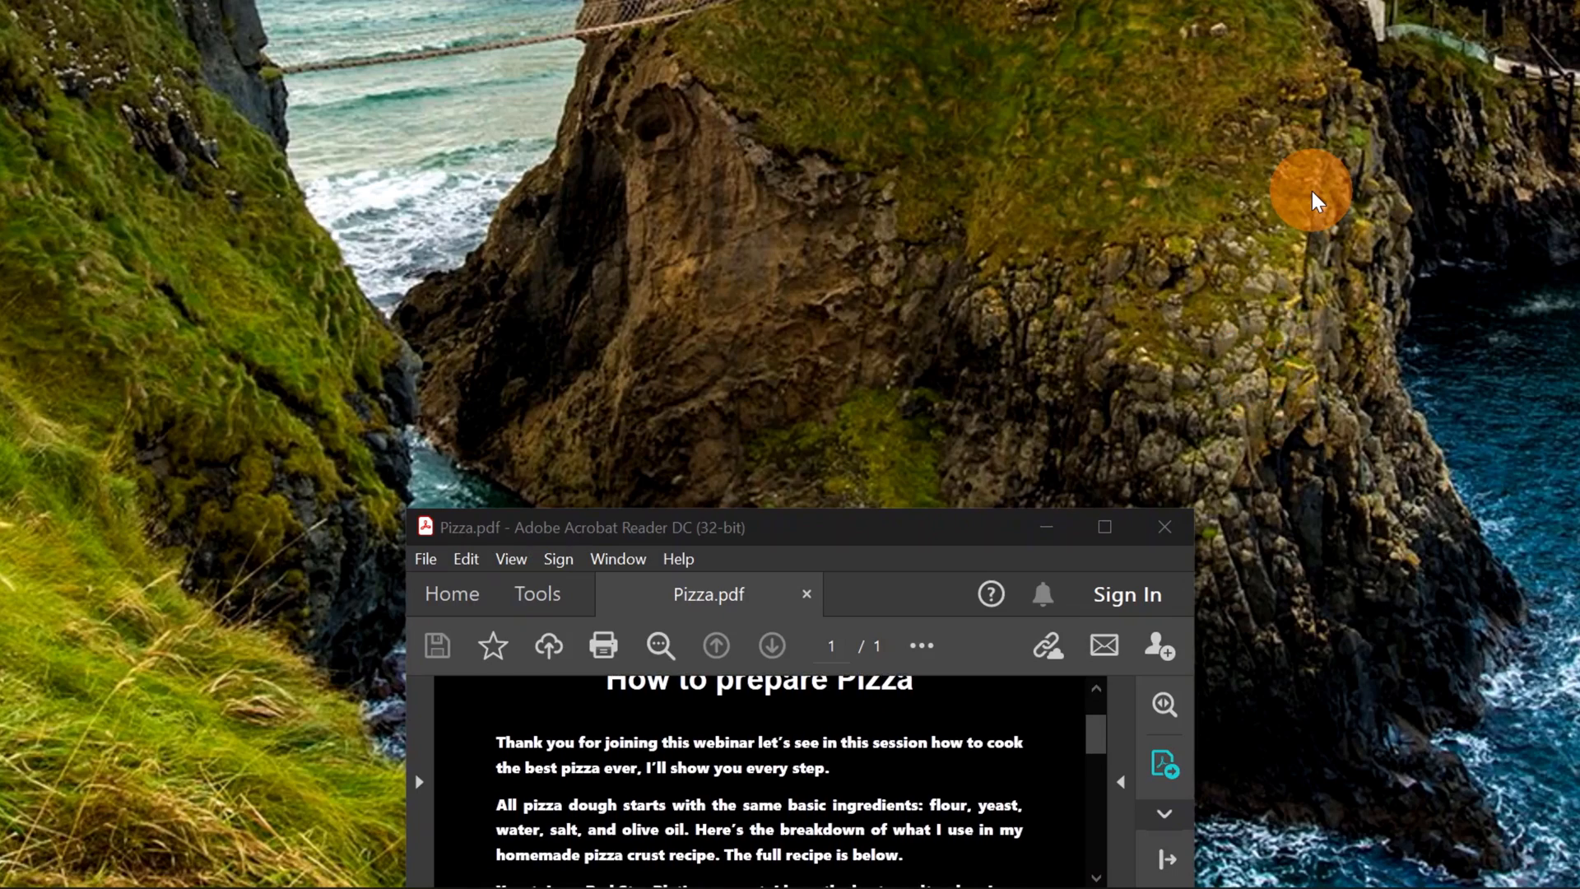
{"action": "scroll", "scroll_direction": "down", "scroll_amount": 3}
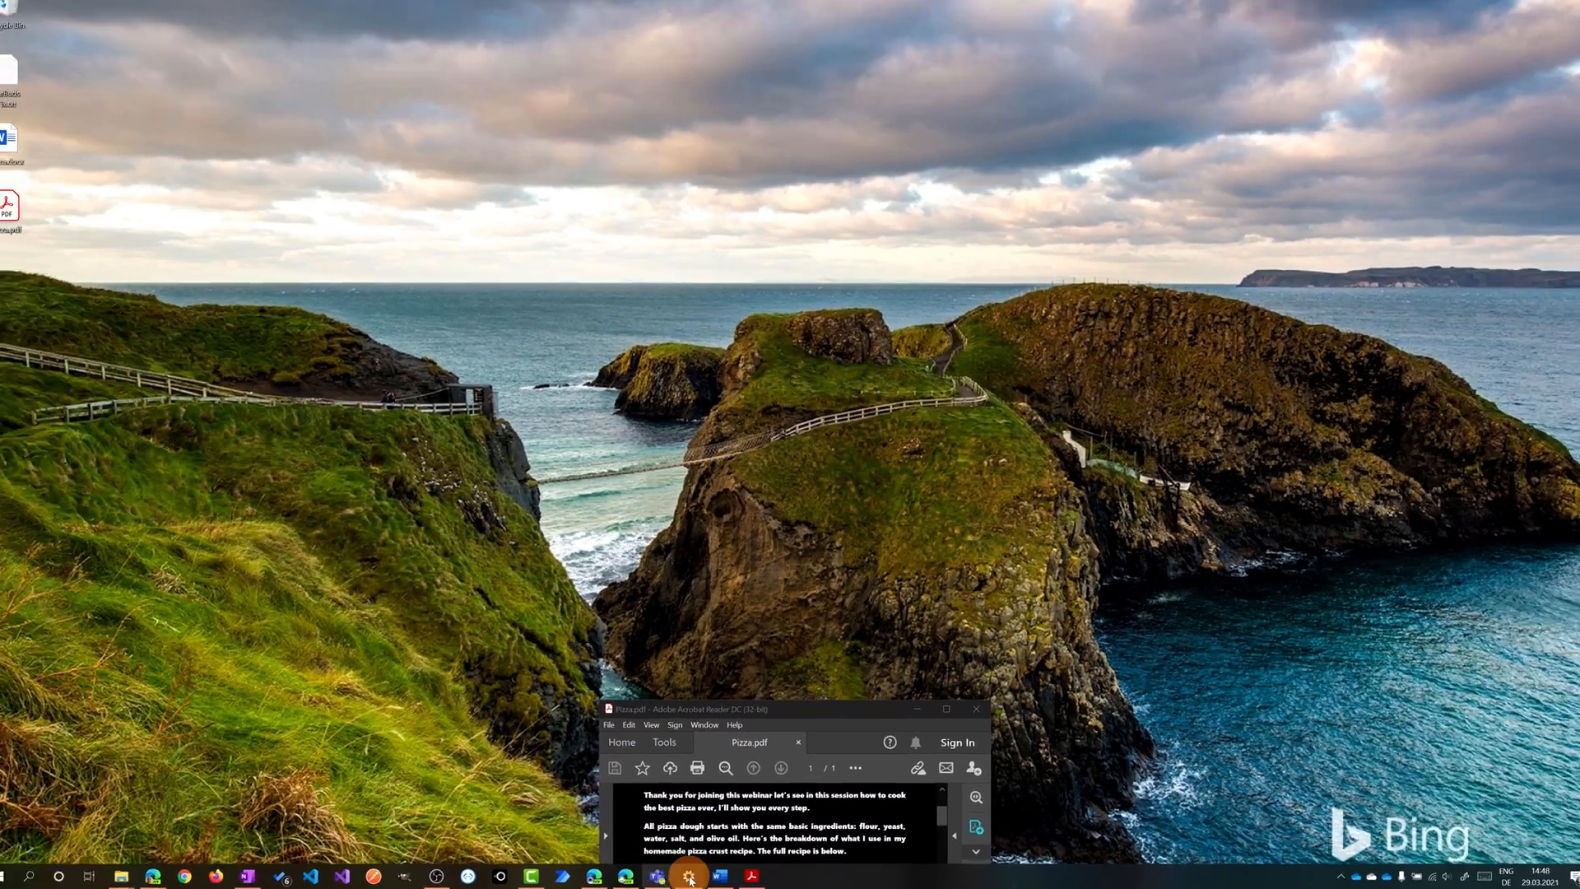
Step: Bring Teams above the small Acrobat window while the recipe scrolls to Flour and Oil
{"action": "left_click", "coordinate": [688, 875]}
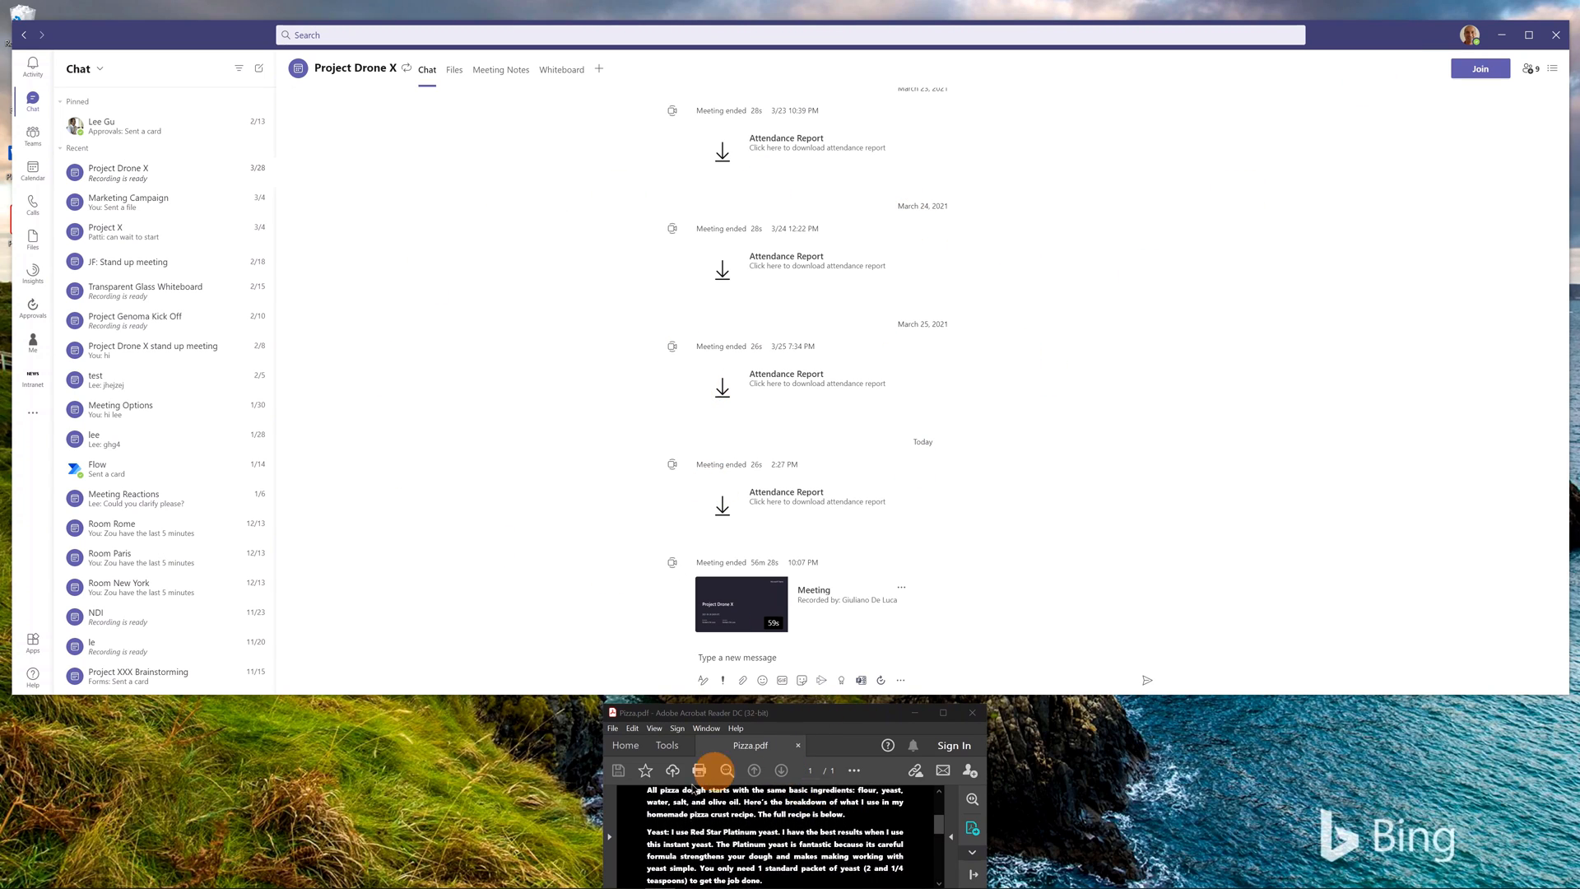
{"action": "scroll", "scroll_direction": "down", "scroll_amount": 3}
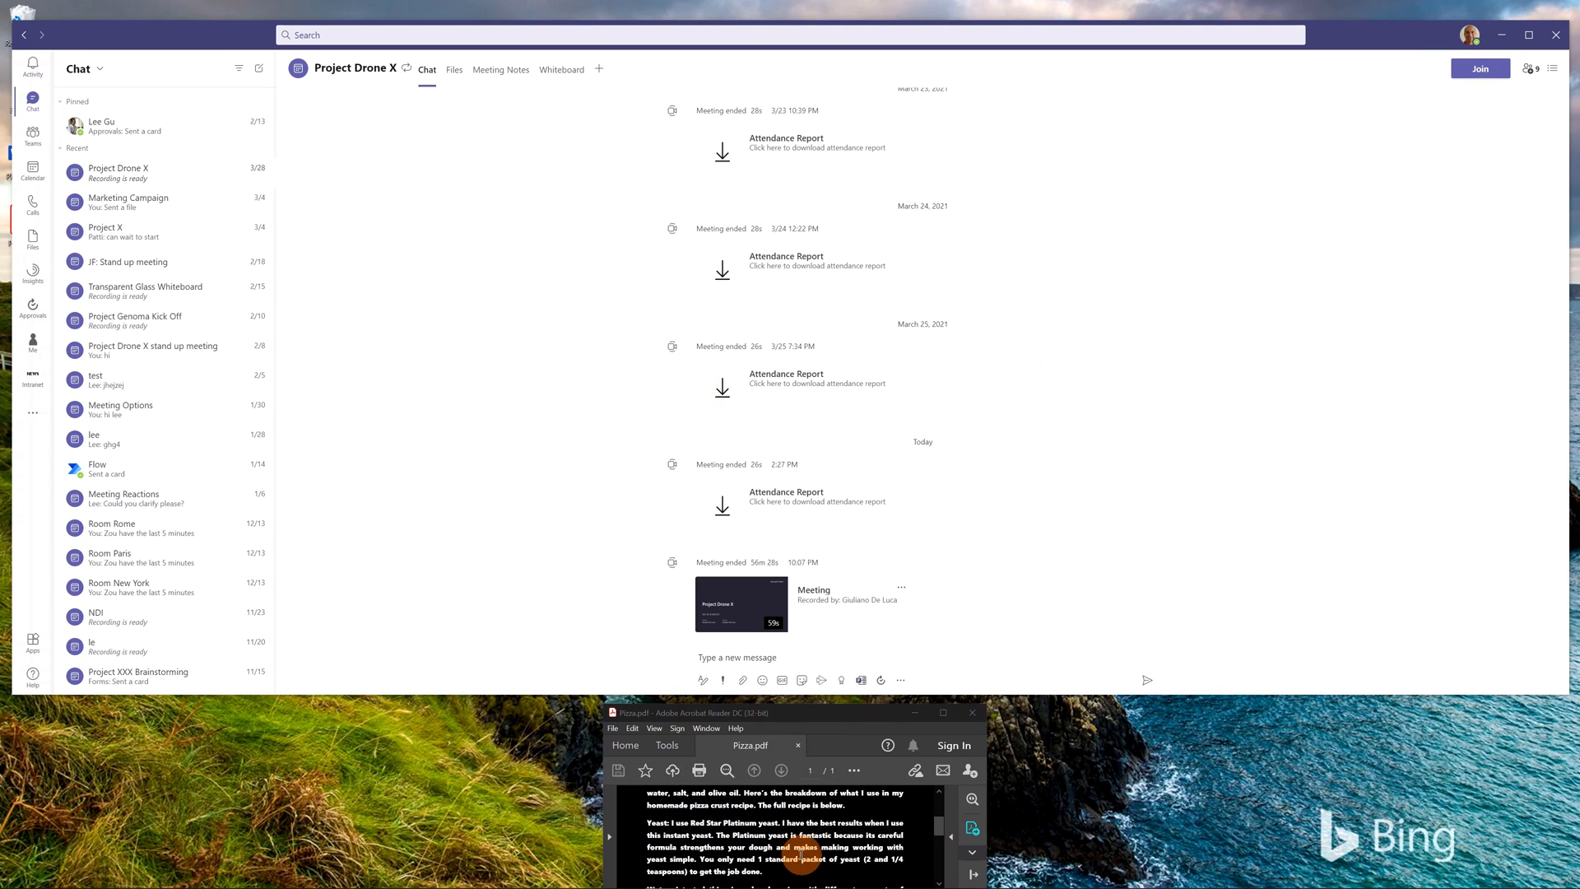
{"action": "scroll", "scroll_direction": "down", "scroll_amount": 3}
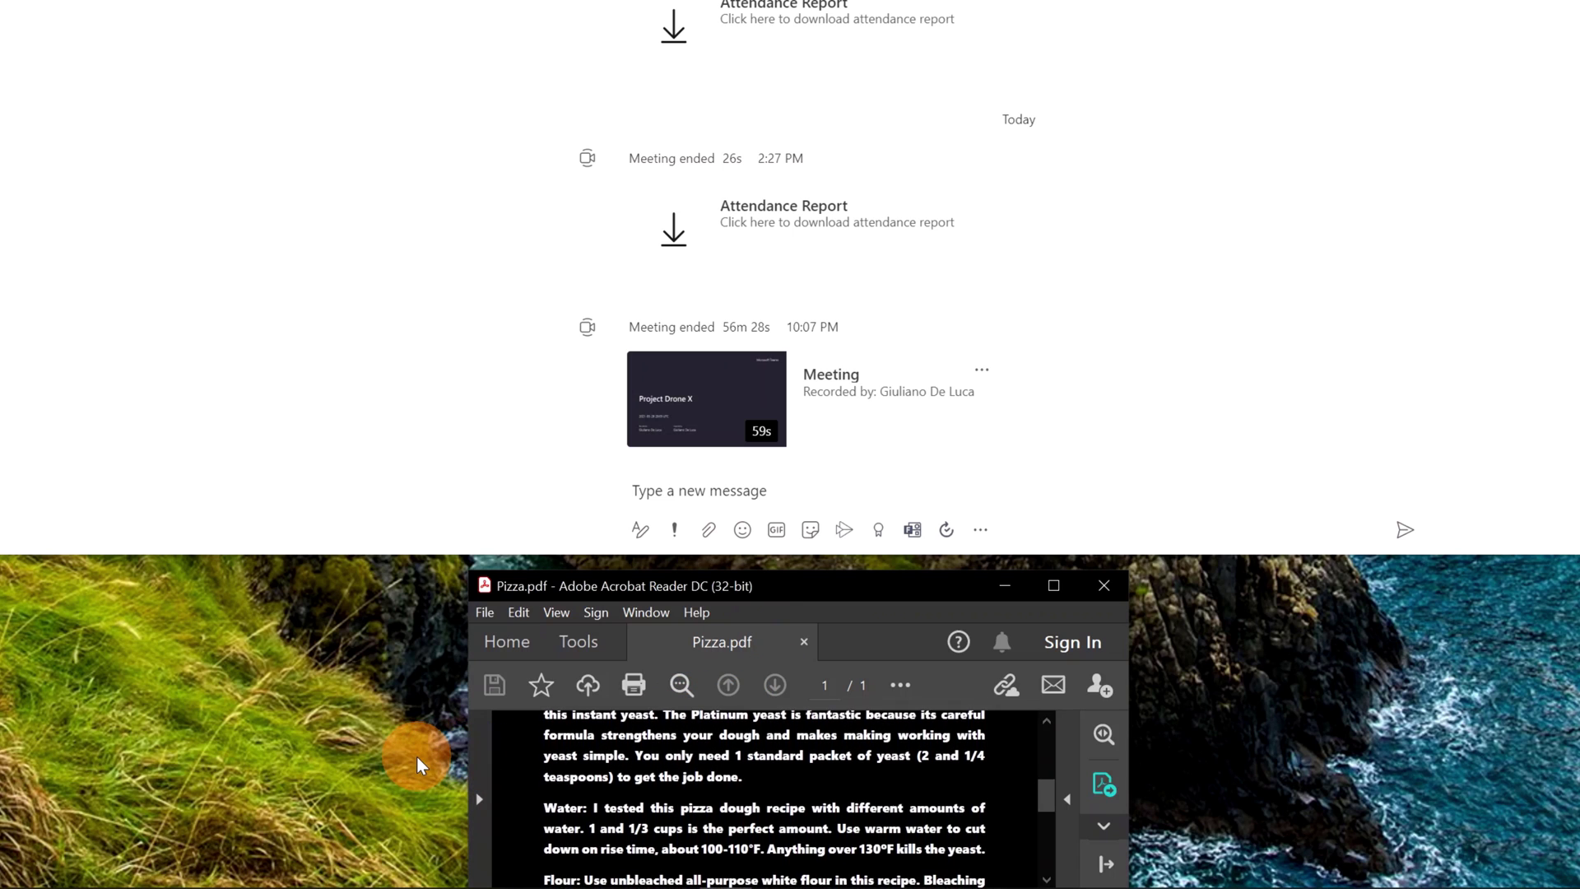
{"action": "scroll", "scroll_direction": "down", "scroll_amount": 3}
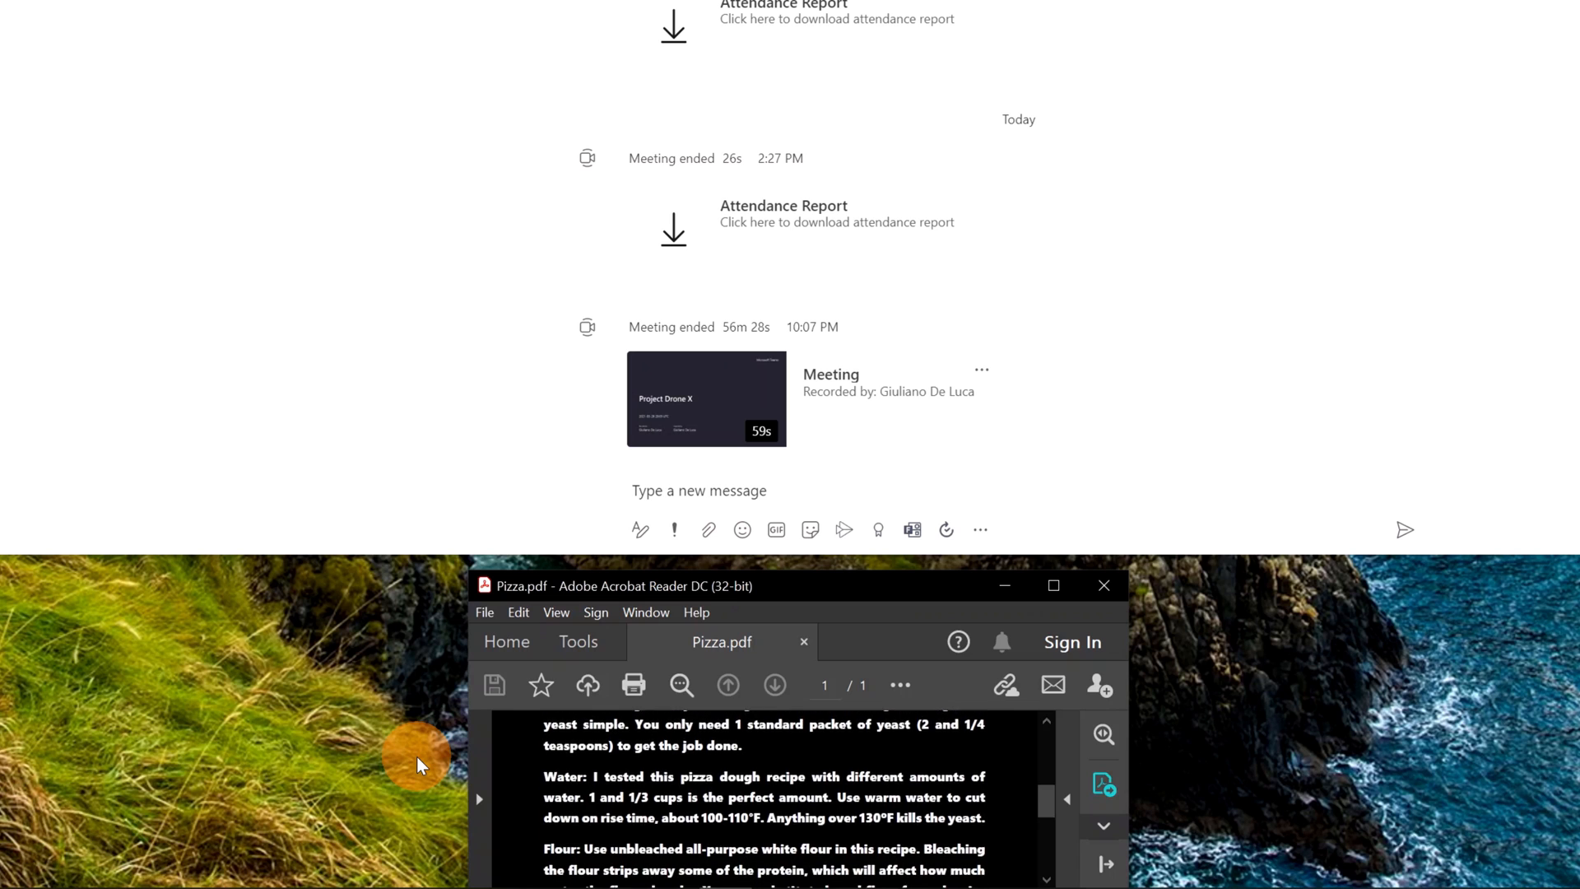
{"action": "scroll", "scroll_direction": "down", "scroll_amount": 3}
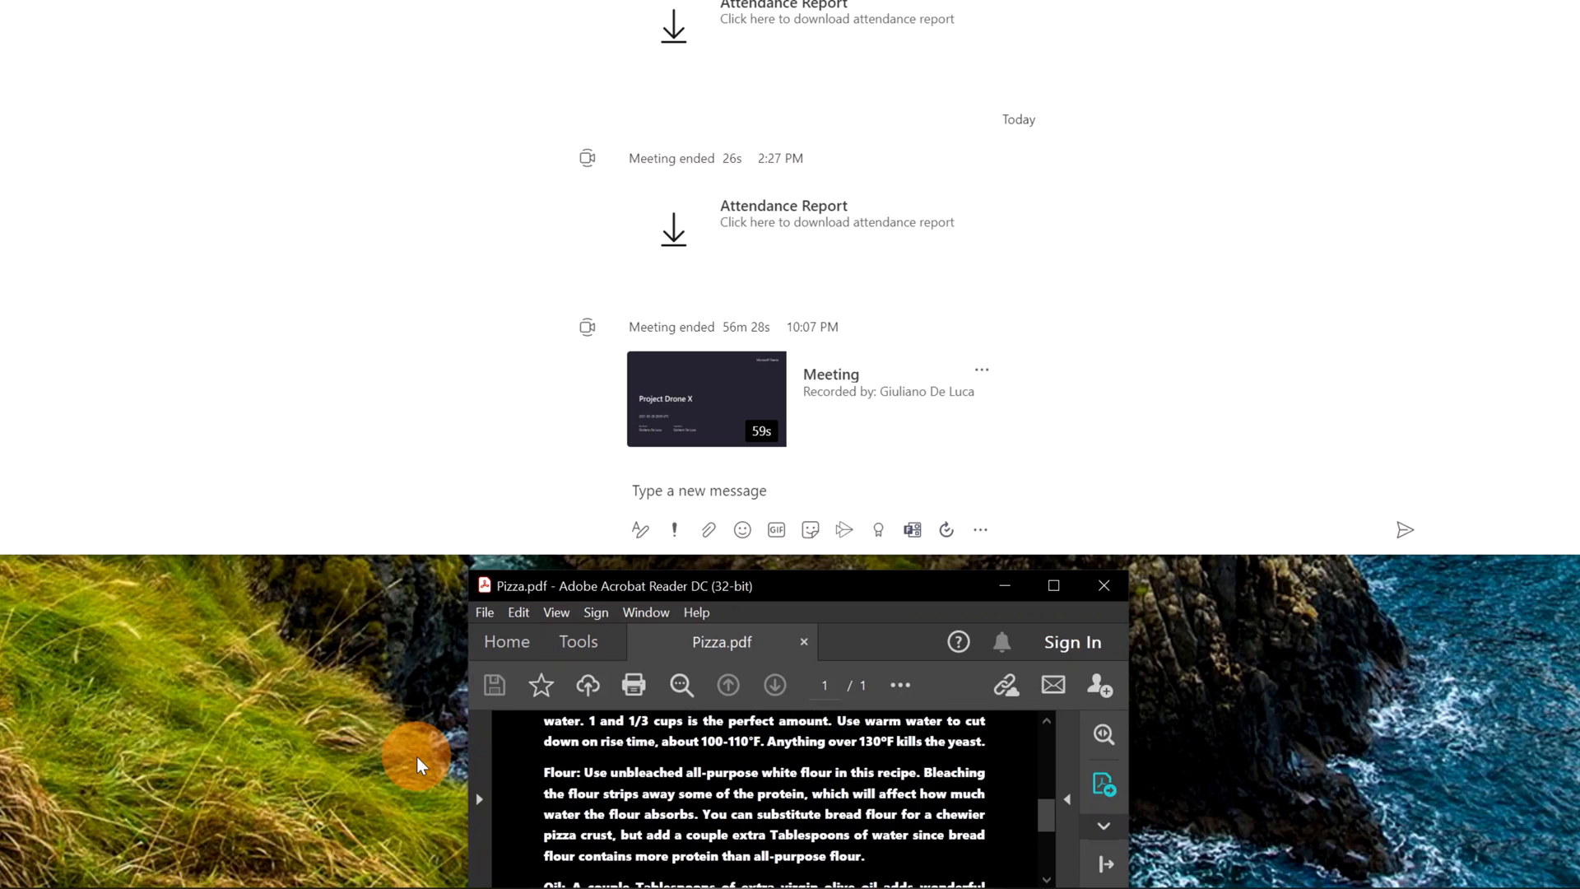
{"action": "scroll", "scroll_direction": "down", "scroll_amount": 3}
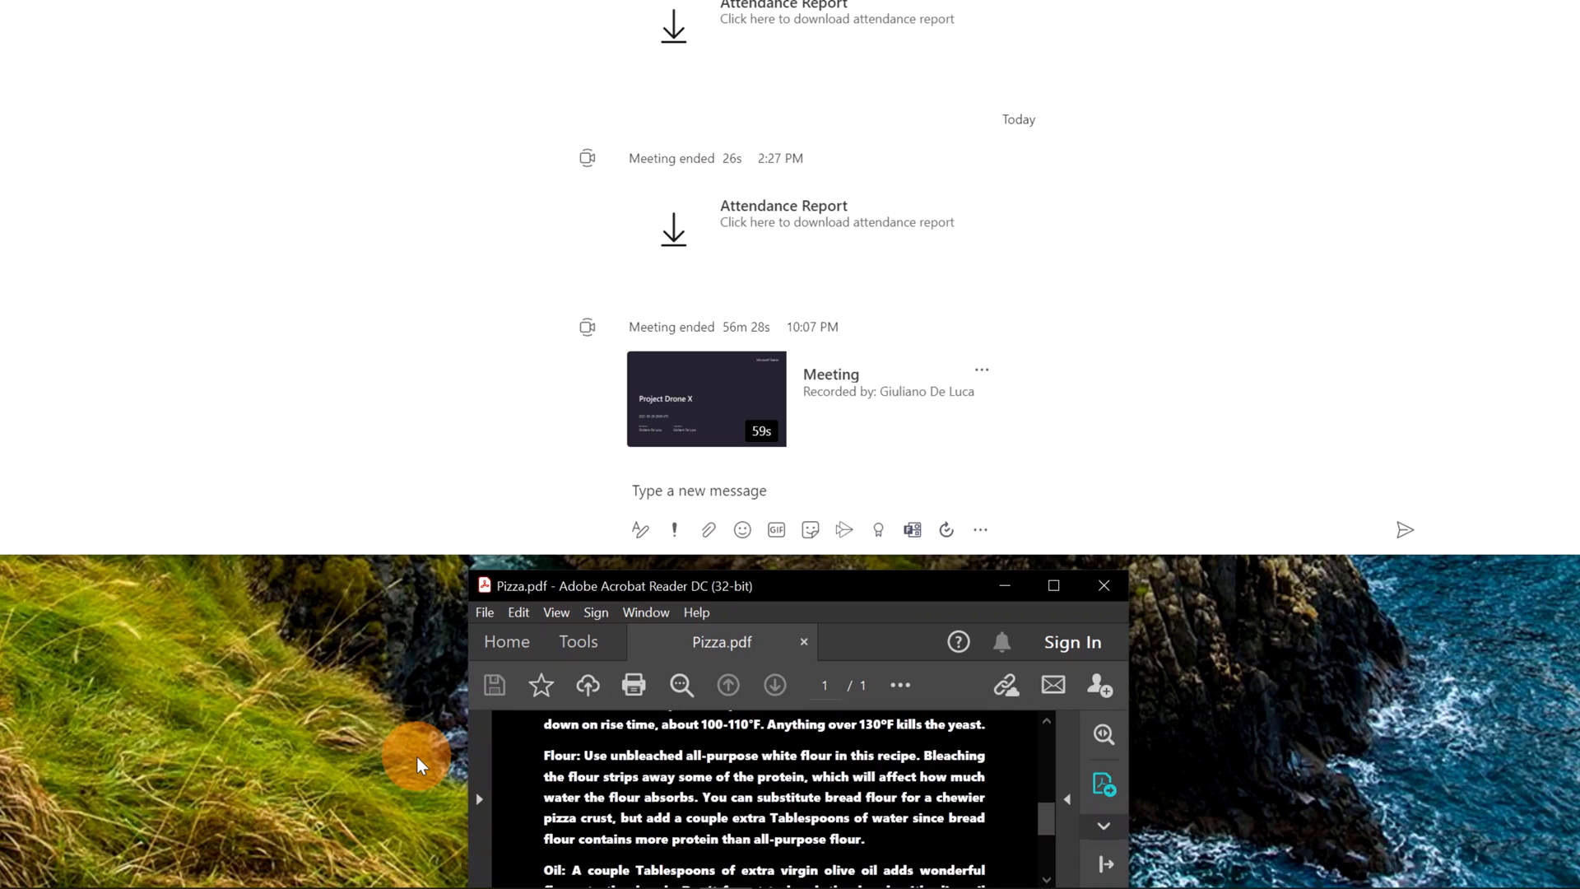
{"action": "scroll", "scroll_direction": "down", "scroll_amount": 3}
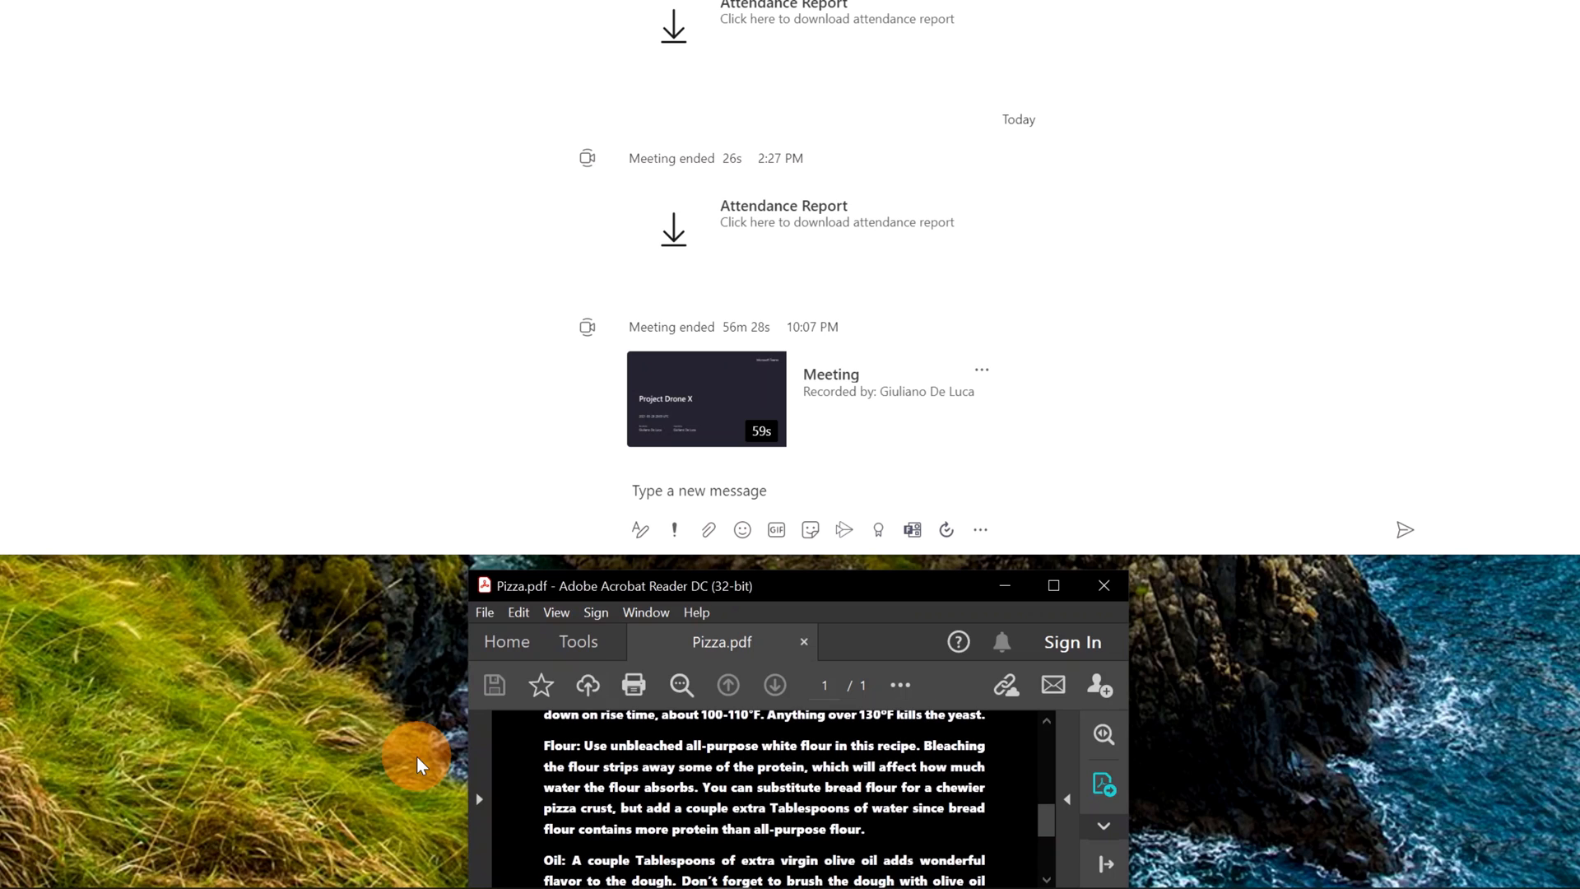
{"action": "scroll", "scroll_direction": "down", "scroll_amount": 3}
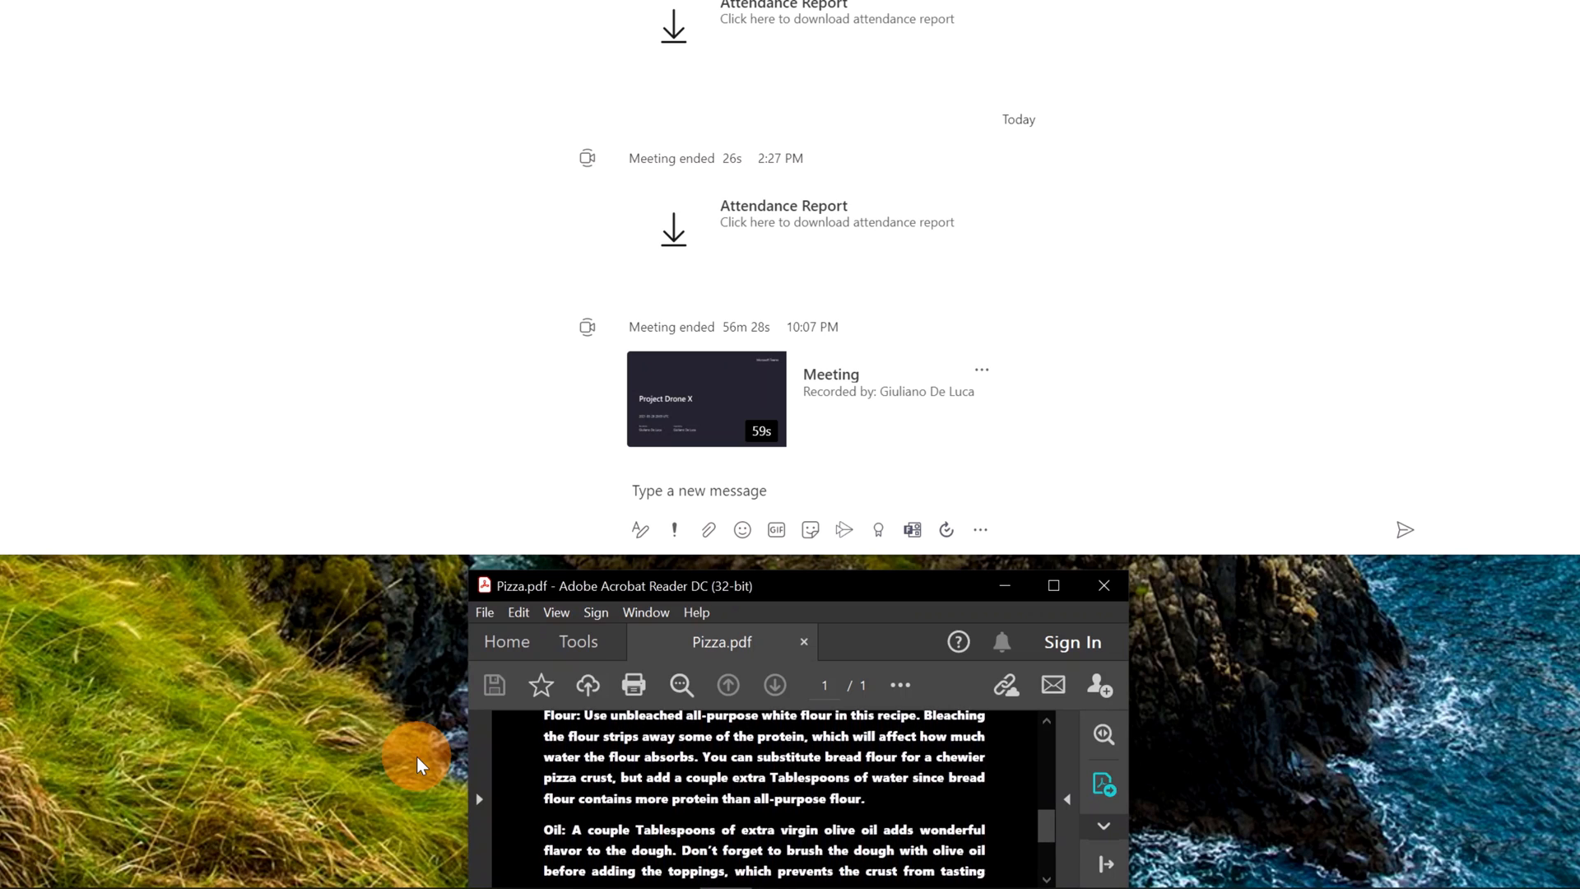
{"action": "scroll", "scroll_direction": "down", "scroll_amount": 3}
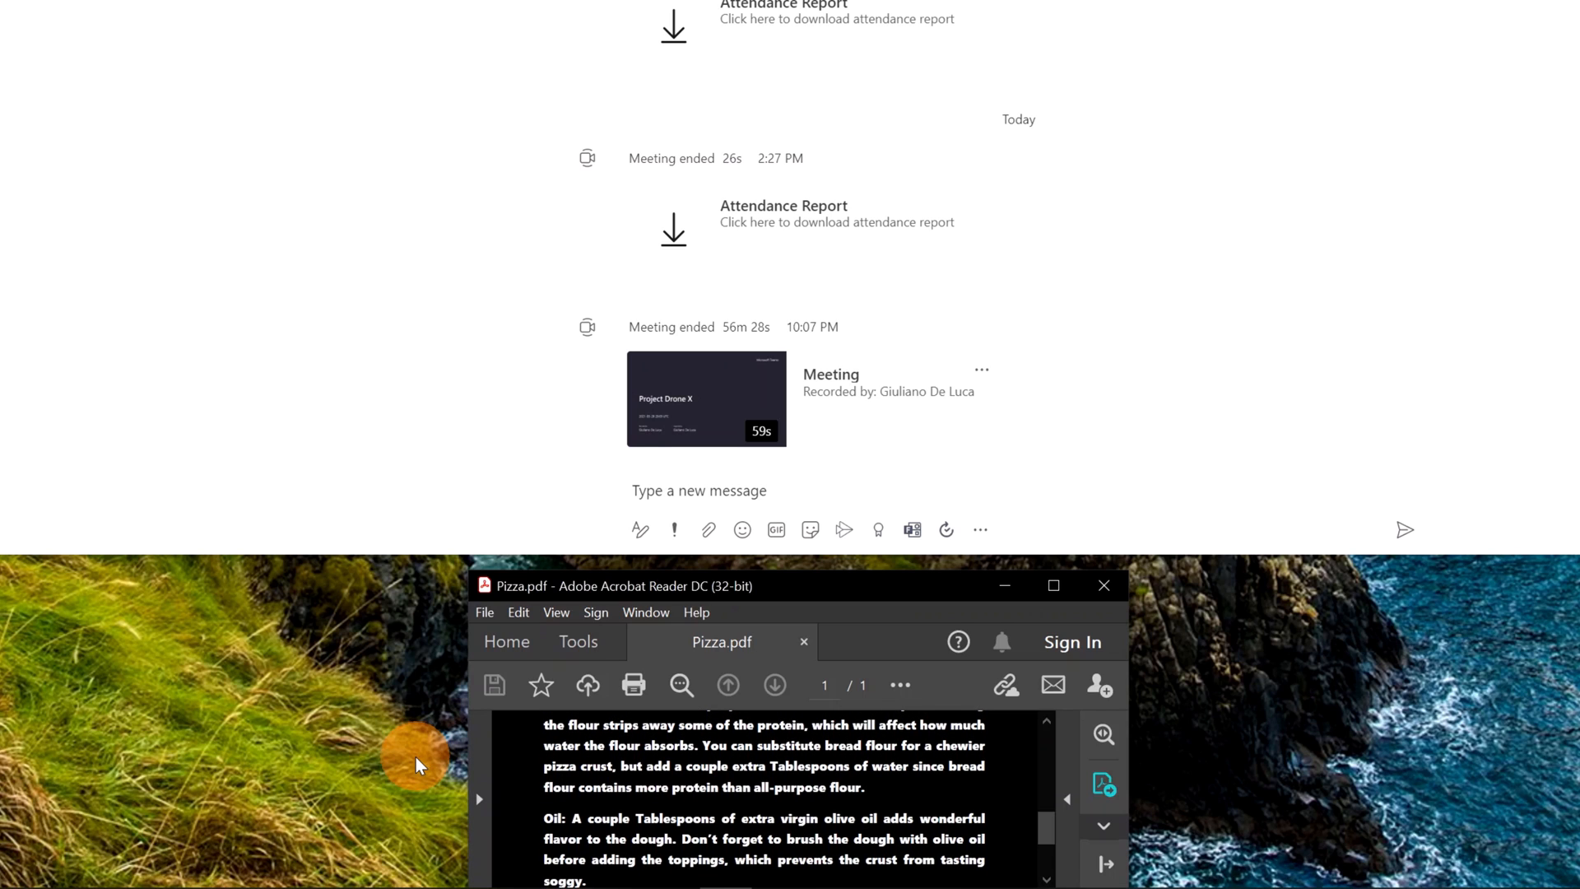
{"action": "mouse_move", "coordinate": [764, 589]}
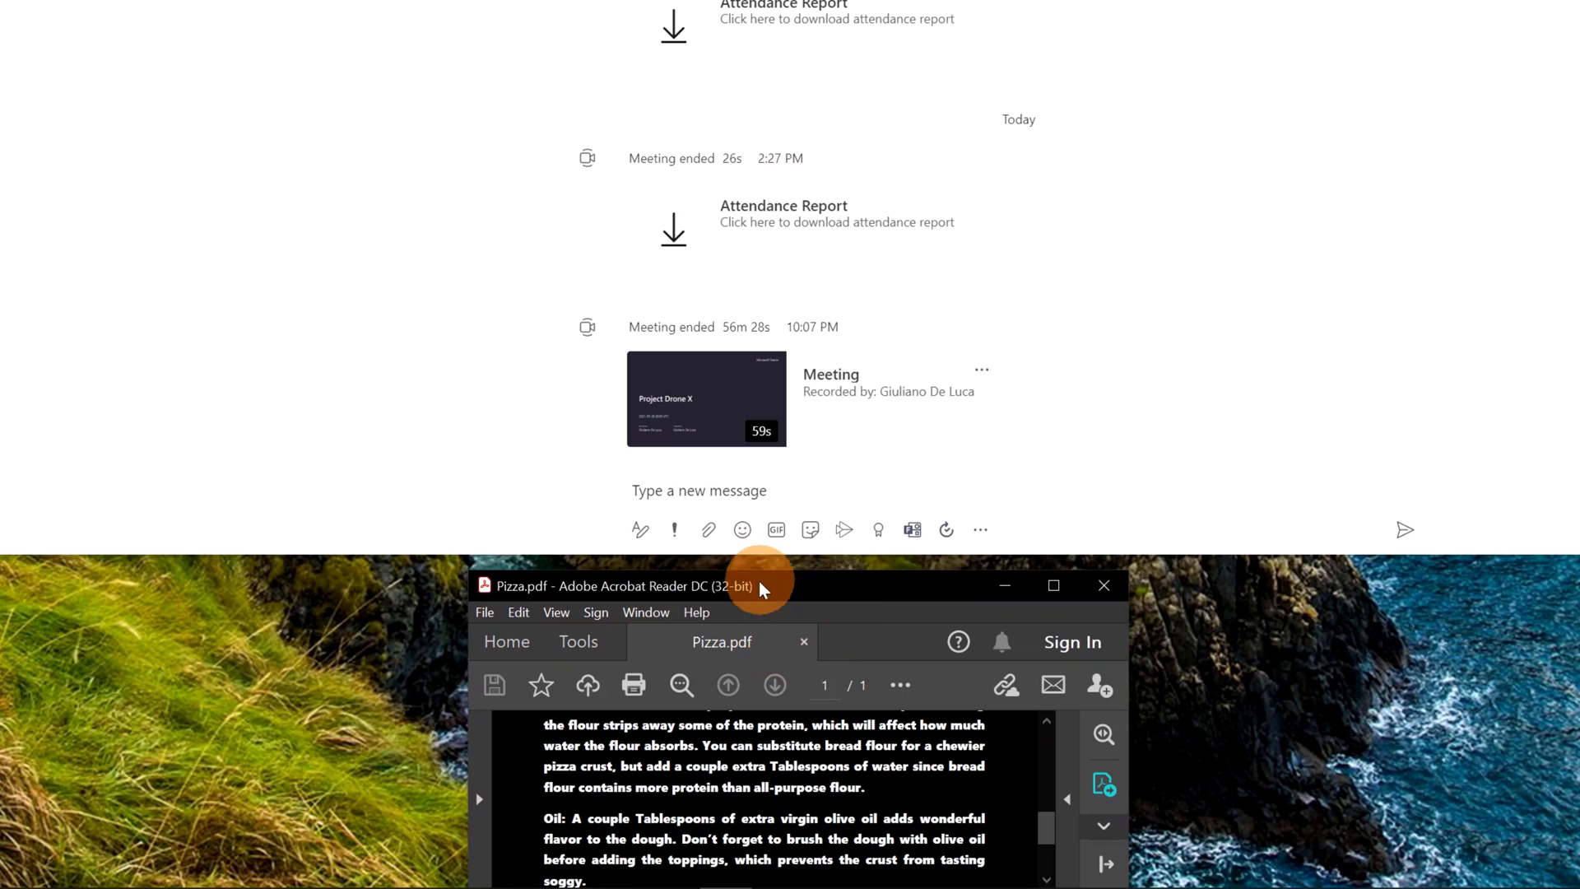
{"action": "mouse_move", "coordinate": [836, 583]}
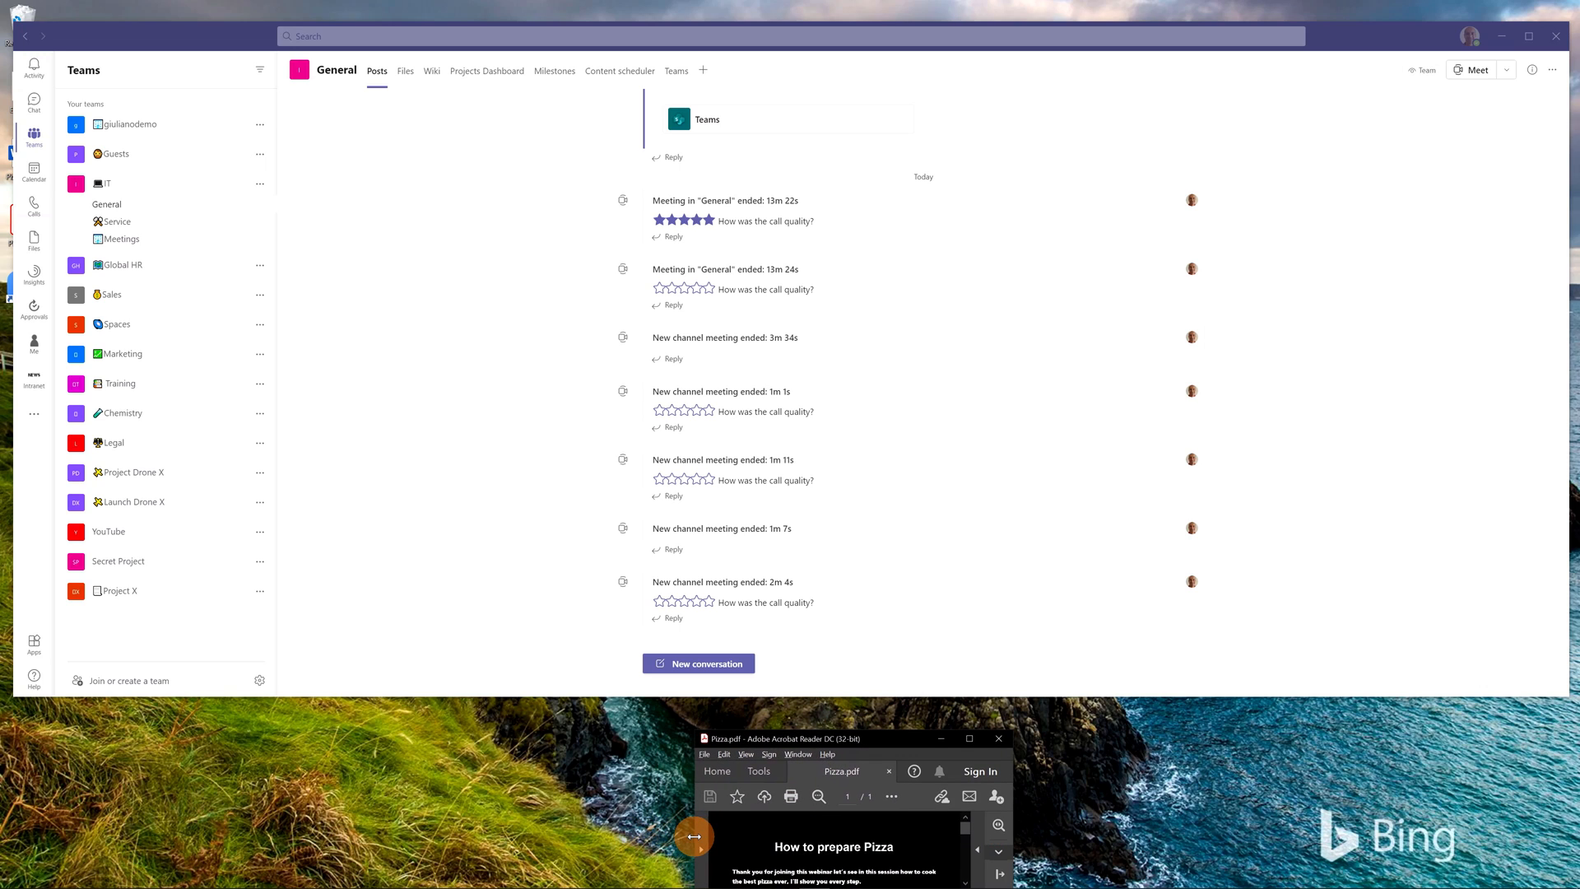
{"action": "mouse_move", "coordinate": [1011, 844]}
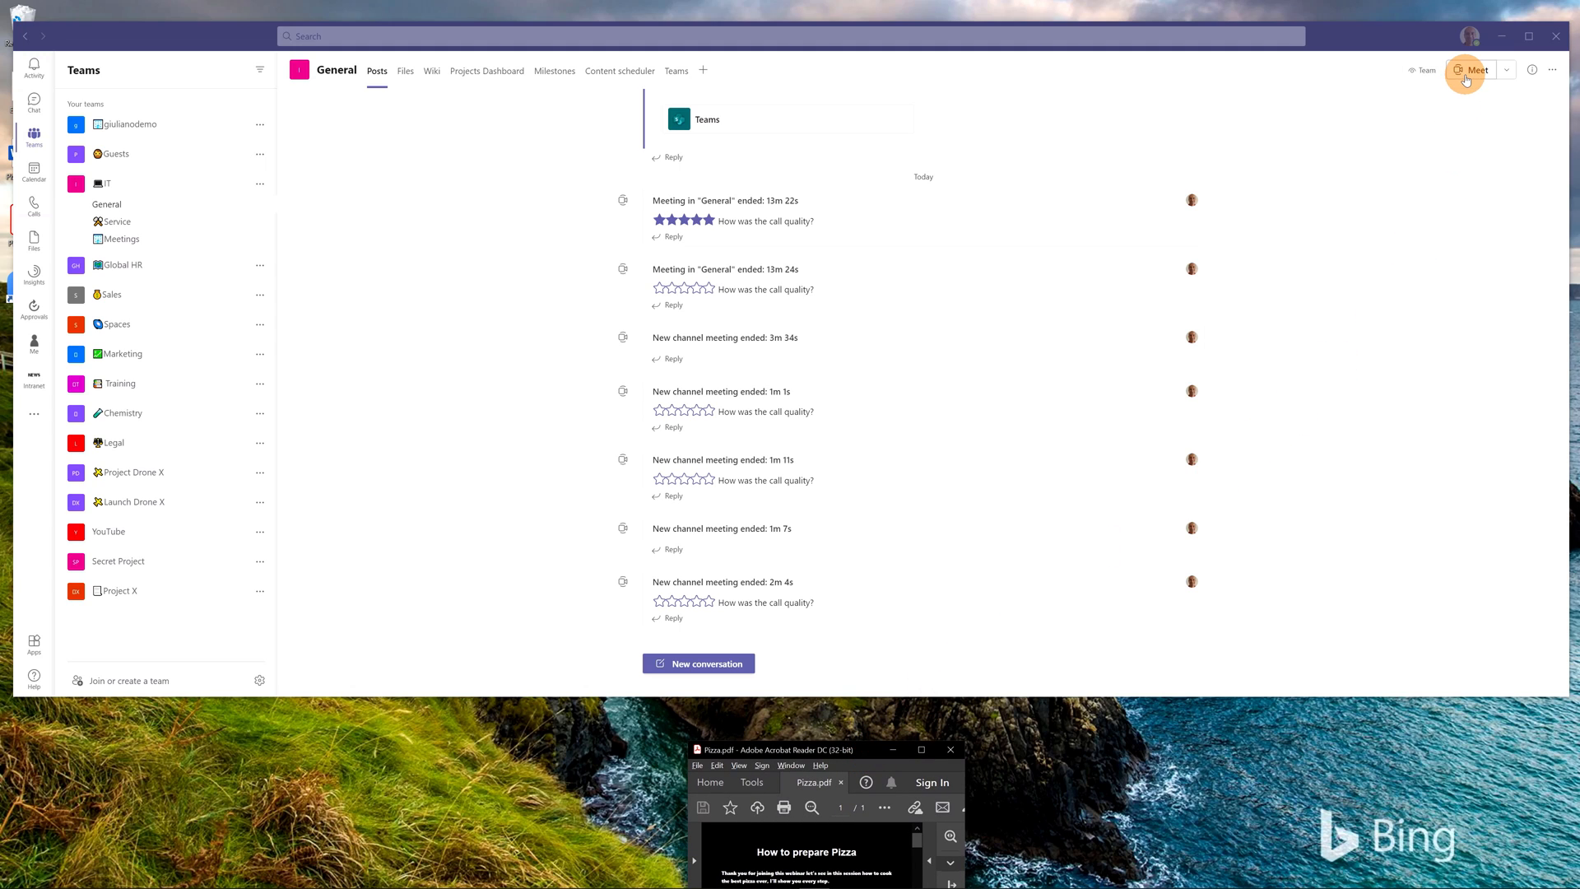
Step: Start a General channel meeting, mute the microphone, and join with the camera on
{"action": "left_click", "coordinate": [1472, 70]}
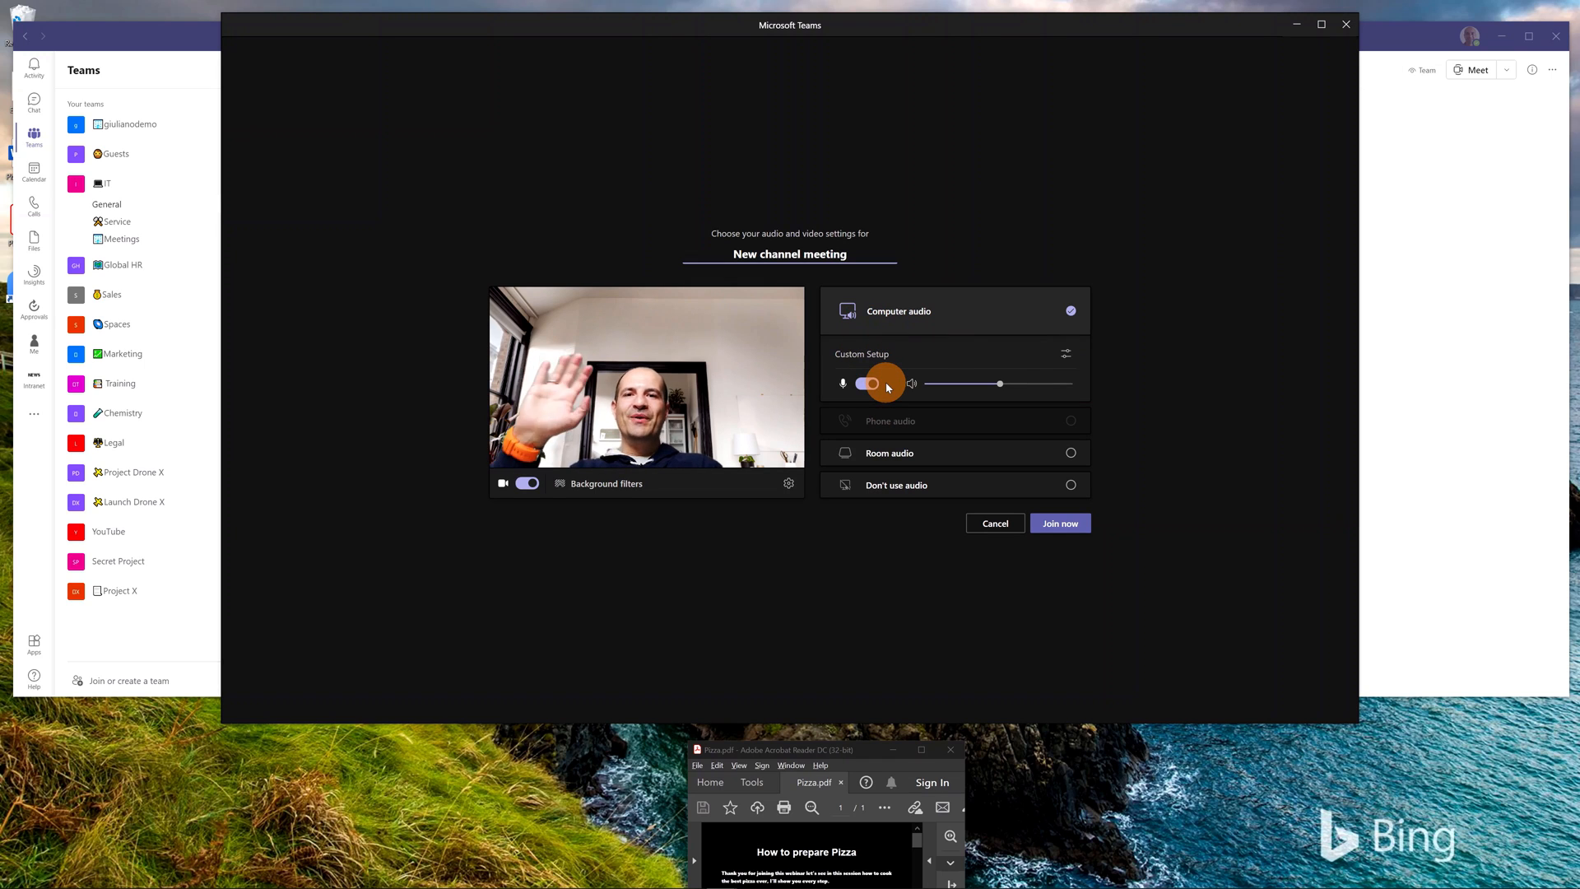
{"action": "left_click", "coordinate": [870, 382]}
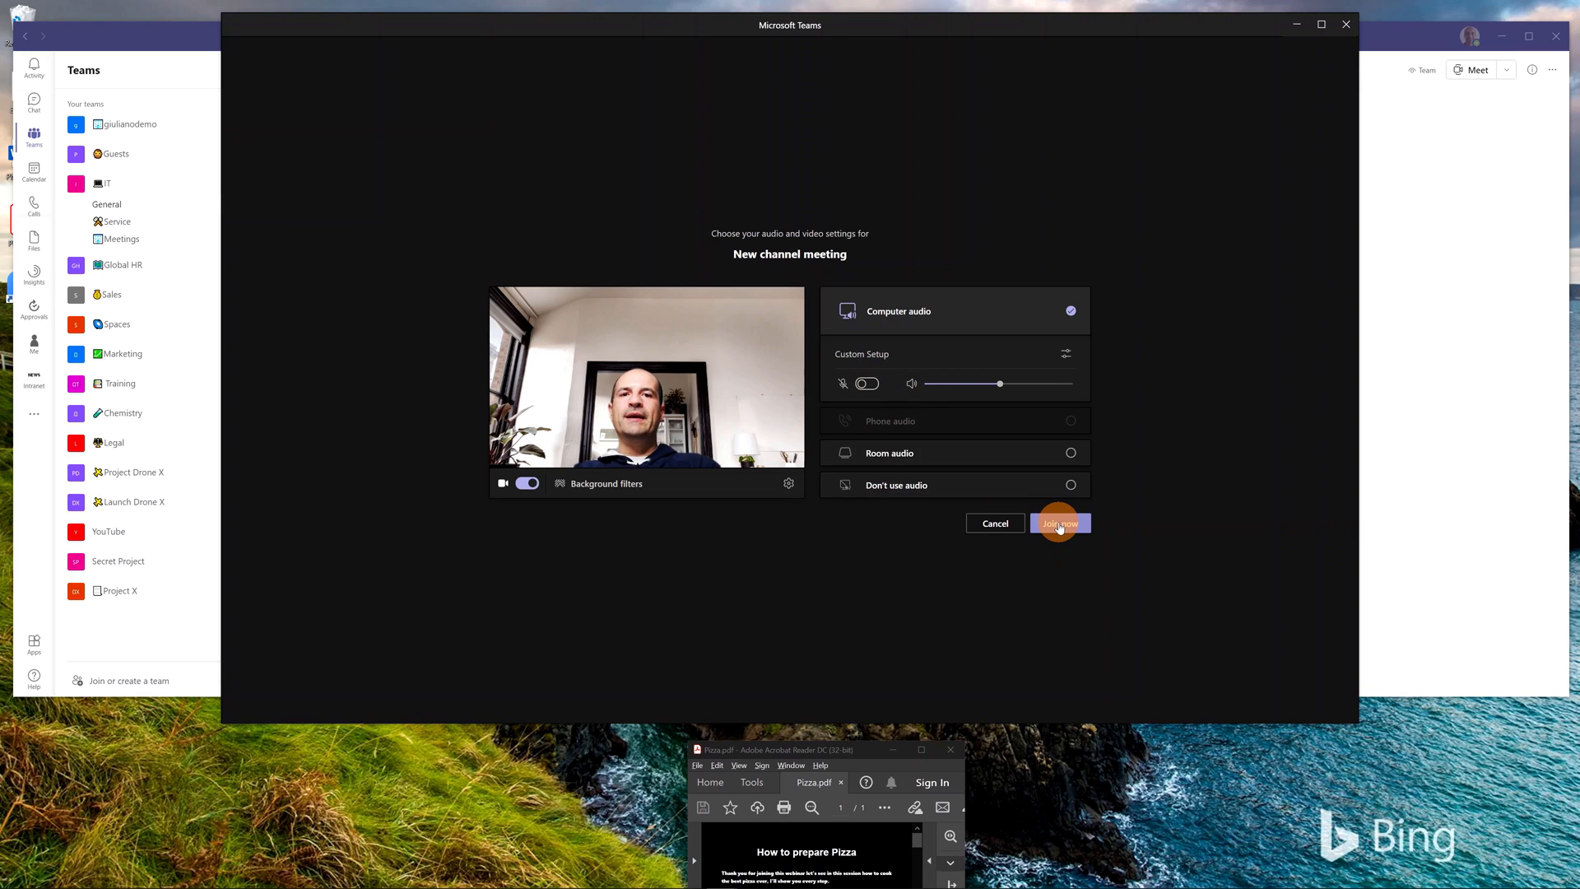
{"action": "left_click", "coordinate": [1059, 523]}
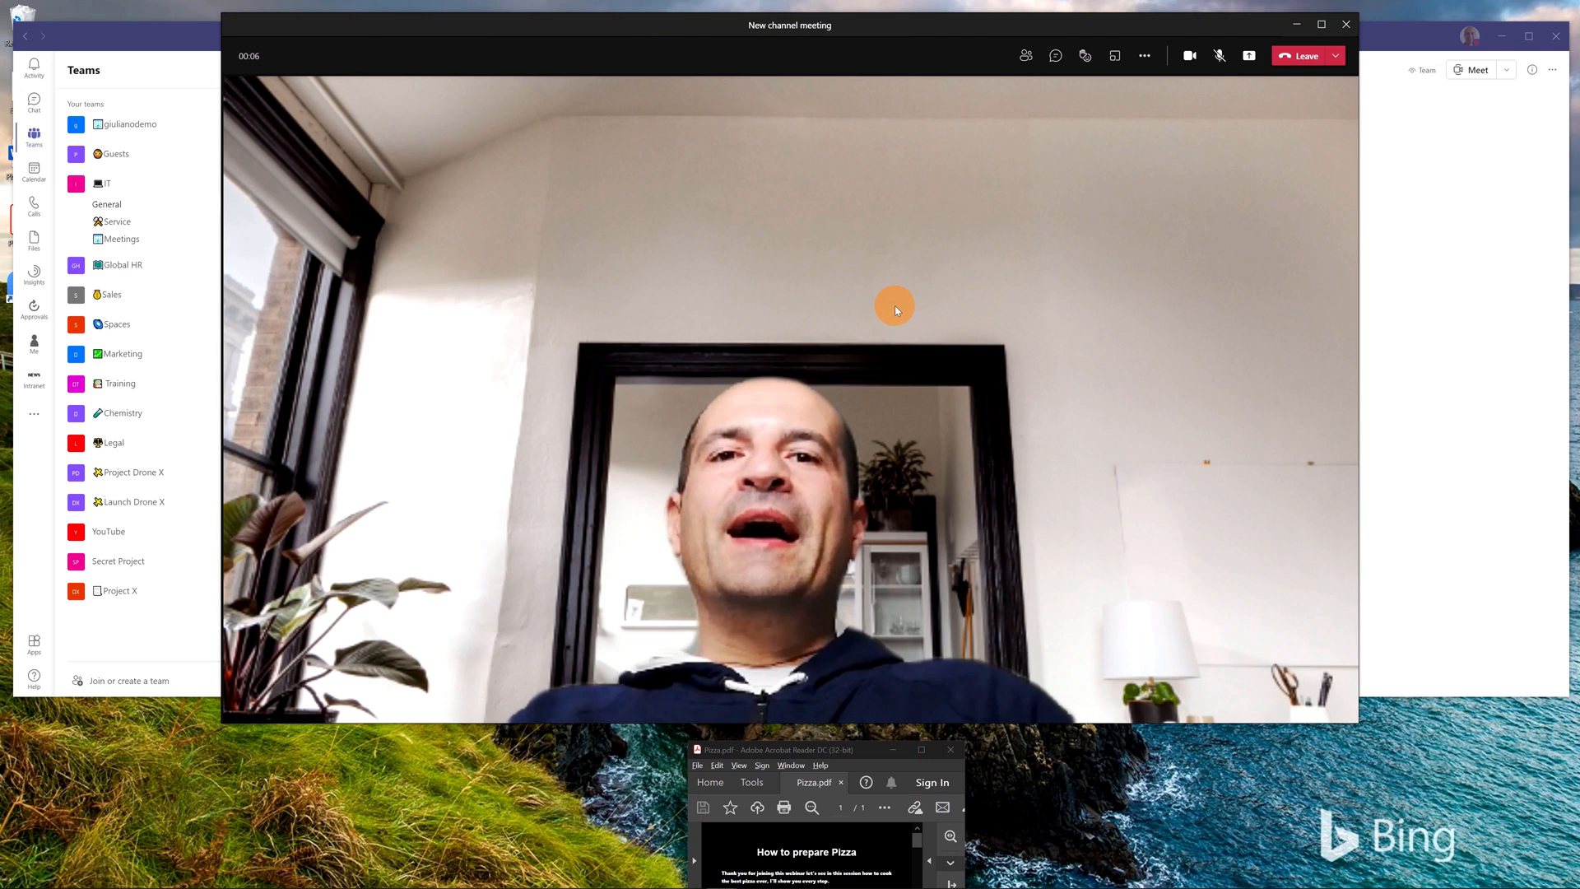
Step: Keep focusing the Acrobat script window so it auto-scrolls below the meeting video
{"action": "left_click", "coordinate": [1219, 55]}
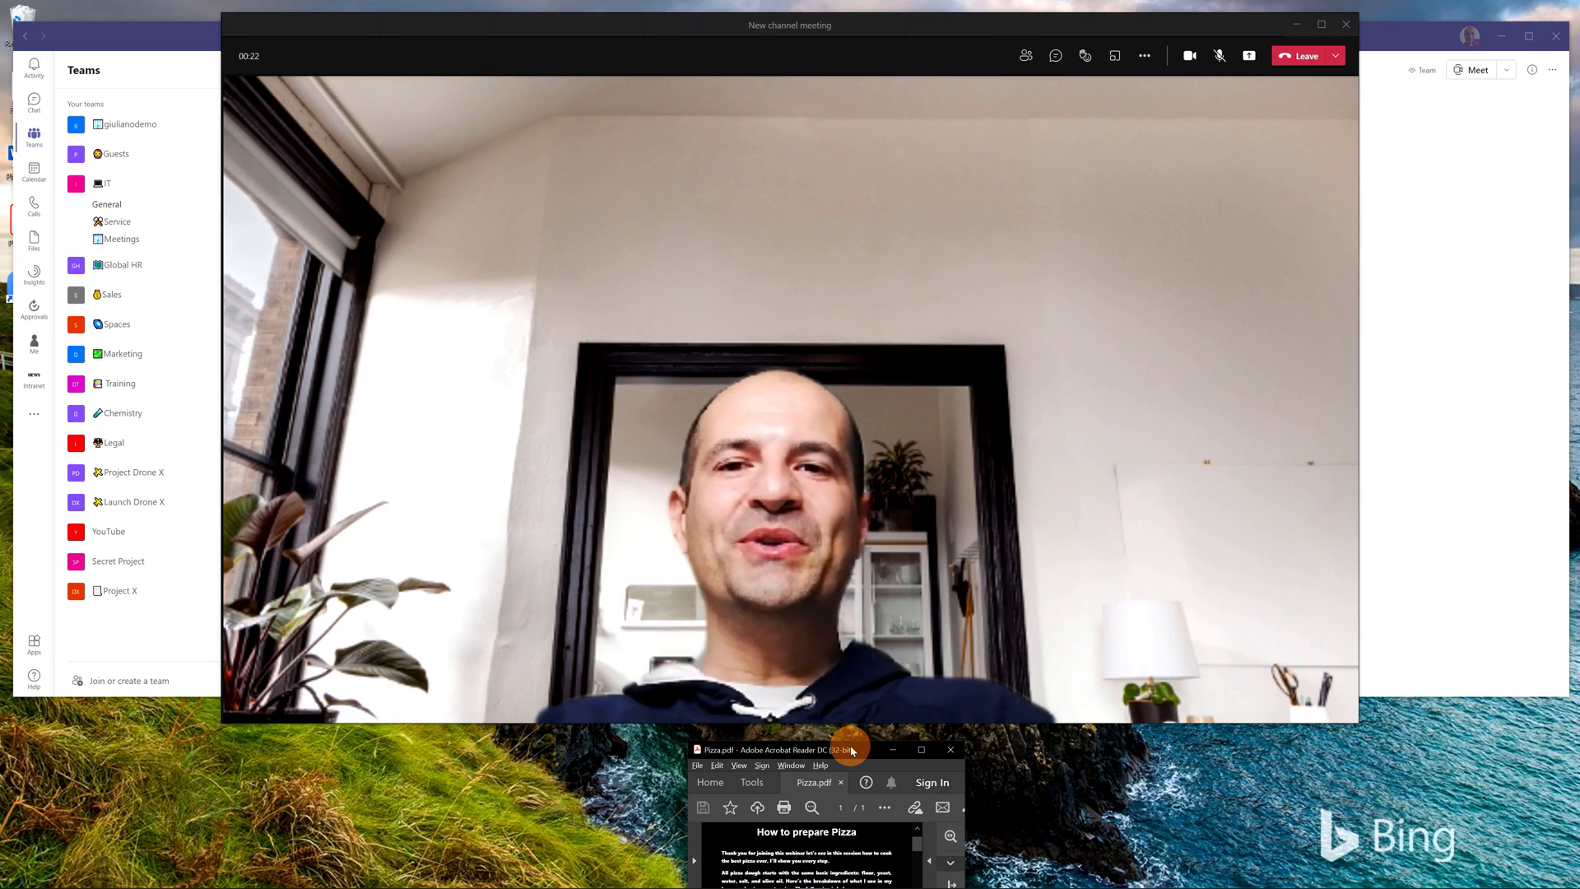
{"action": "left_click", "coordinate": [1218, 55]}
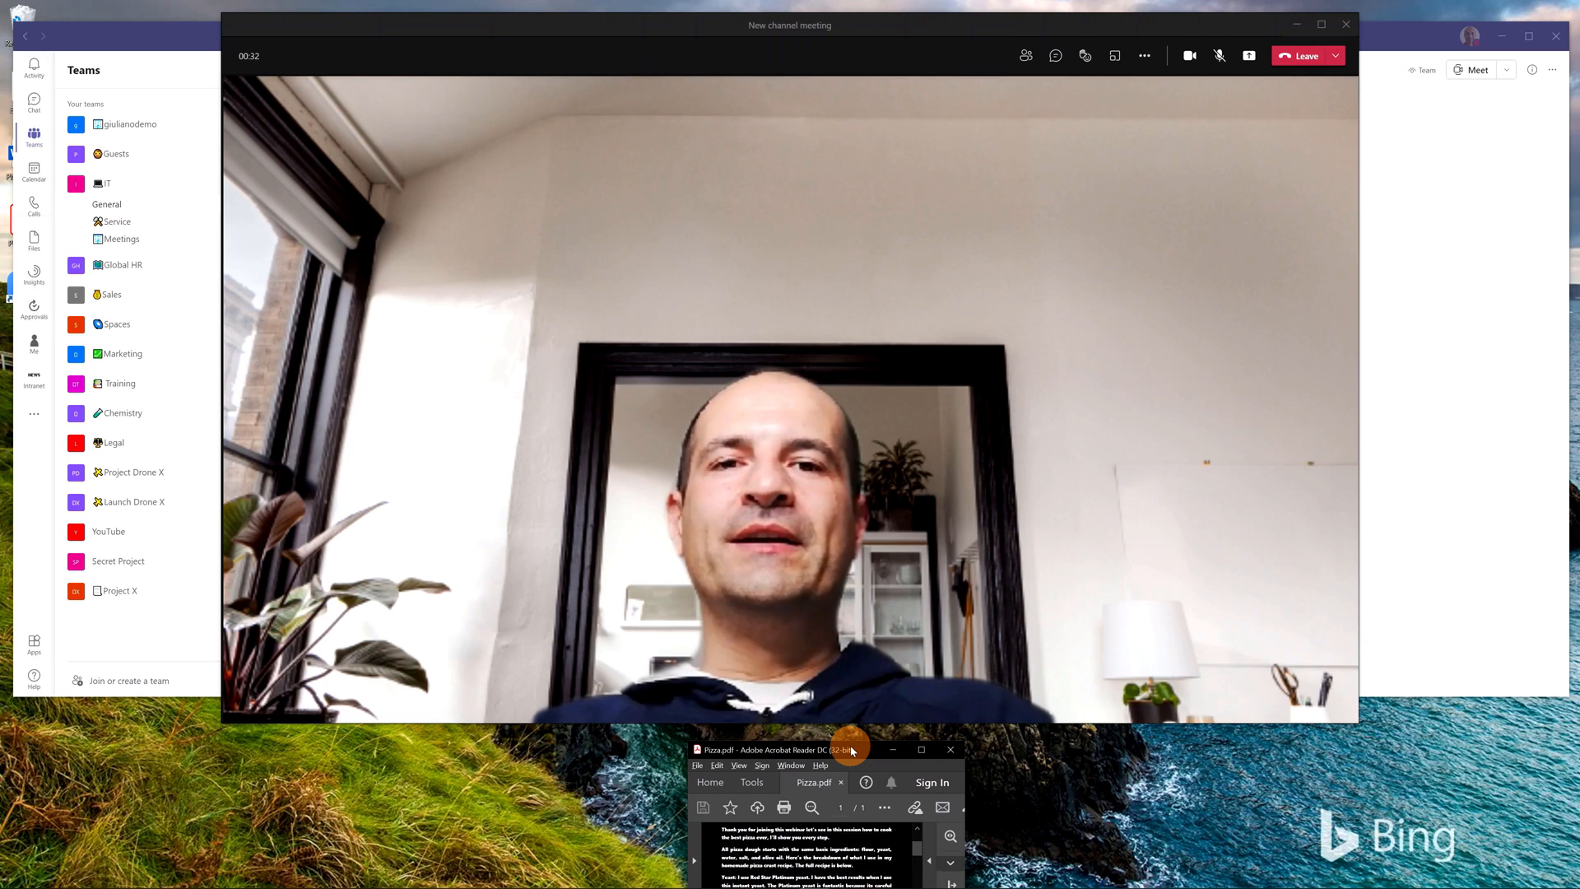
{"action": "left_click", "coordinate": [1218, 55]}
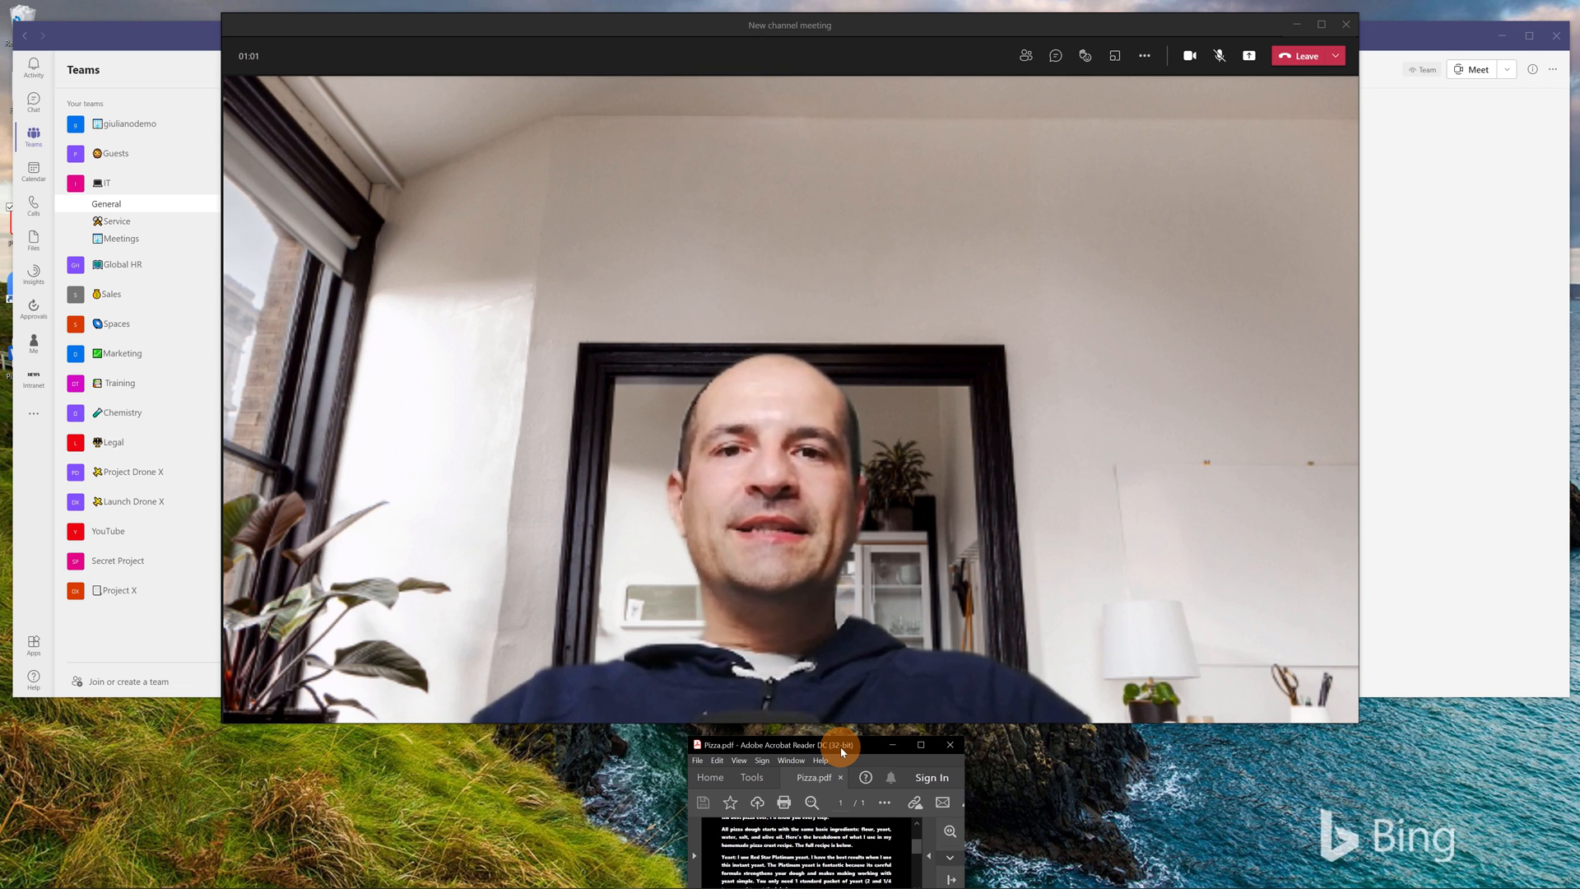
{"action": "left_click", "coordinate": [1218, 55]}
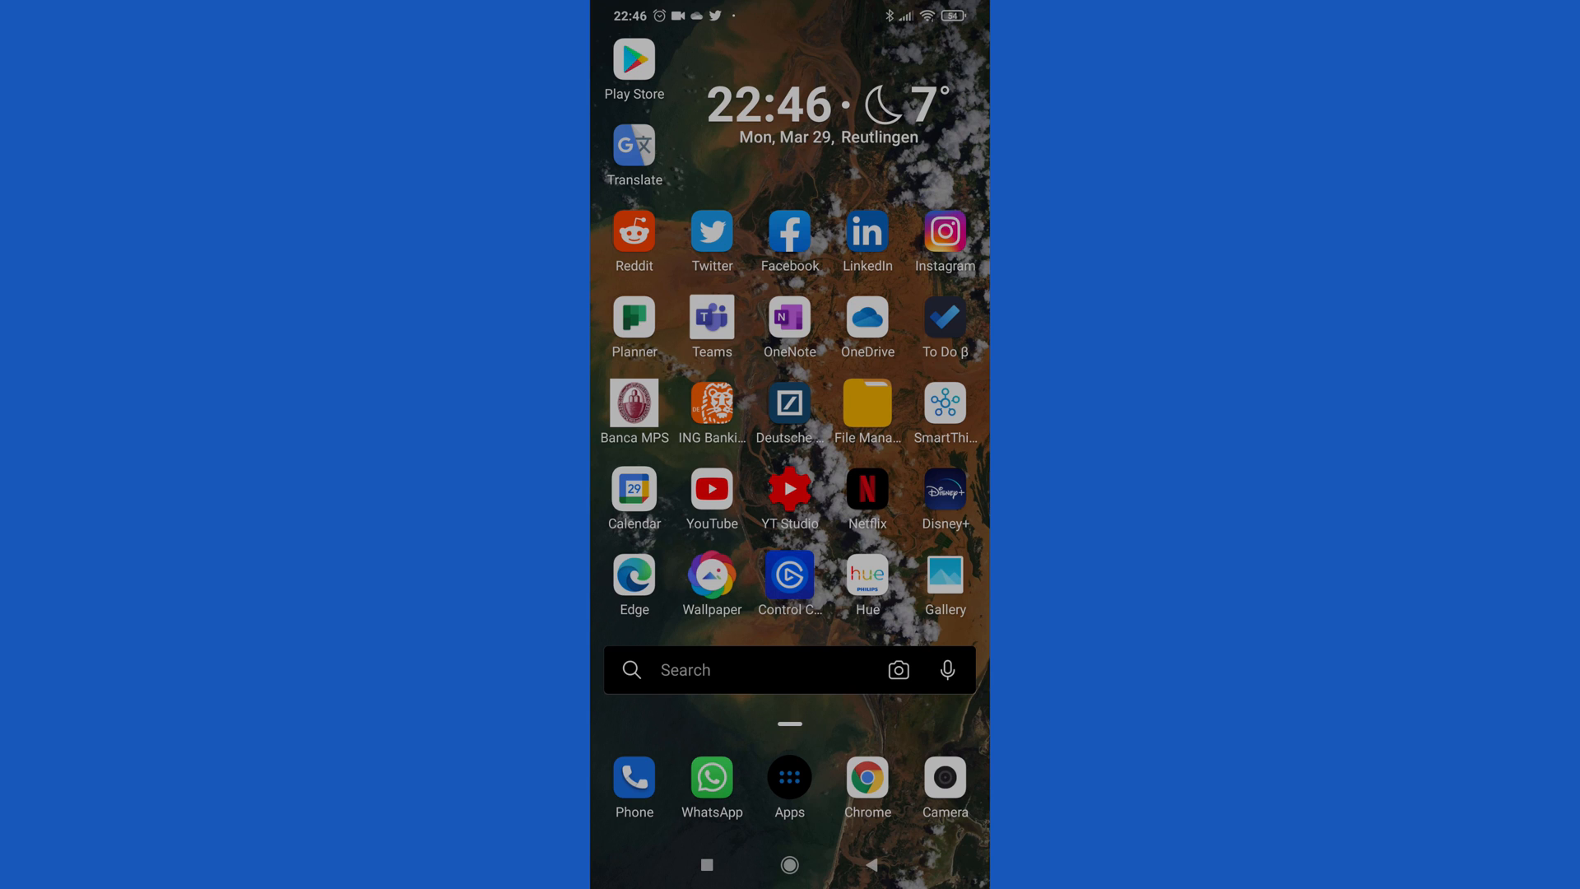
Step: Search the phone's apps for 'ele', launch Elegant Teleprompter, and dismiss its ad
{"action": "left_click", "coordinate": [746, 669]}
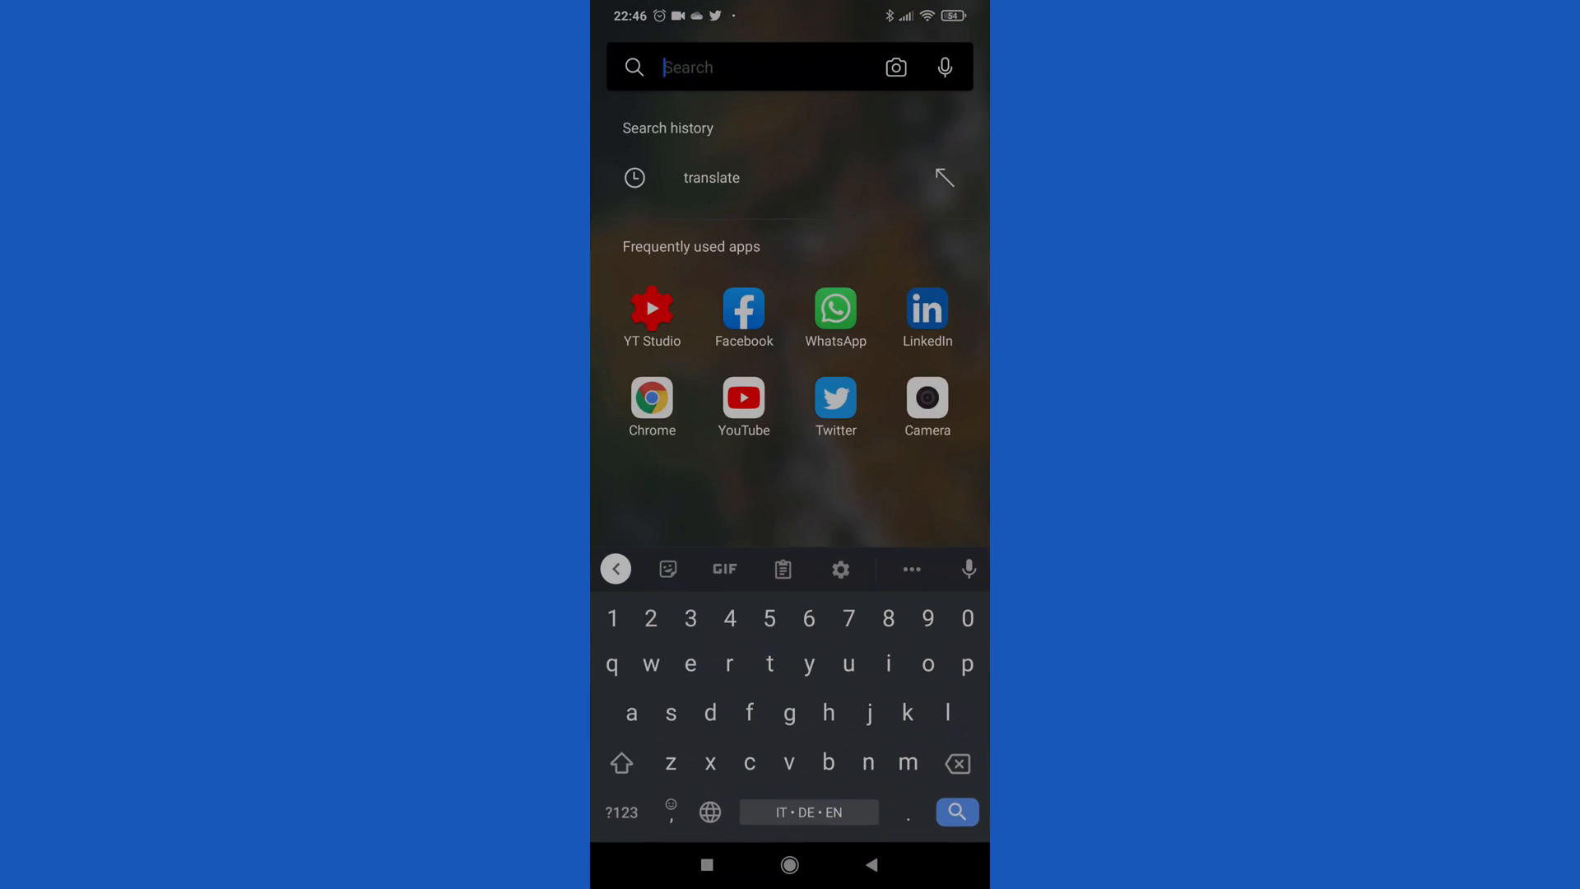
{"action": "type", "text": "ele"}
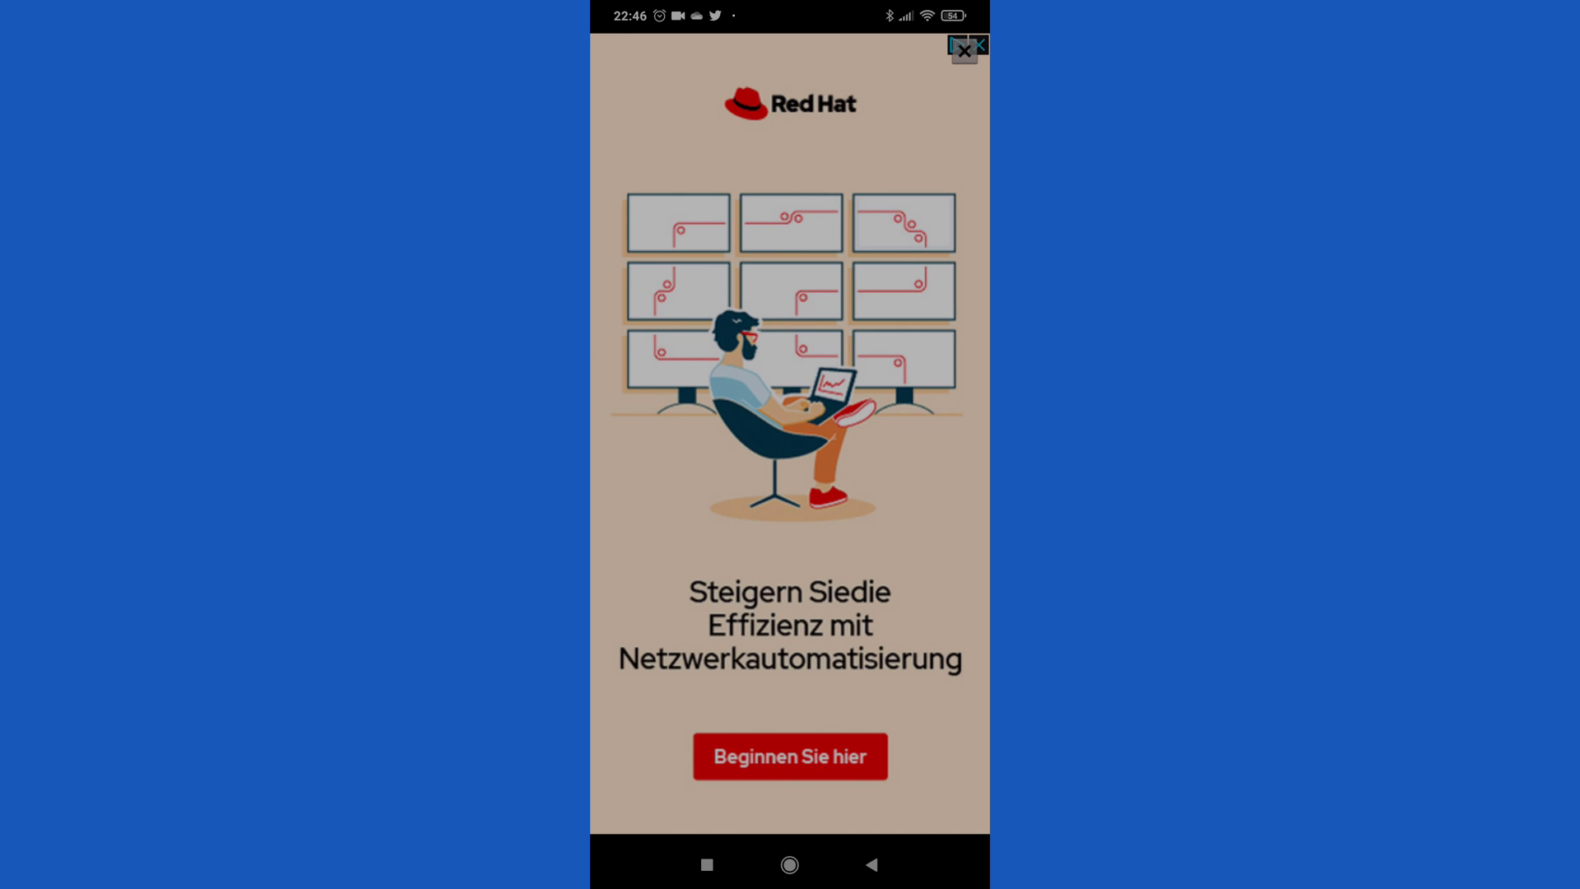
{"action": "left_click", "coordinate": [962, 50]}
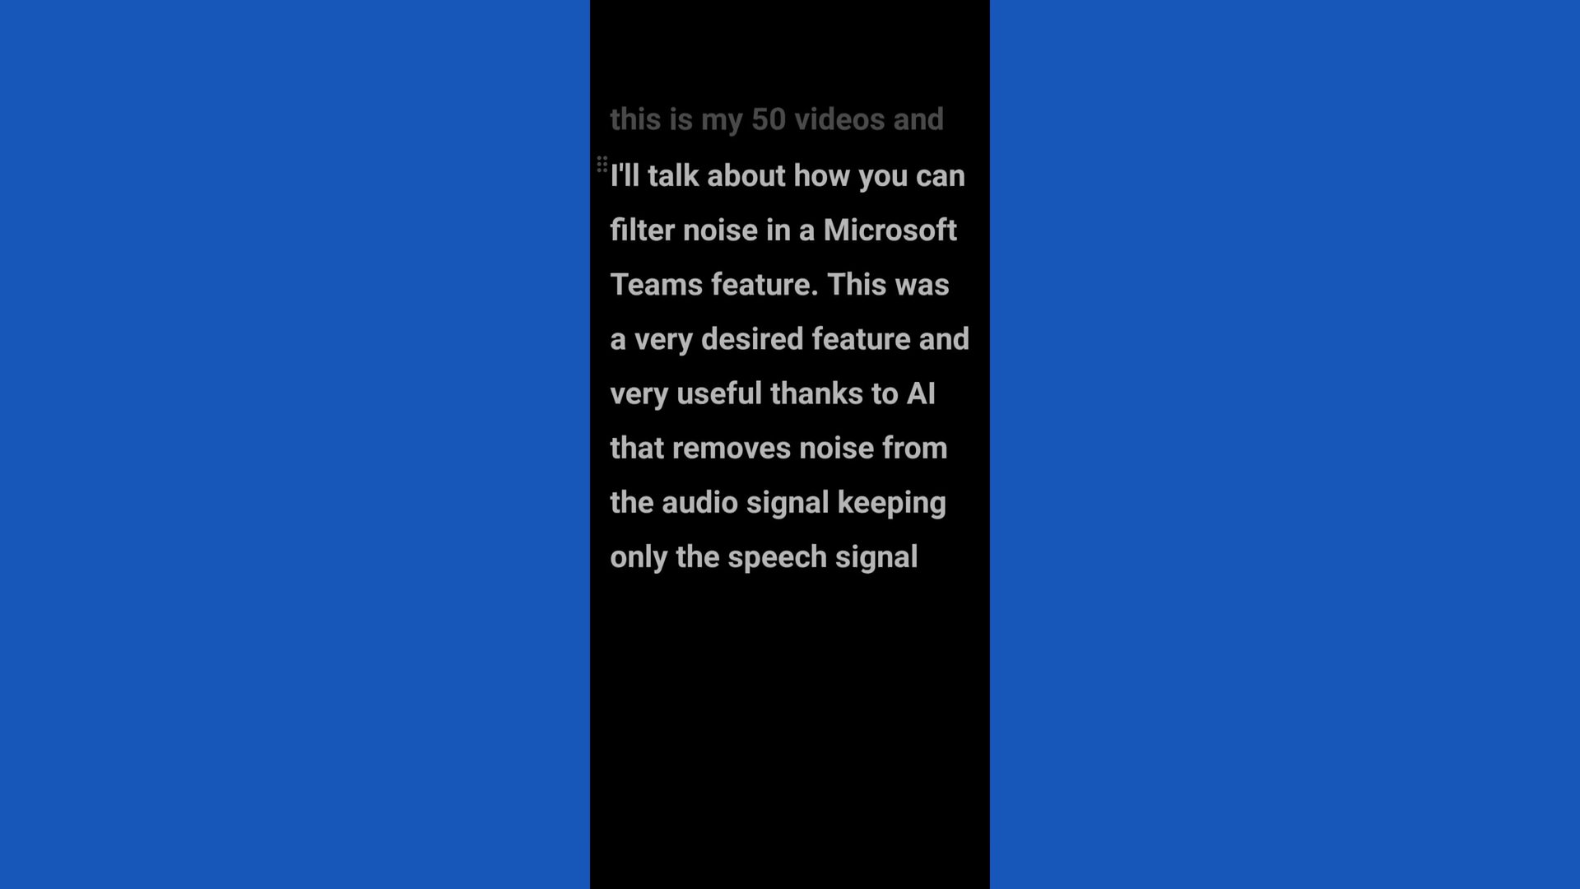
Step: Lower the lecture 1 script's teleprompter scrolling speed from 7 to 2
{"action": "left_click", "coordinate": [790, 403]}
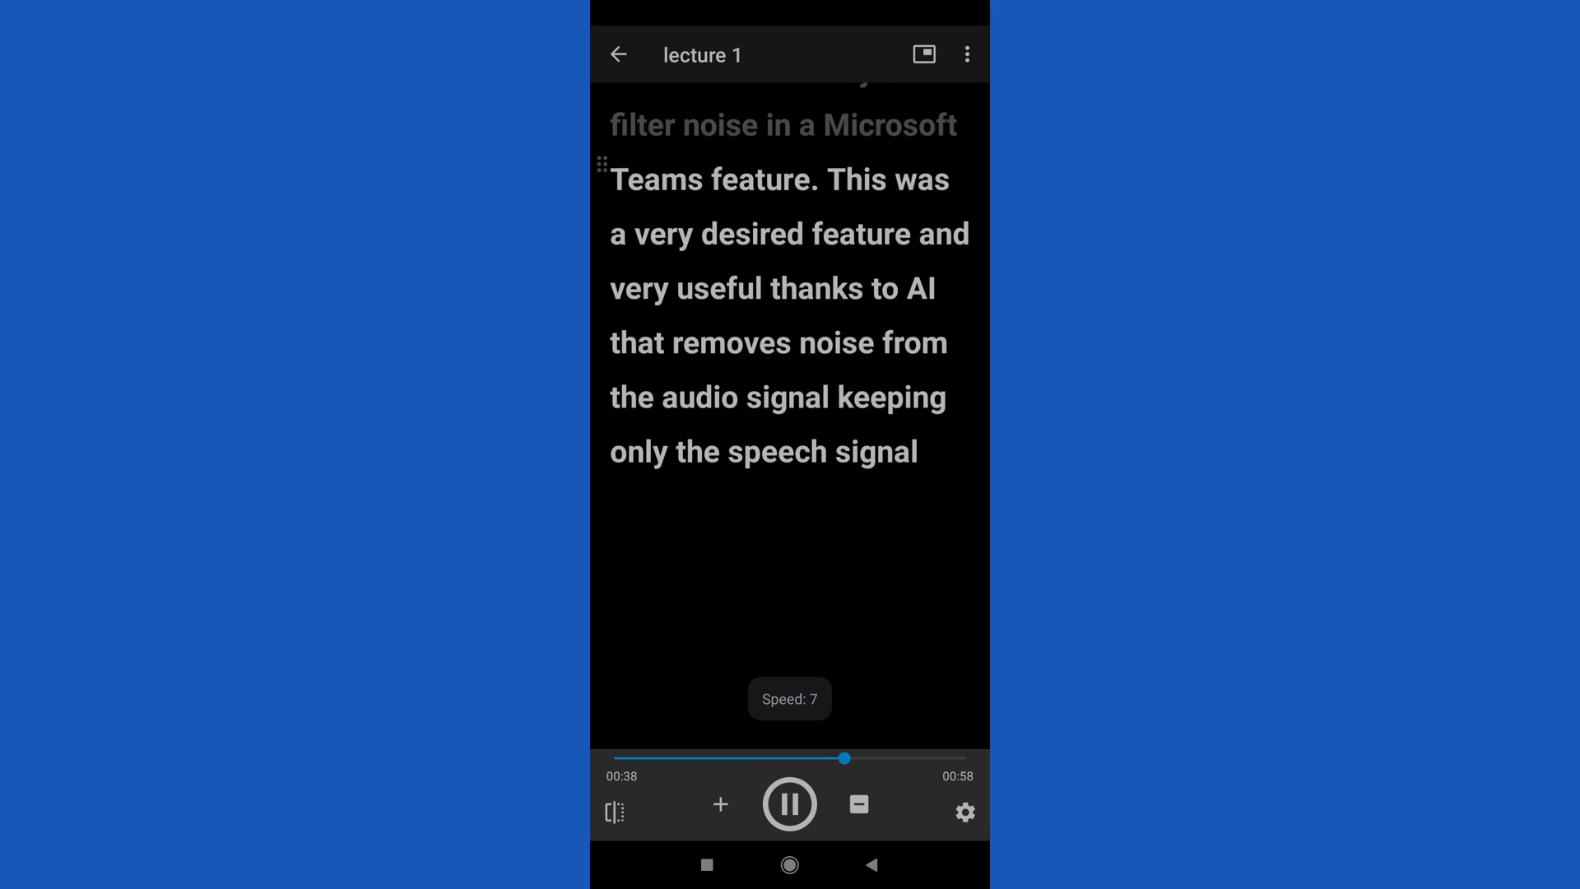
{"action": "left_click", "coordinate": [859, 803]}
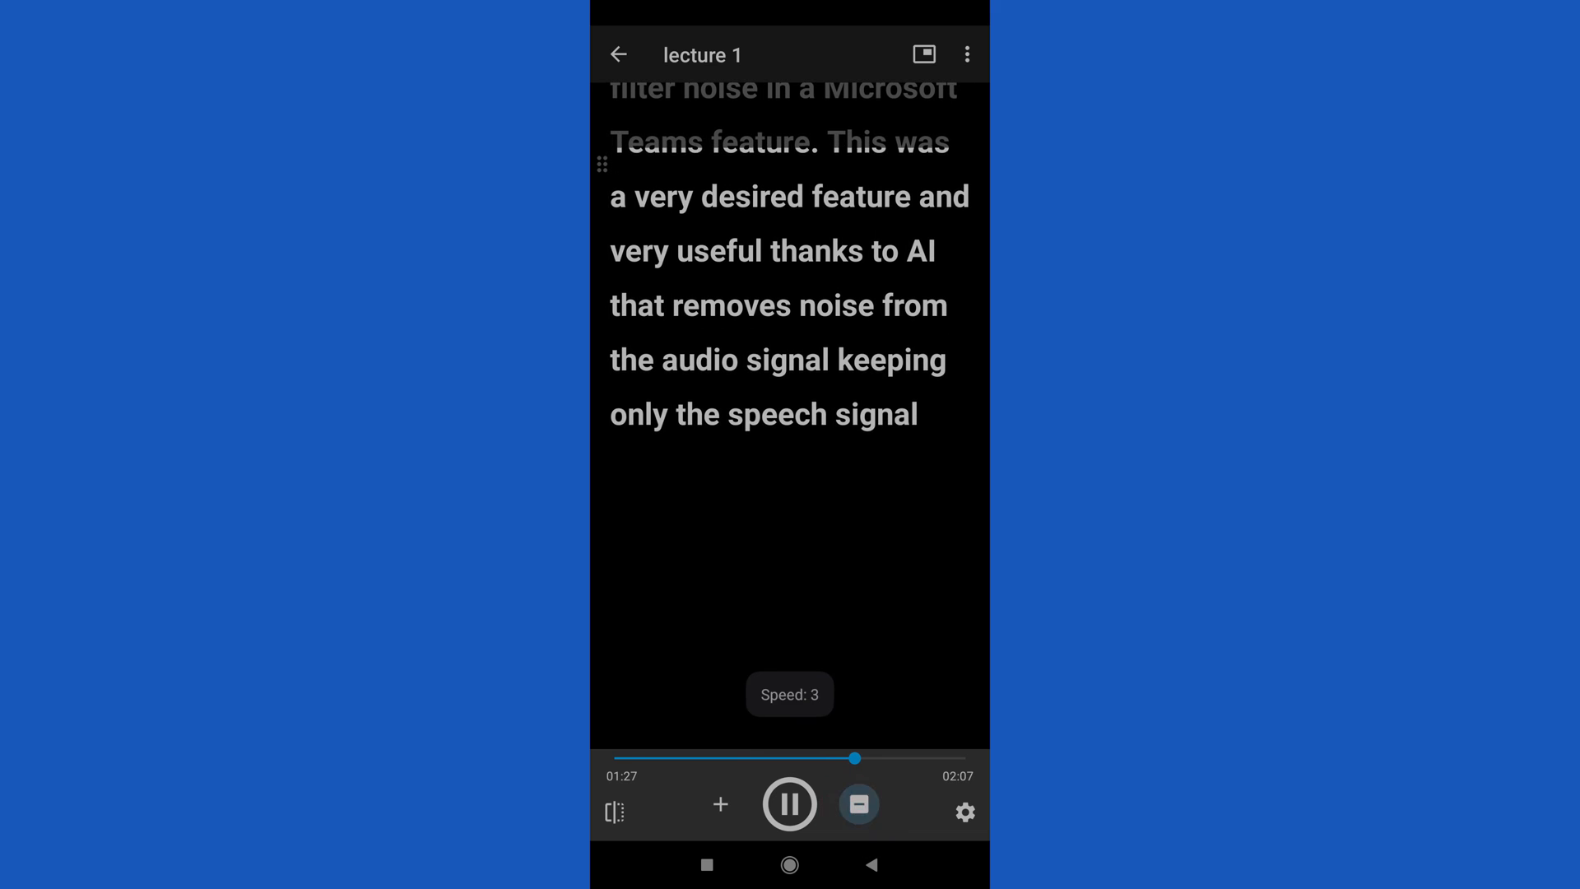
{"action": "left_click", "coordinate": [858, 804]}
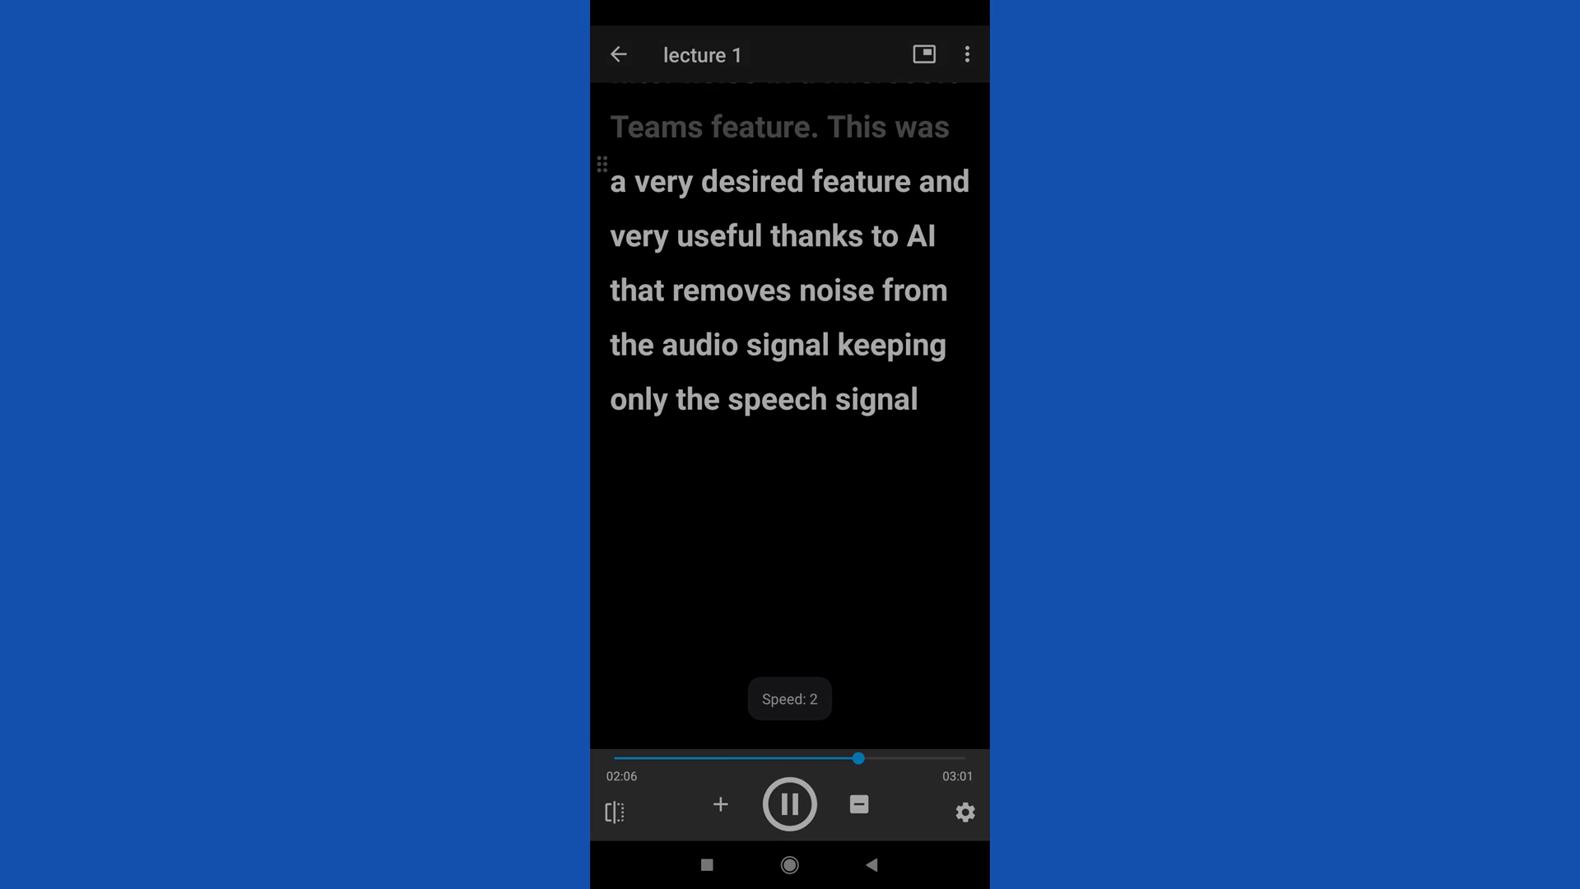